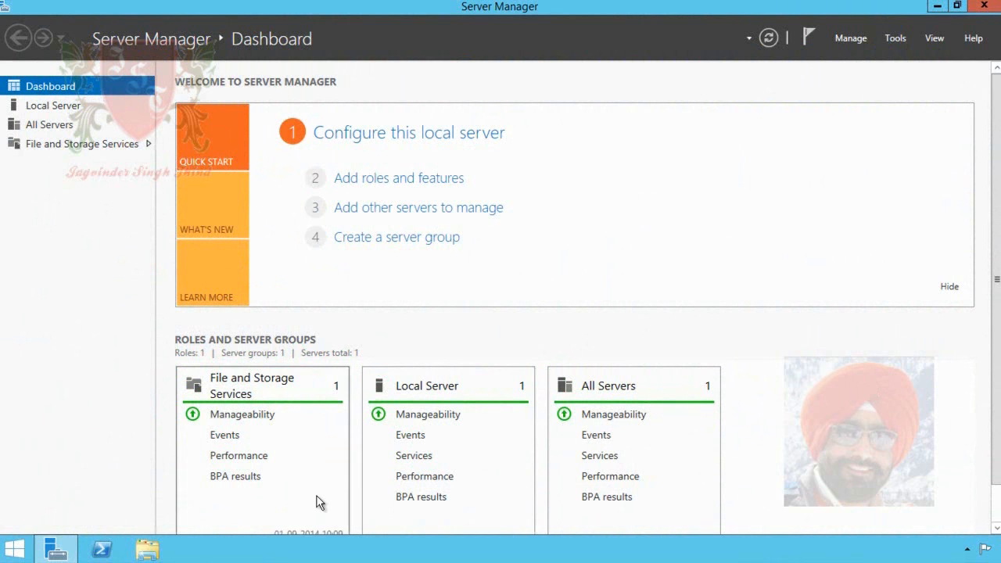
mouse_move(62, 526)
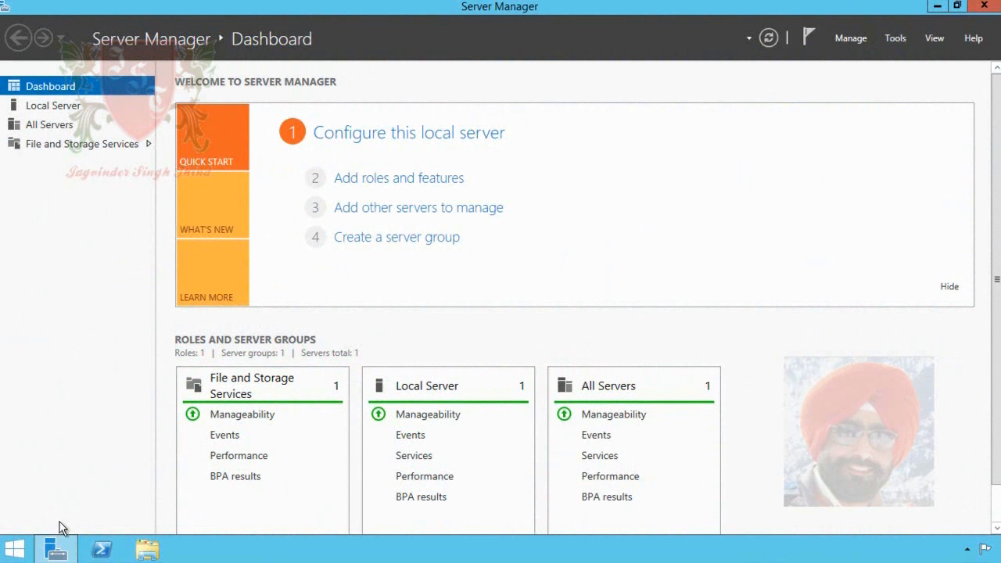
mouse_move(182, 66)
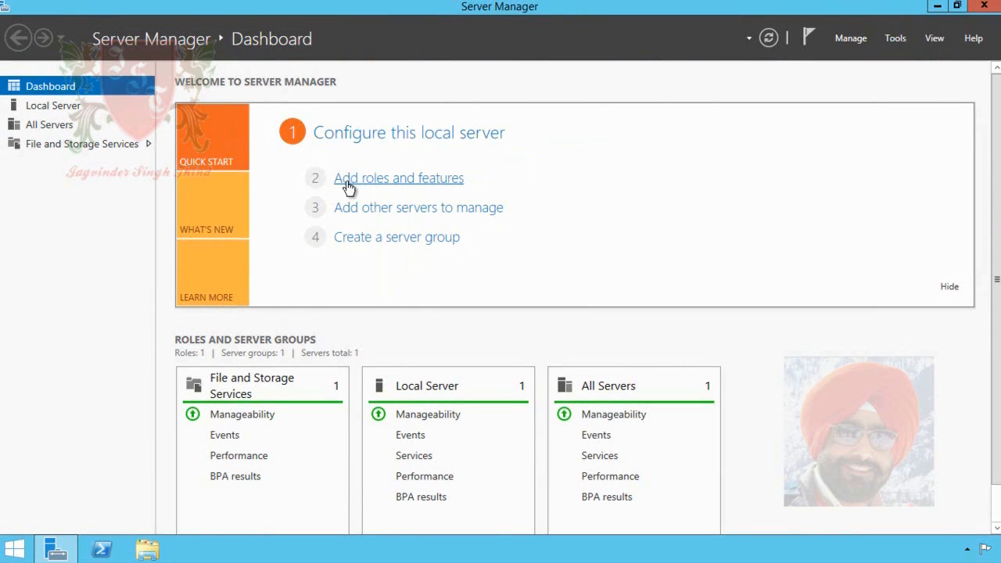
Launch the Add Roles and Features Wizard from the Dashboard
left_click(399, 178)
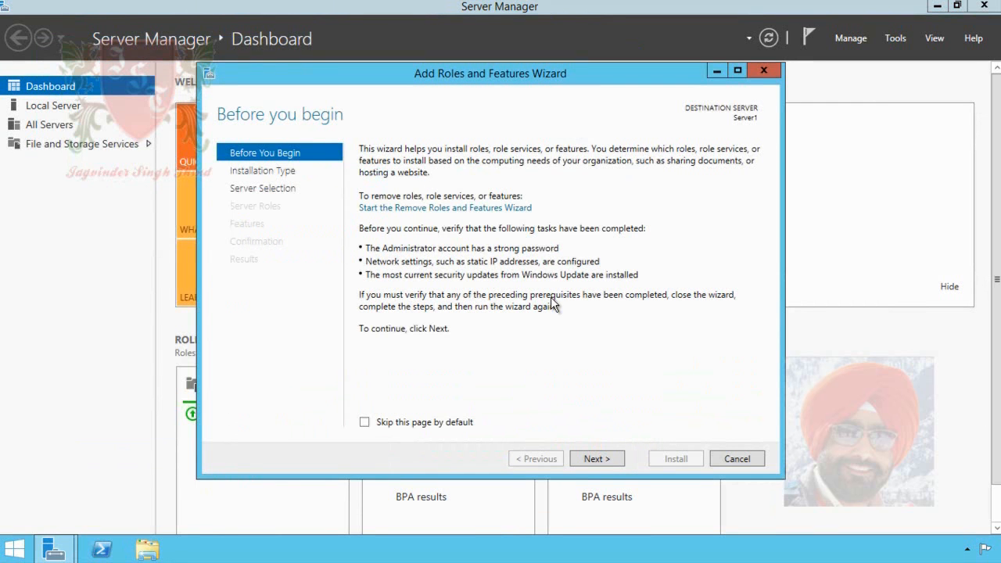
Choose role-based installation with Server1 as the destination server
left_click(597, 458)
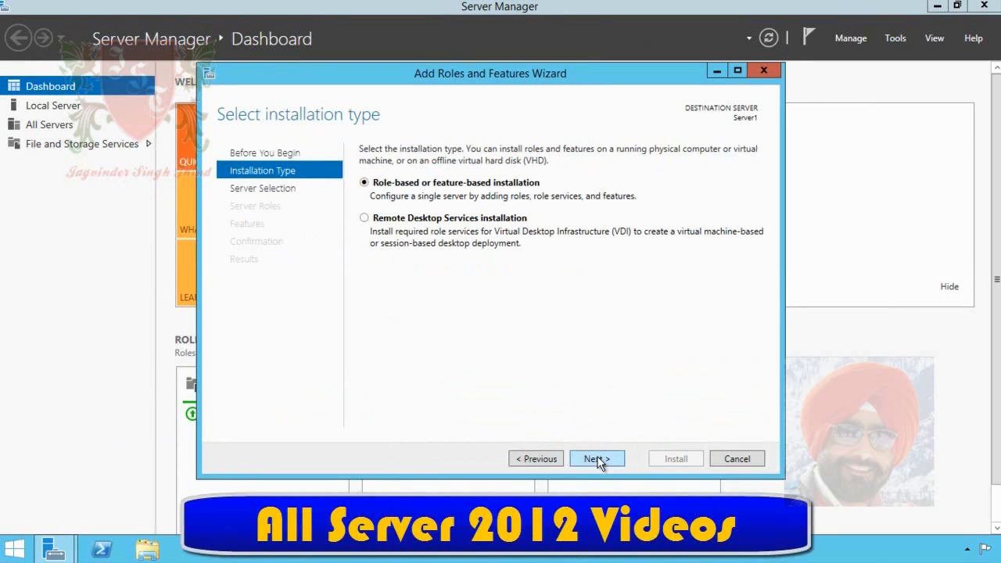
mouse_move(465, 194)
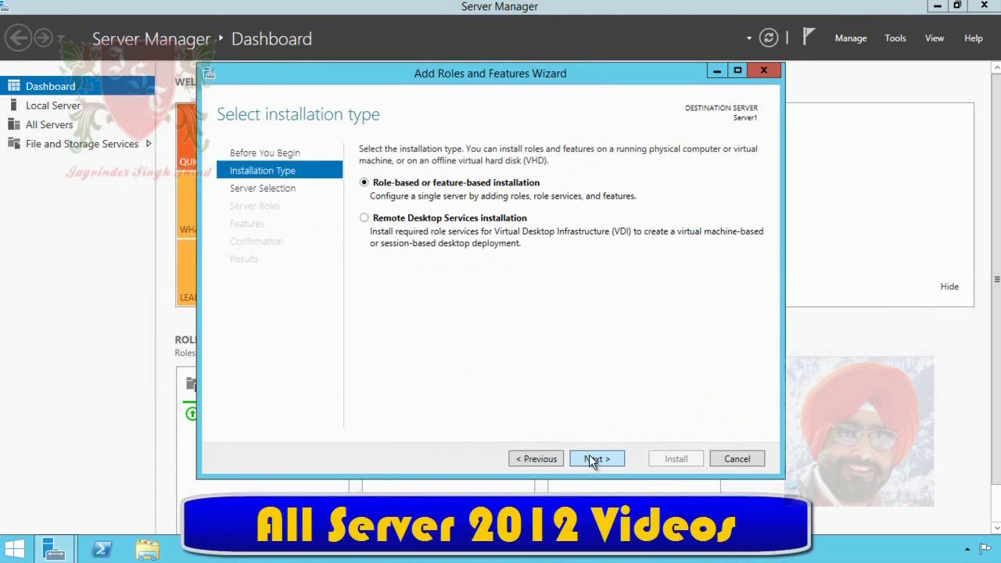
left_click(596, 458)
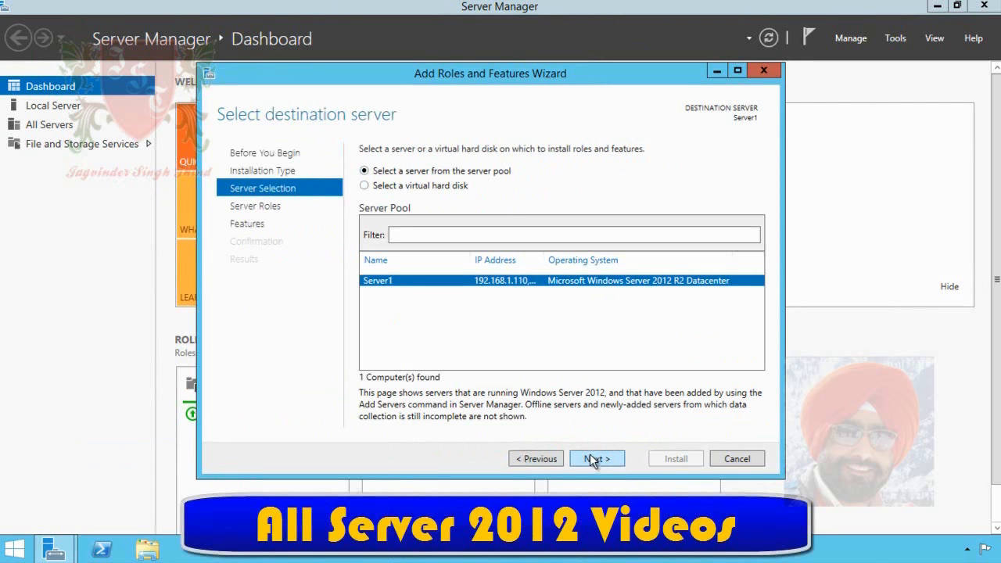
mouse_move(407, 291)
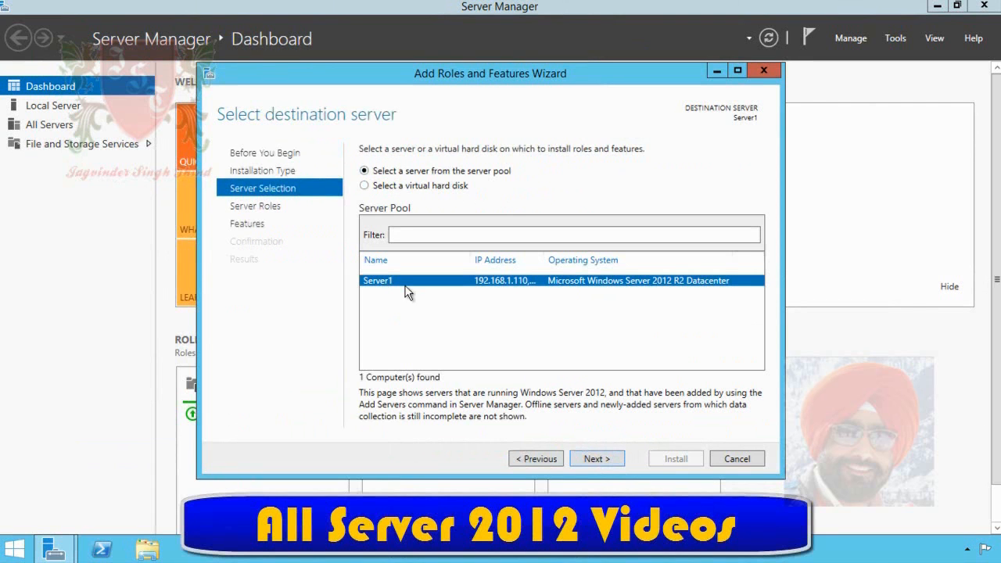
left_click_drag(547, 259, 576, 260)
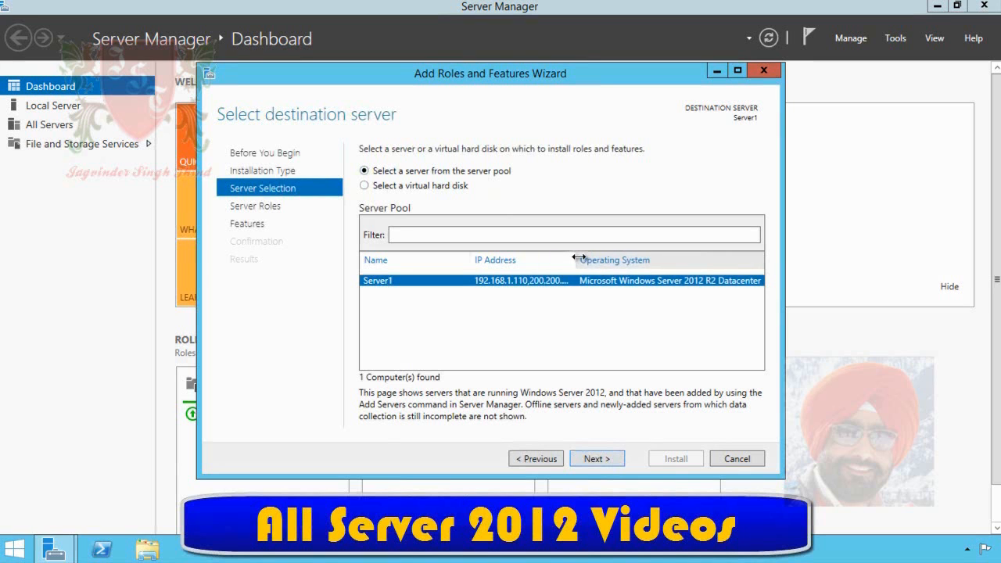
mouse_move(635, 295)
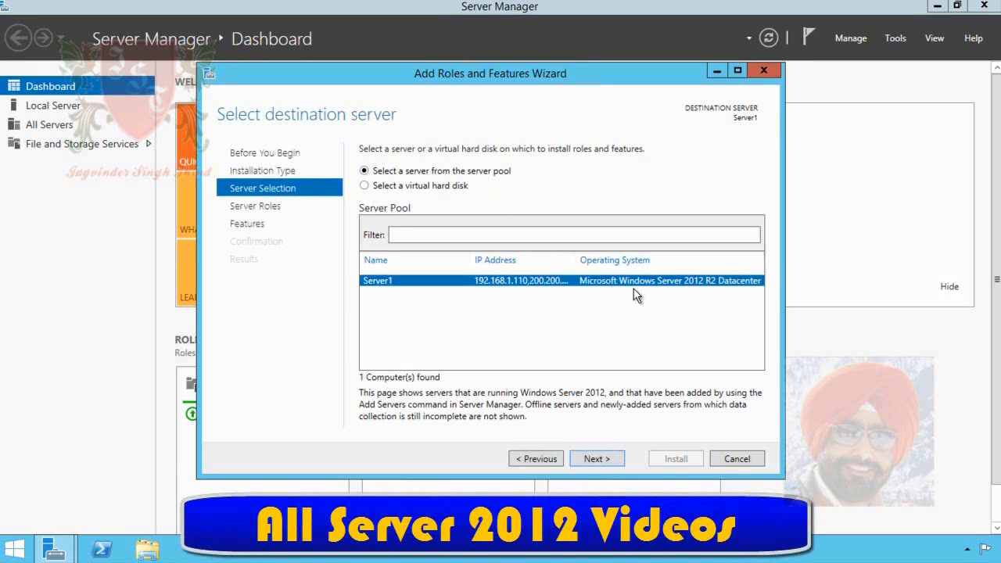
mouse_move(692, 293)
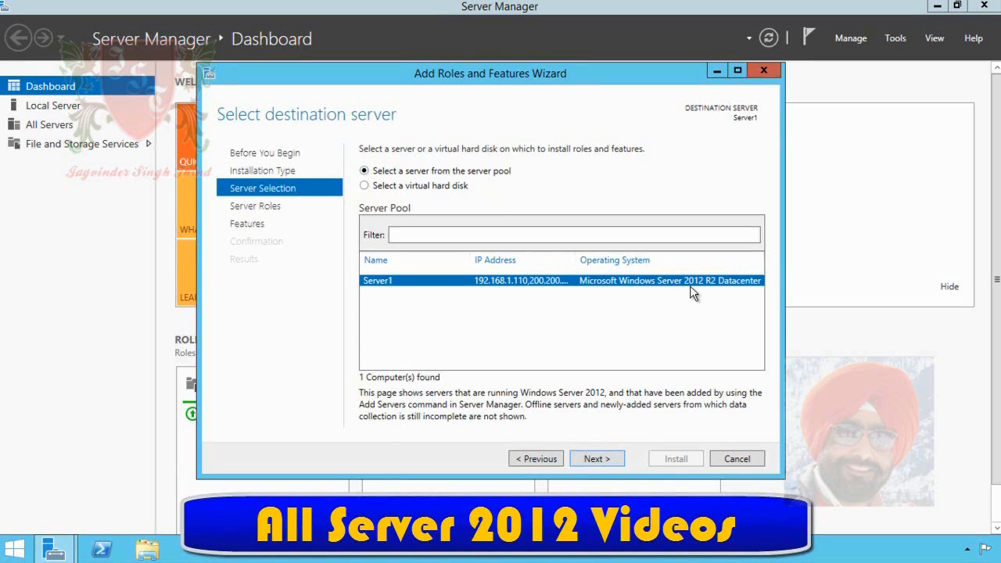
mouse_move(523, 295)
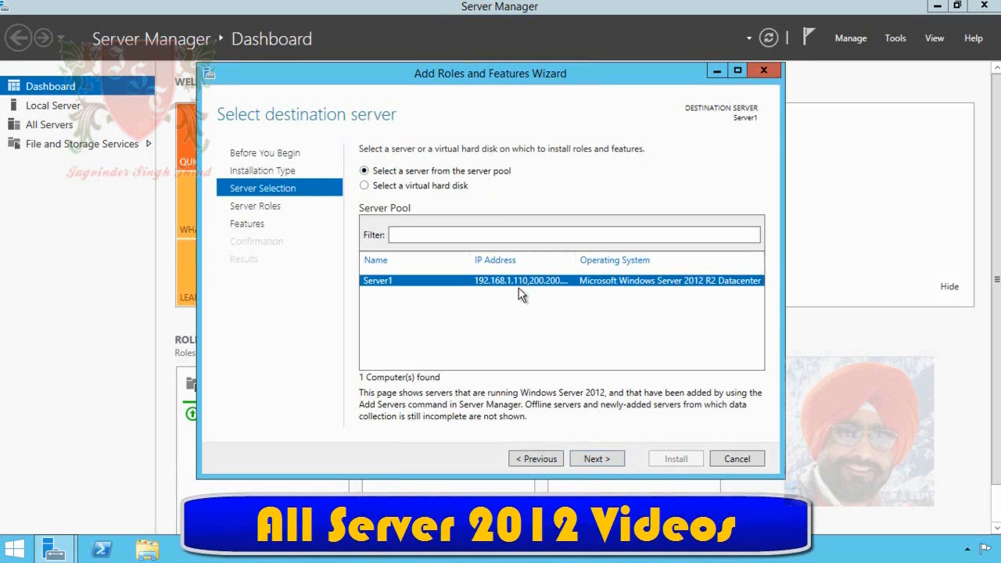
left_click(596, 458)
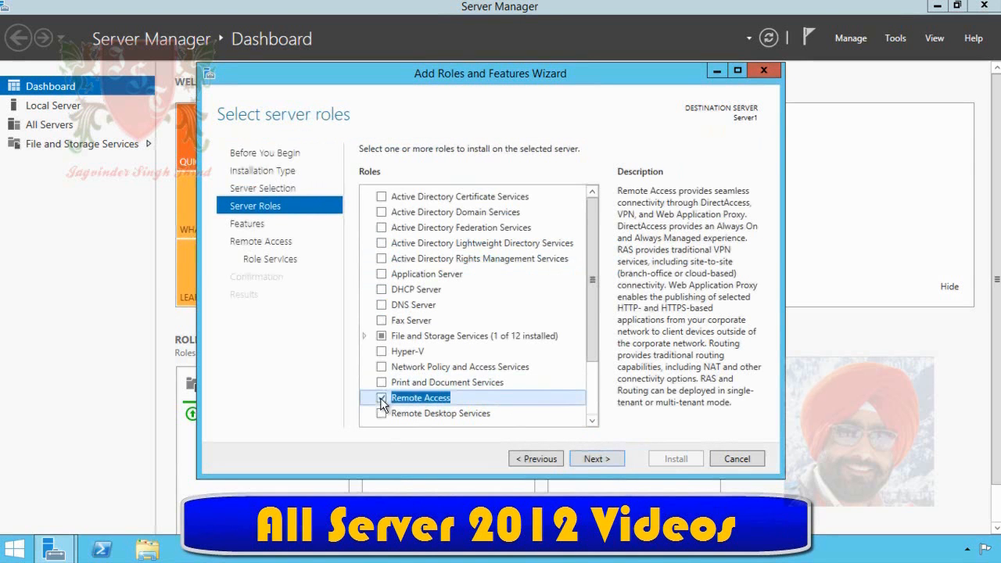
Select the Remote Access role and continue past features with no extras
left_click(381, 398)
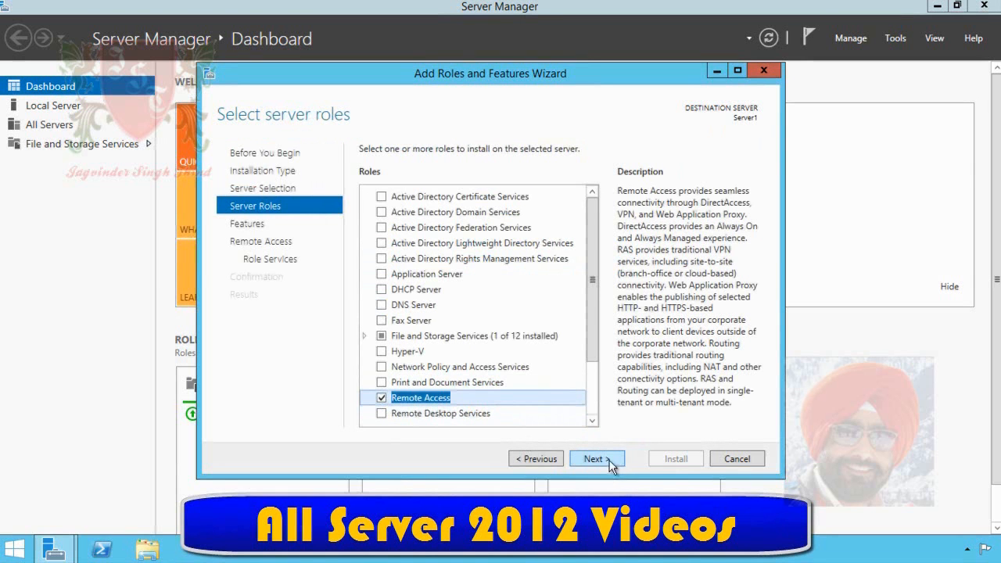
left_click(593, 458)
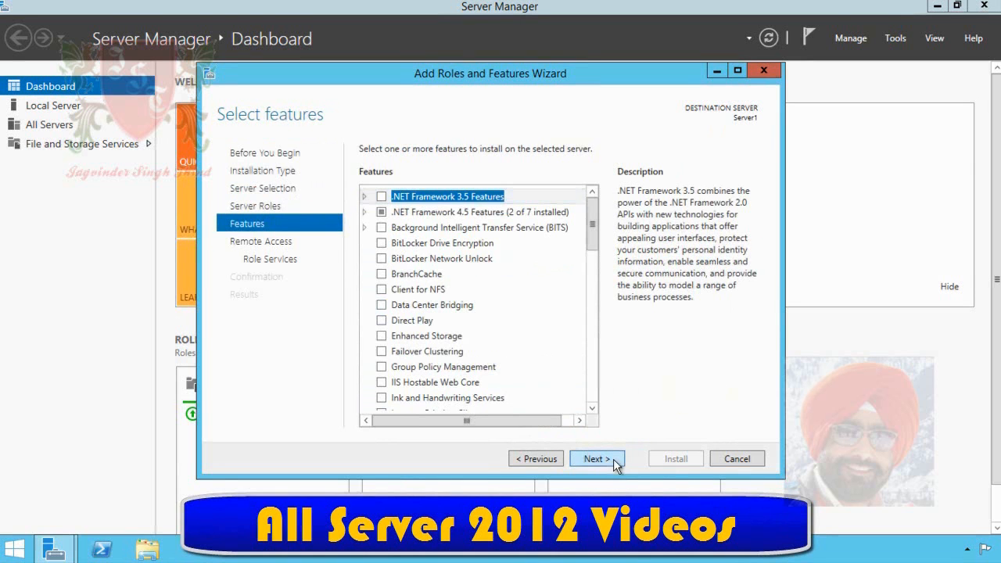
left_click(596, 459)
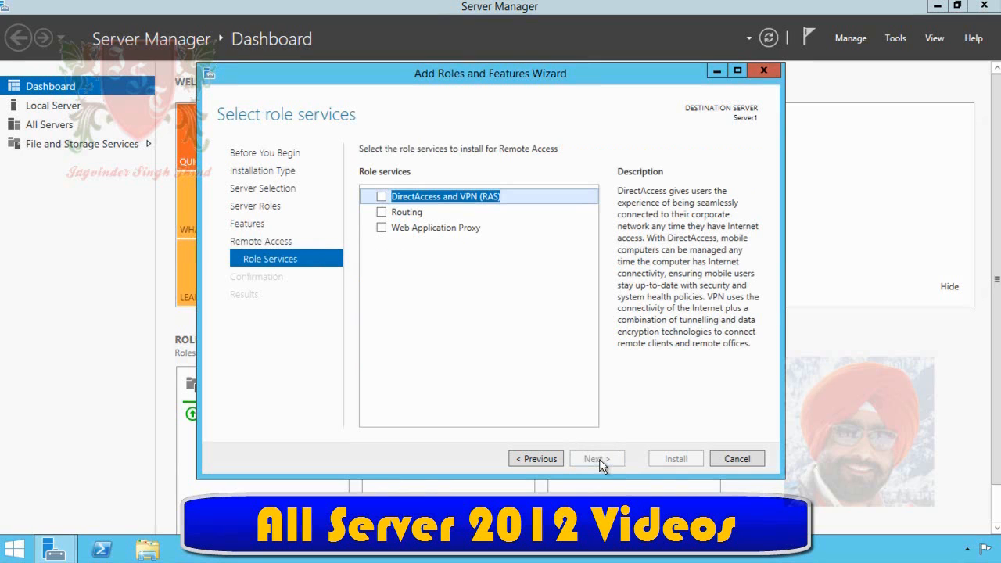
mouse_move(558, 338)
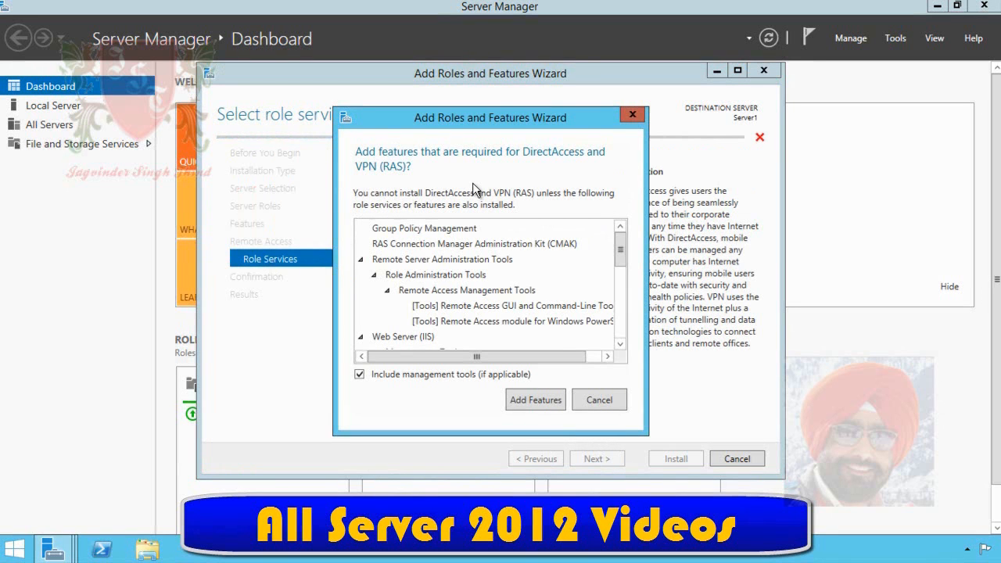
mouse_move(539, 280)
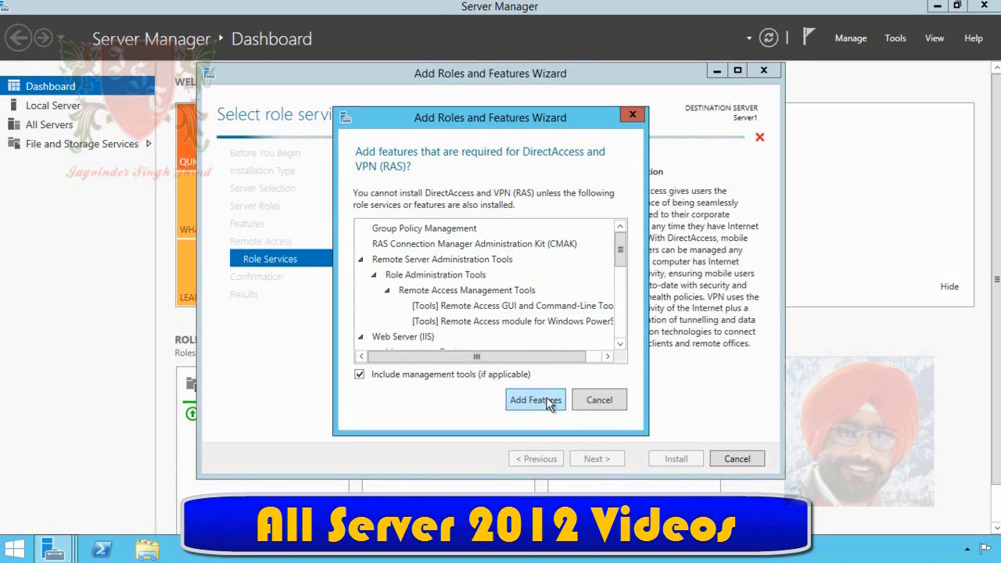
Accept the required features for DirectAccess and VPN (RAS)
left_click(534, 399)
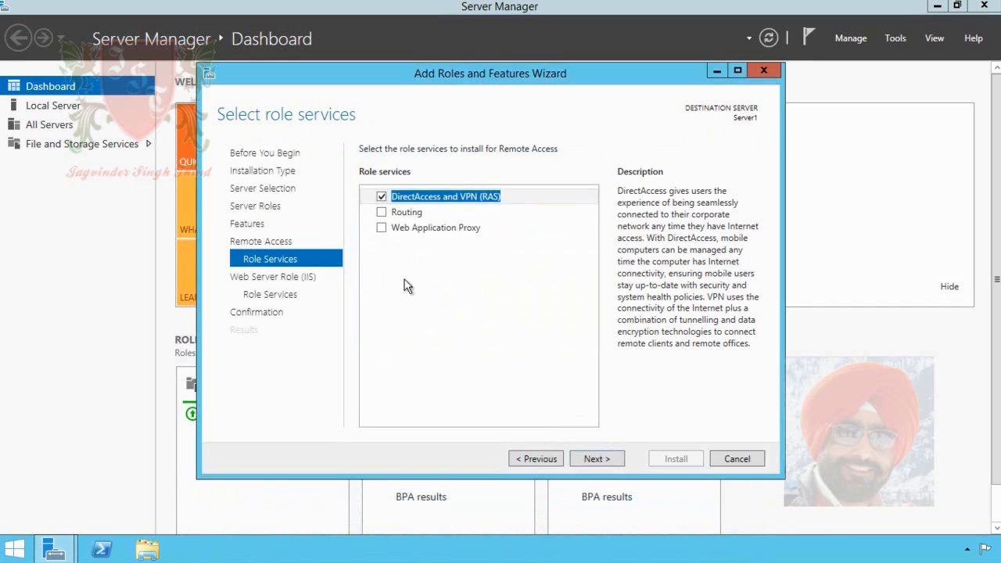
mouse_move(313, 293)
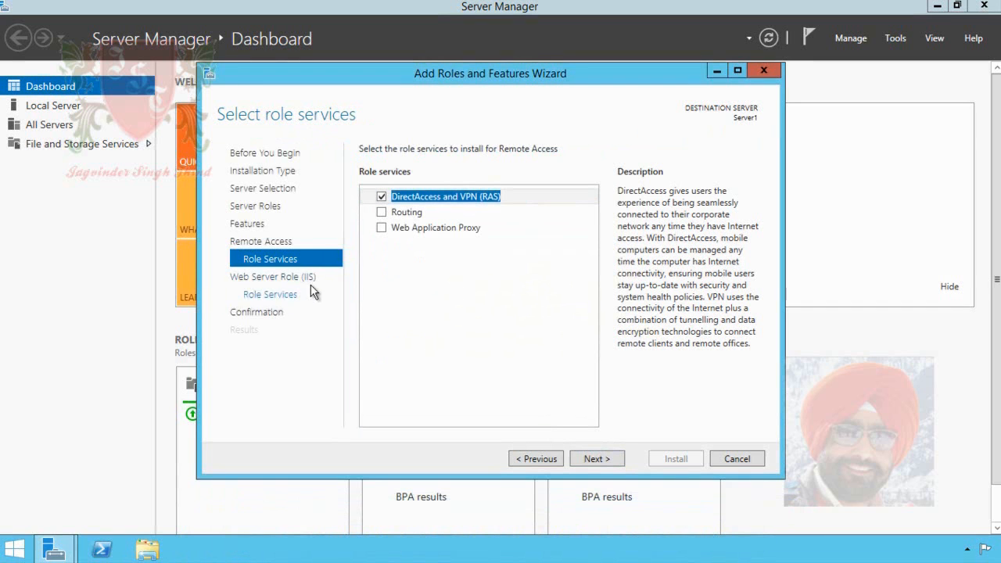
mouse_move(366, 294)
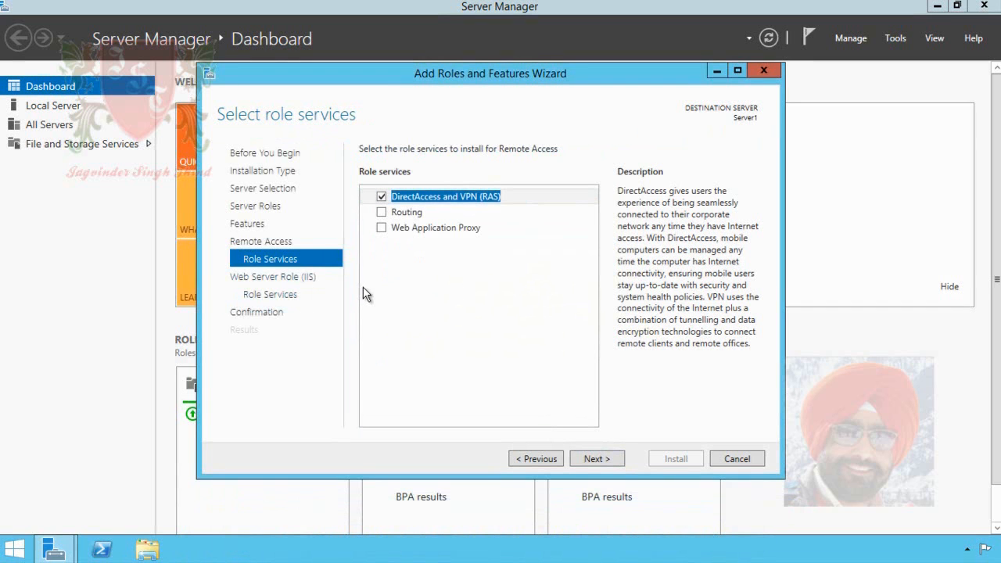
mouse_move(434, 311)
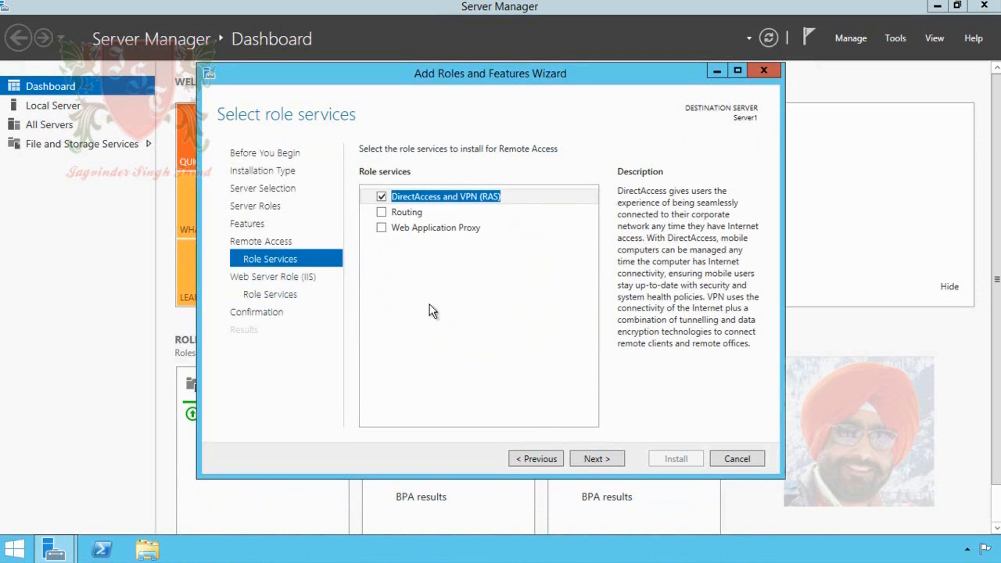
Keep default Web Server (IIS) role services and reach the Confirmation page
left_click(596, 459)
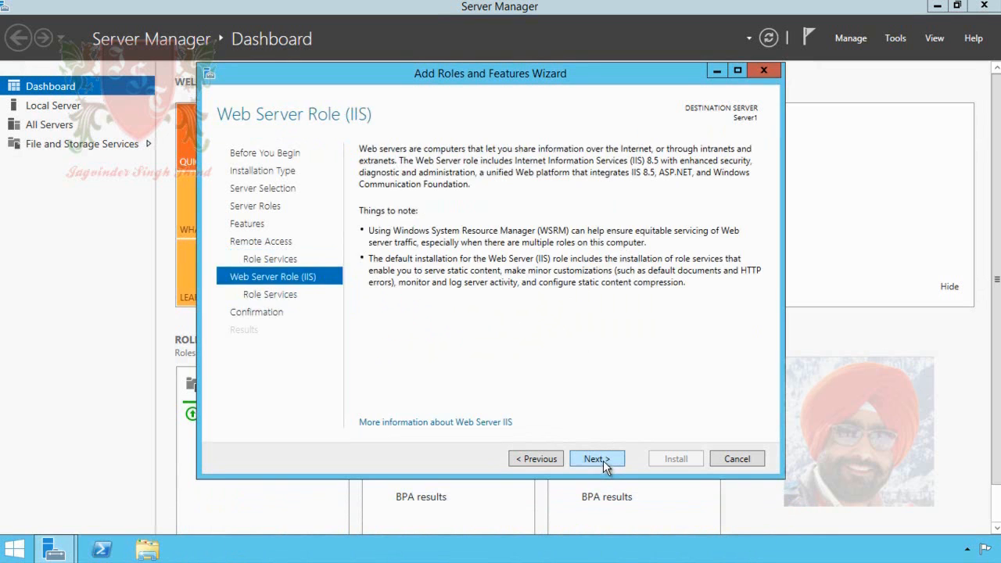
left_click(596, 458)
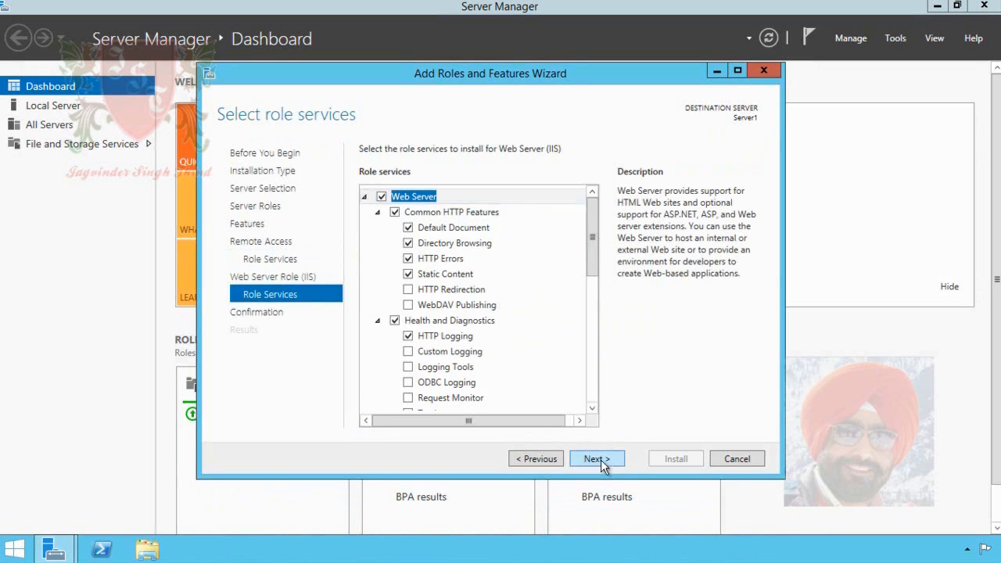
left_click(596, 458)
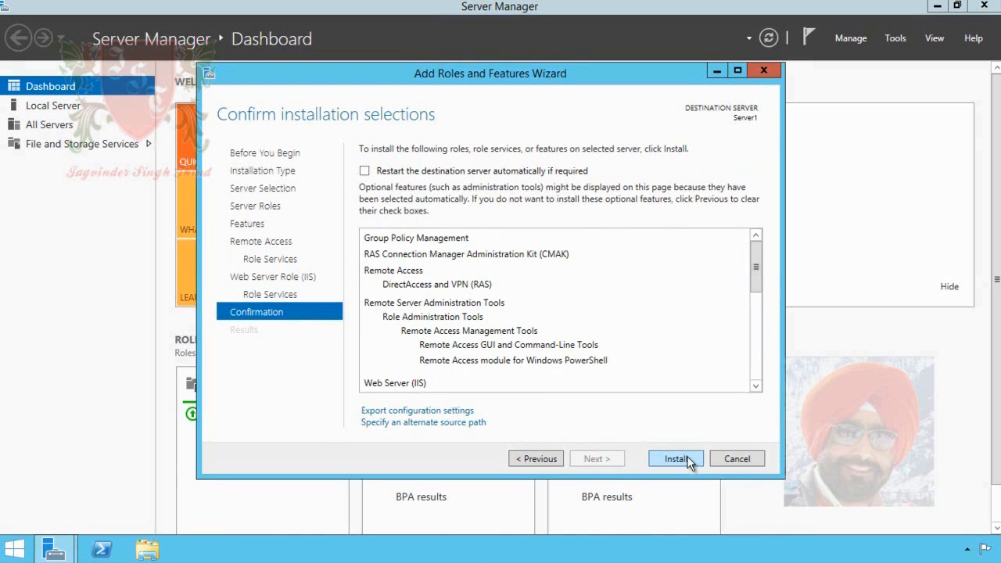
Install Remote Access and IIS on Server1, then close the wizard
left_click(674, 458)
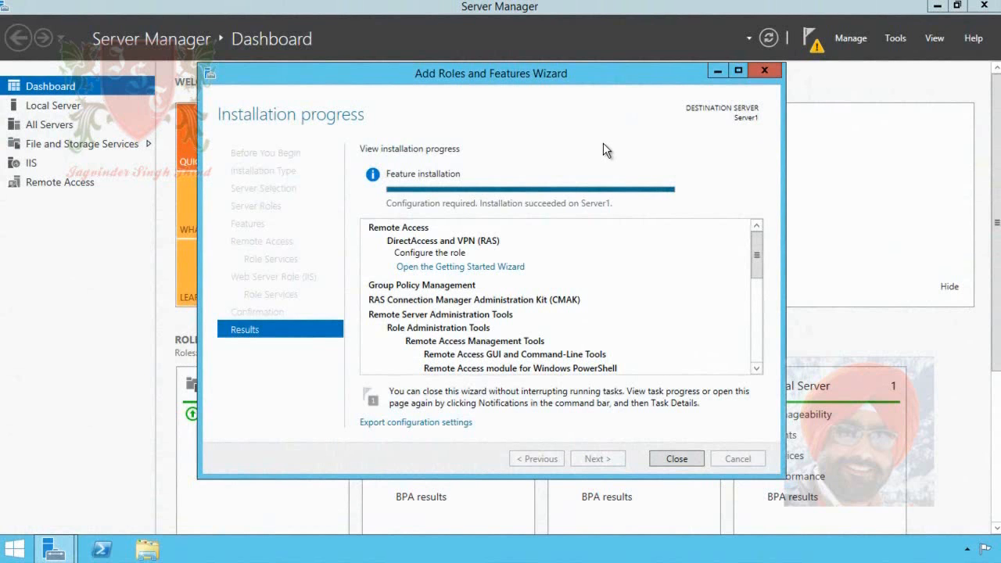
mouse_move(664, 377)
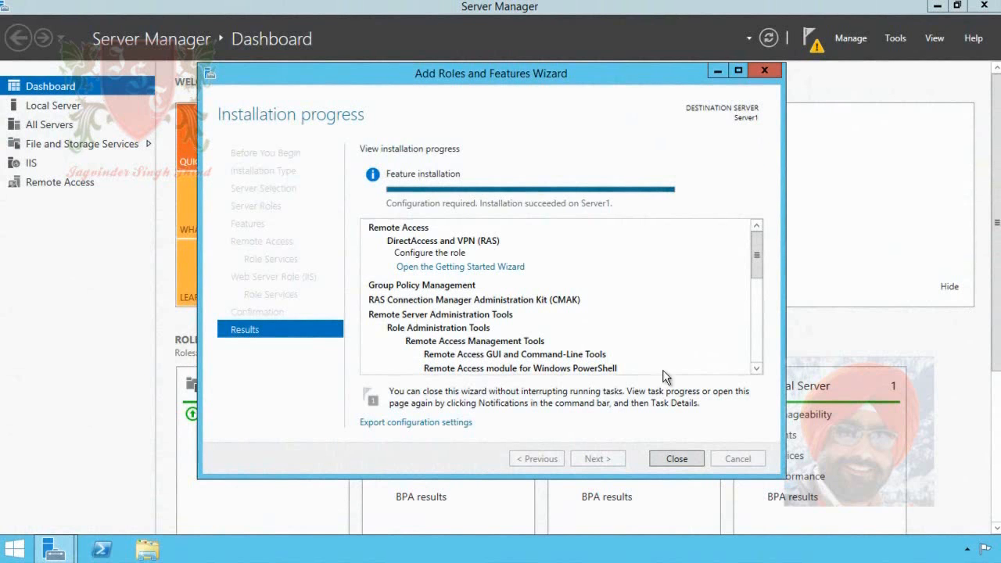
left_click(675, 458)
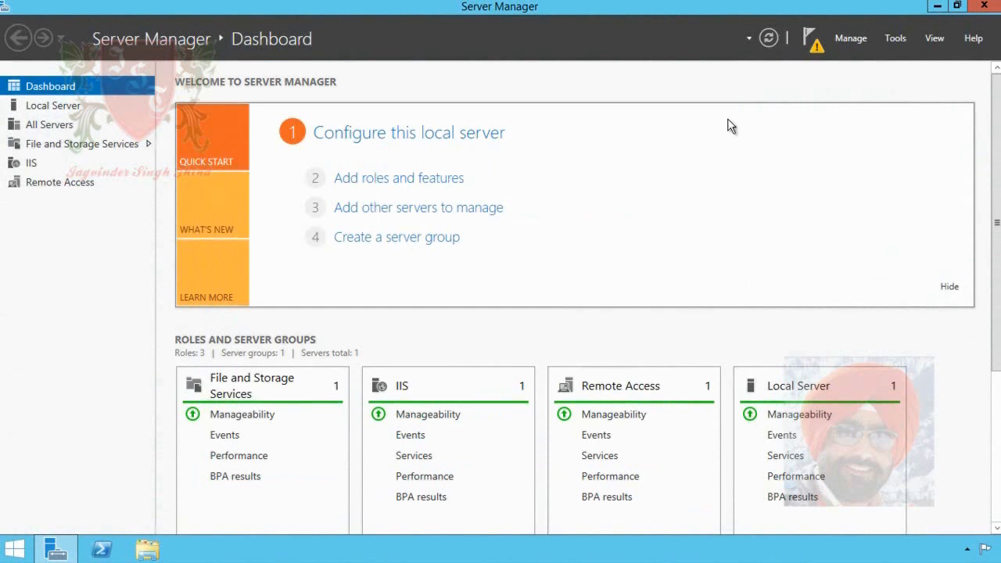
Open the Remote Access page showing SERVER1's configuration warning
left_click(895, 37)
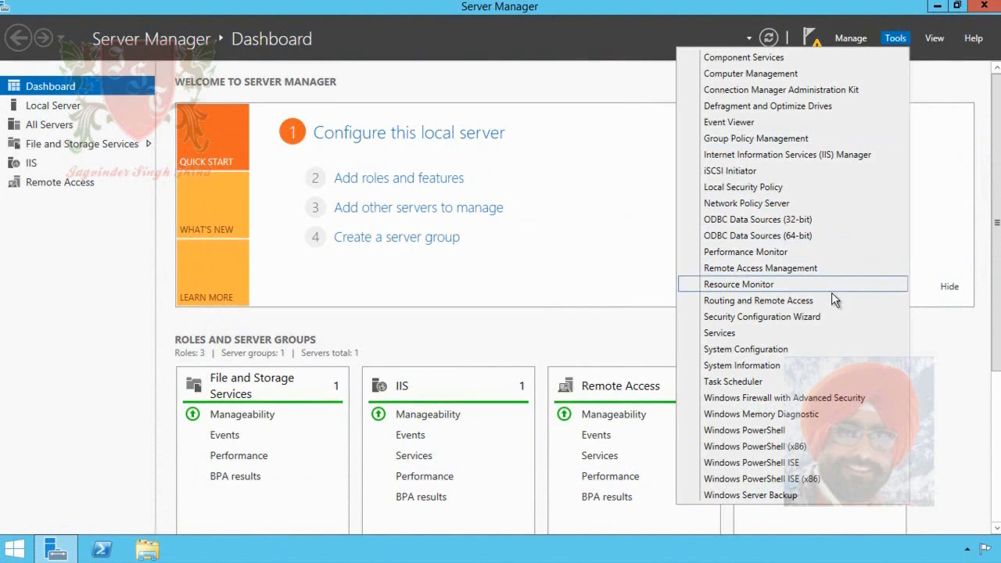
mouse_move(836, 303)
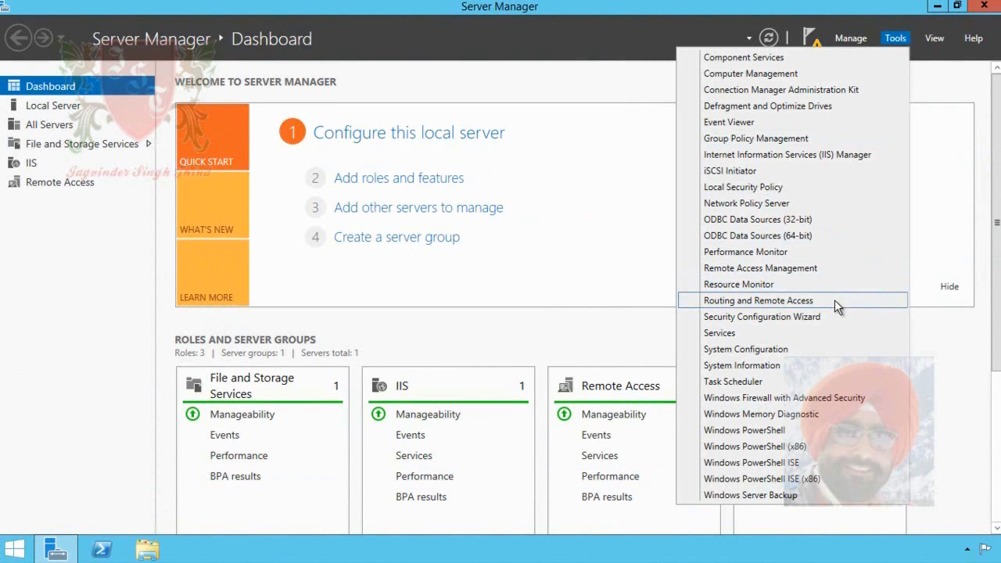
mouse_move(770, 267)
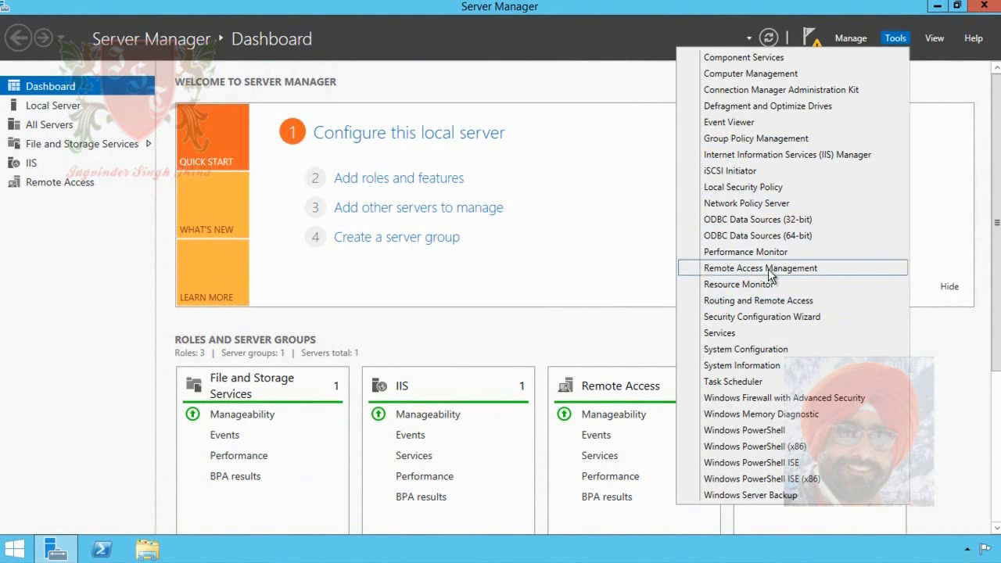
mouse_move(78, 202)
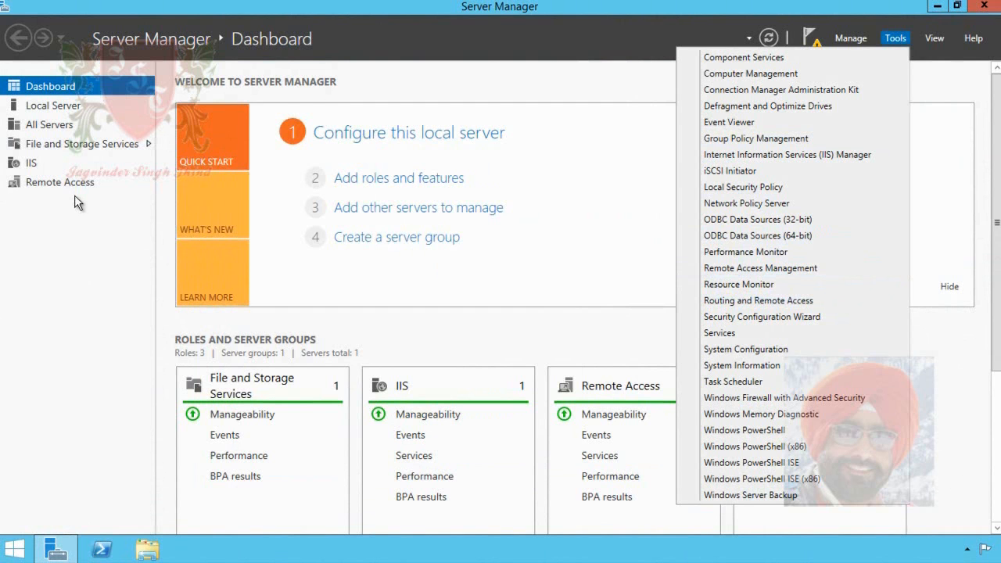
left_click(60, 182)
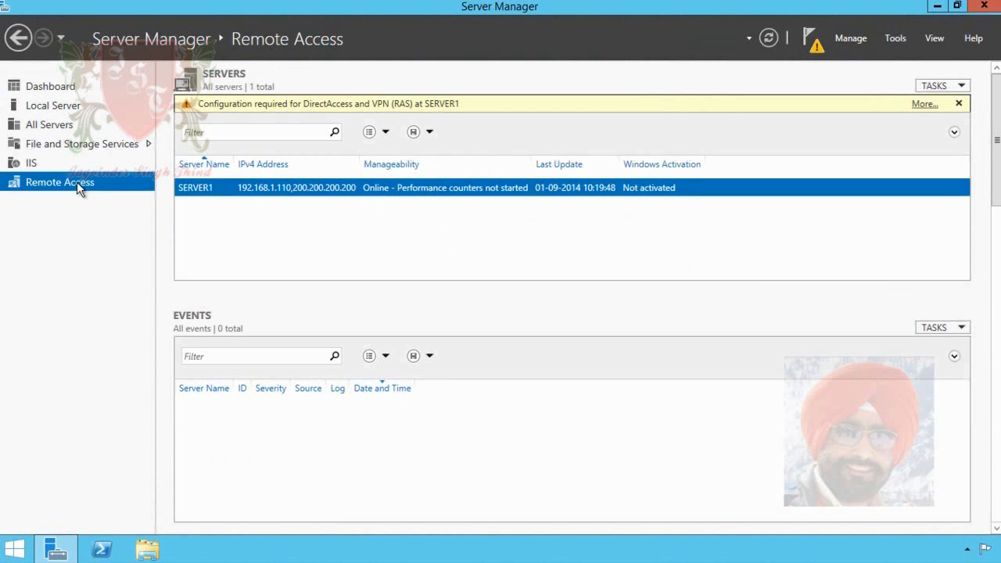
mouse_move(305, 199)
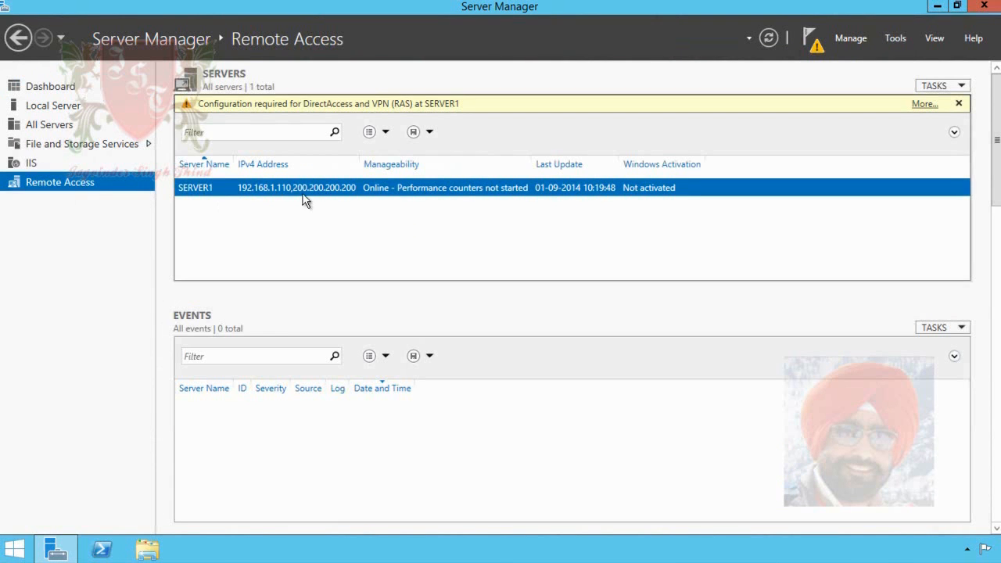
mouse_move(327, 194)
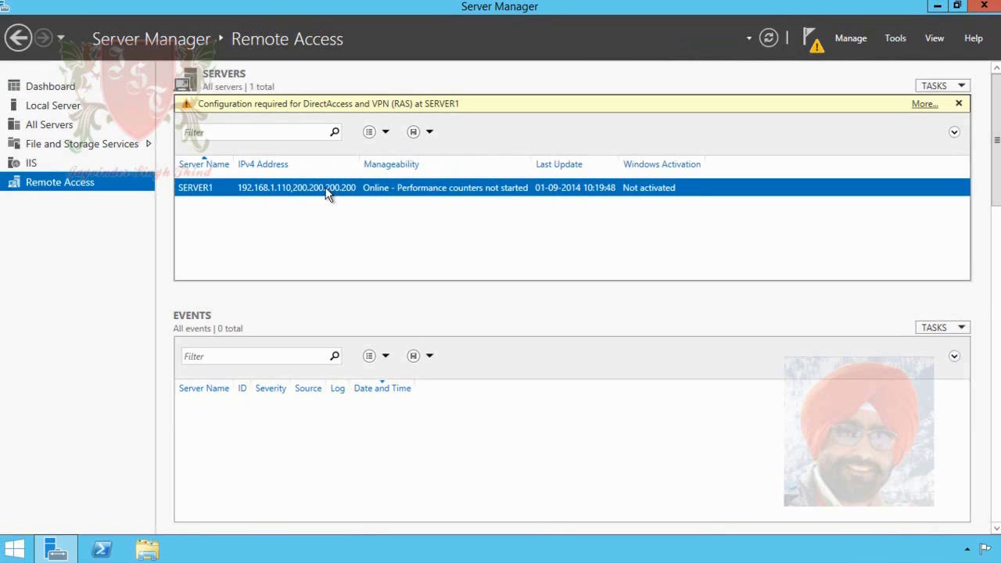
Launch Remote Access Management for SERVER1 from its context menu
right_click(327, 187)
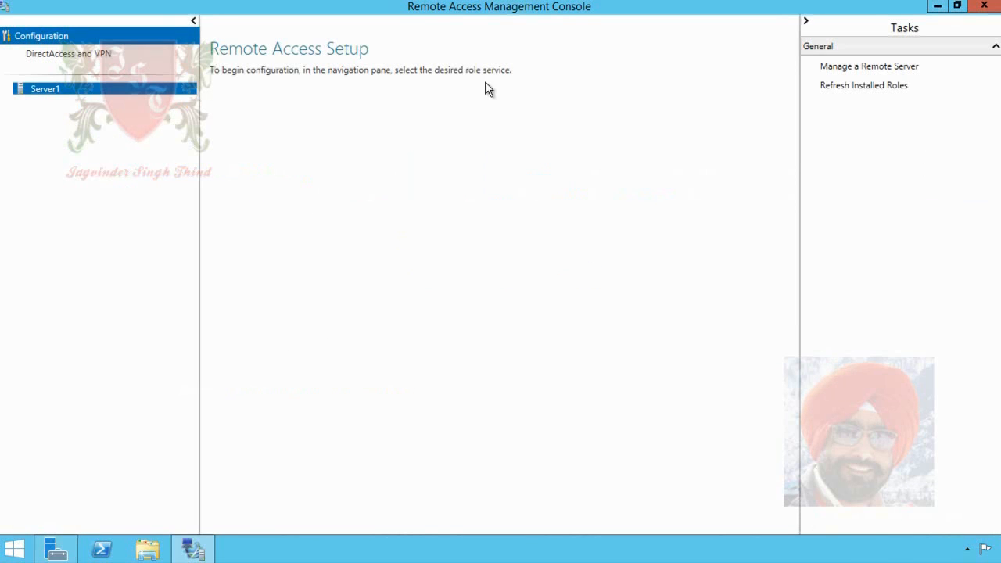
mouse_move(161, 59)
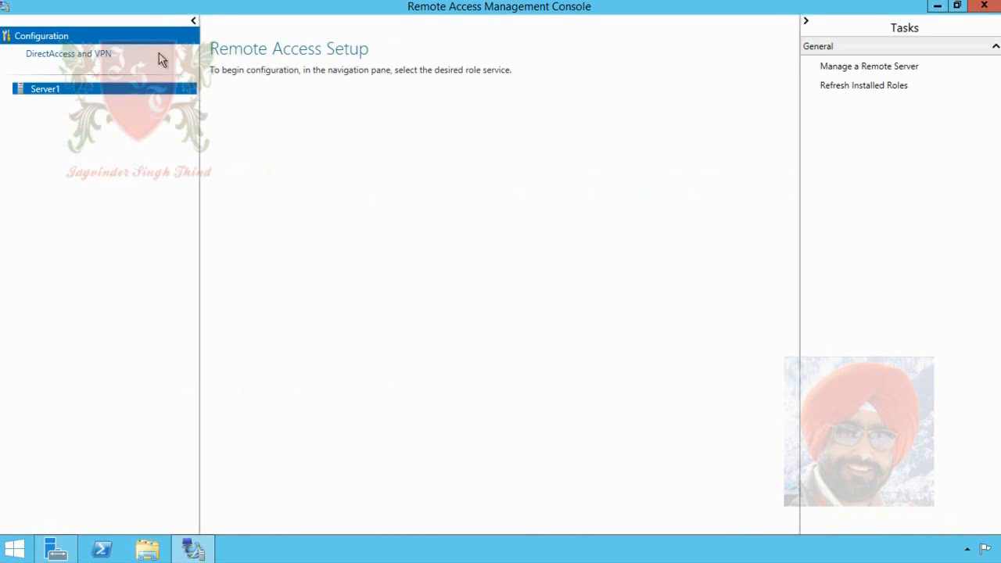
mouse_move(90, 58)
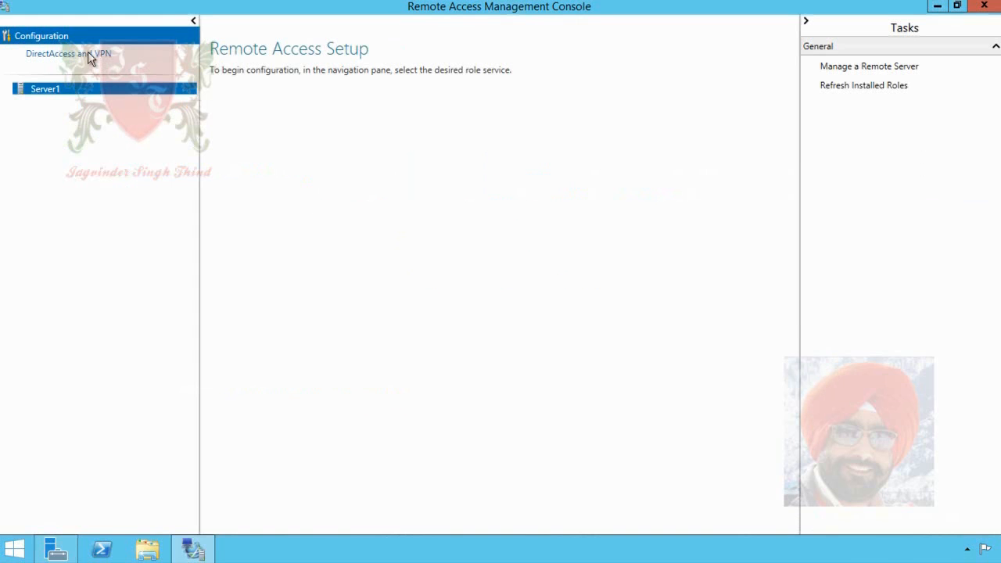
Load DirectAccess and VPN configuration and run the Getting Started Wizard
left_click(68, 53)
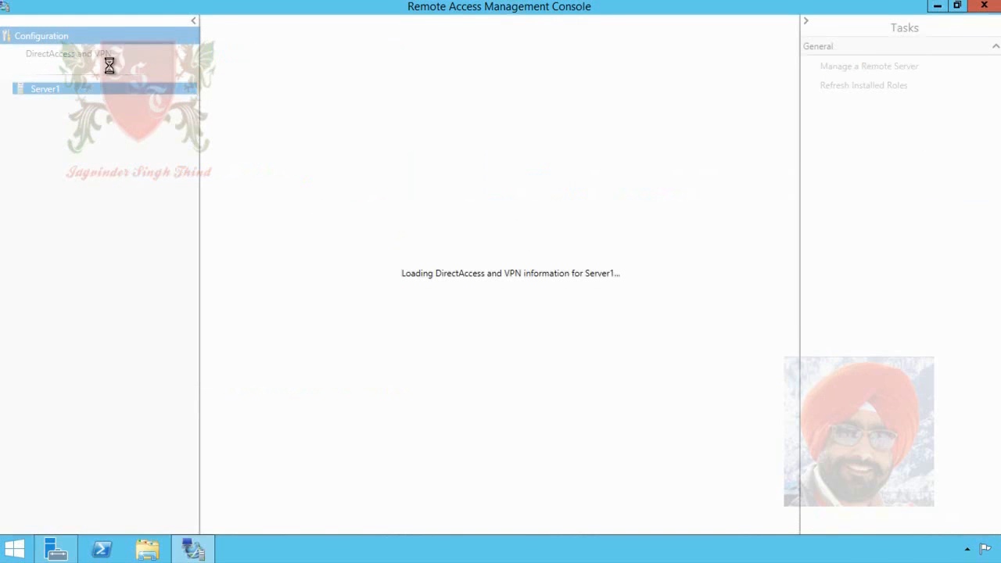
mouse_move(129, 74)
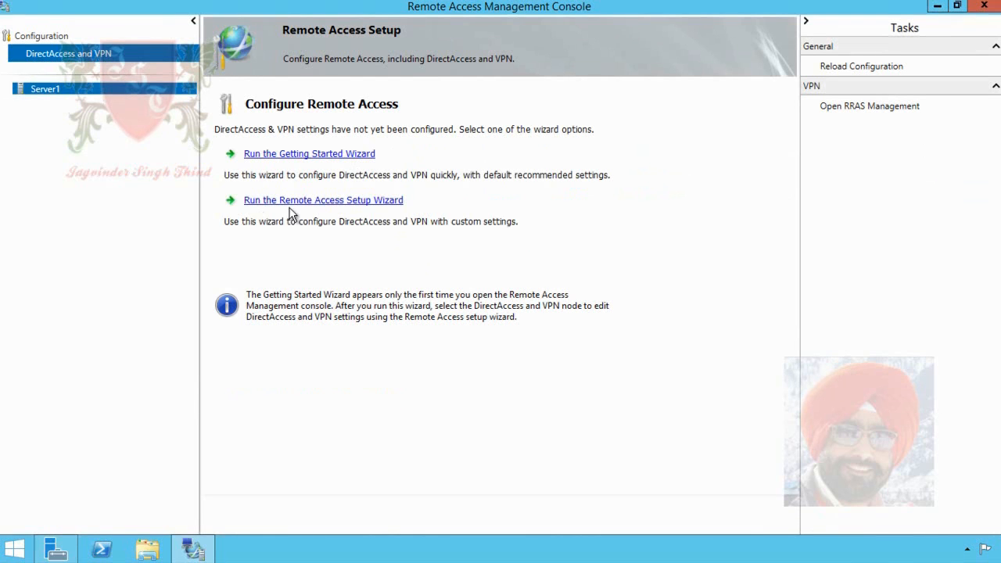
mouse_move(426, 218)
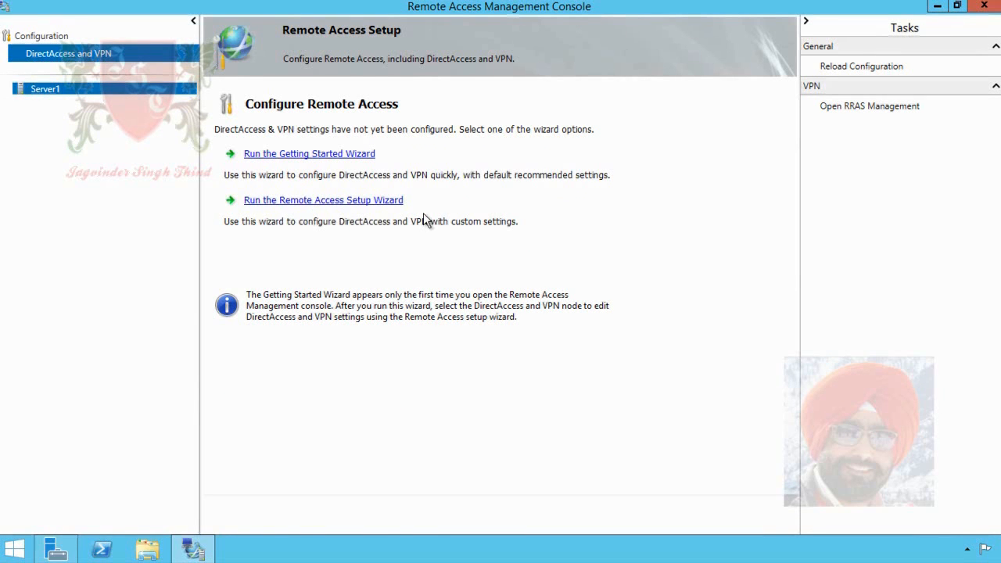
mouse_move(336, 160)
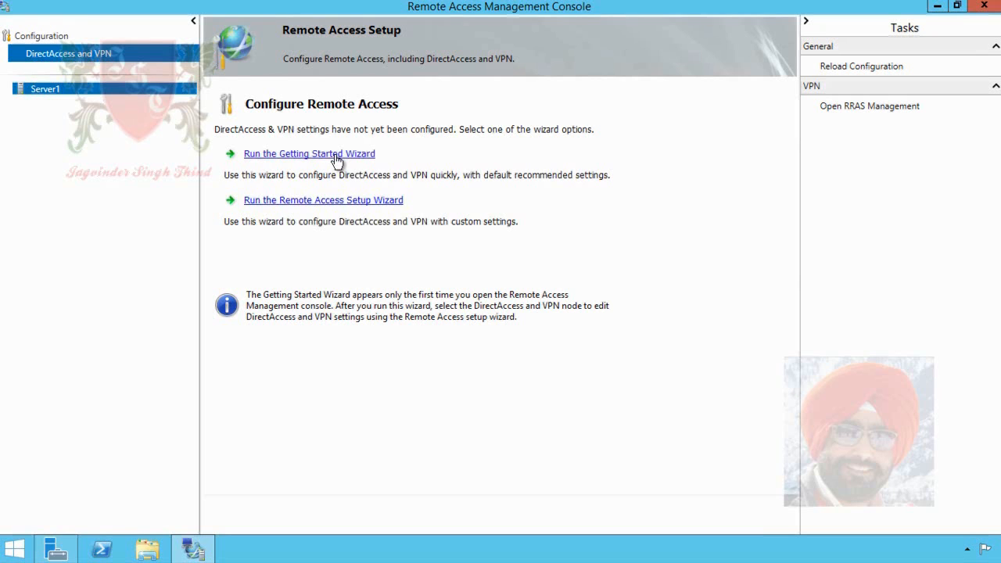
left_click(309, 154)
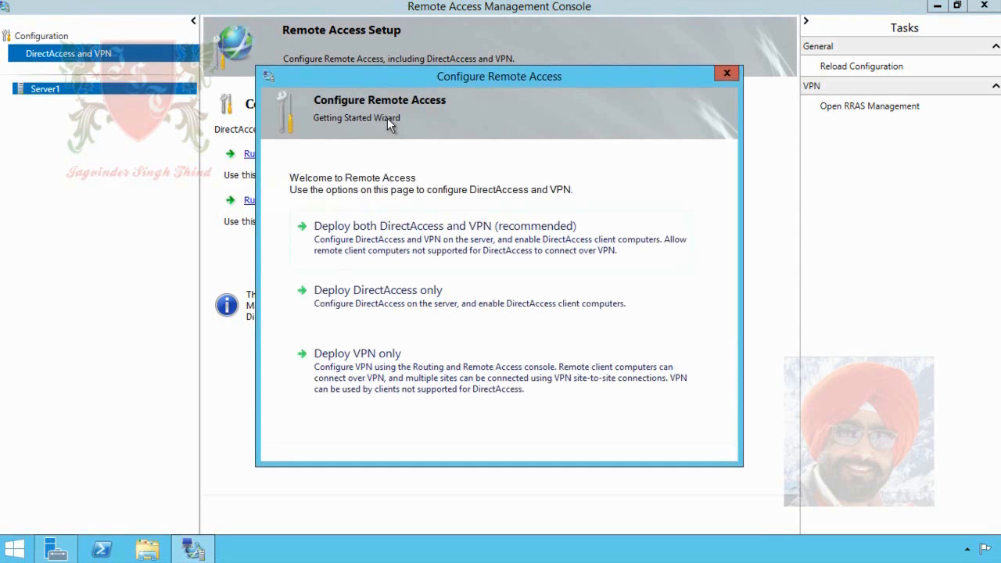
mouse_move(425, 113)
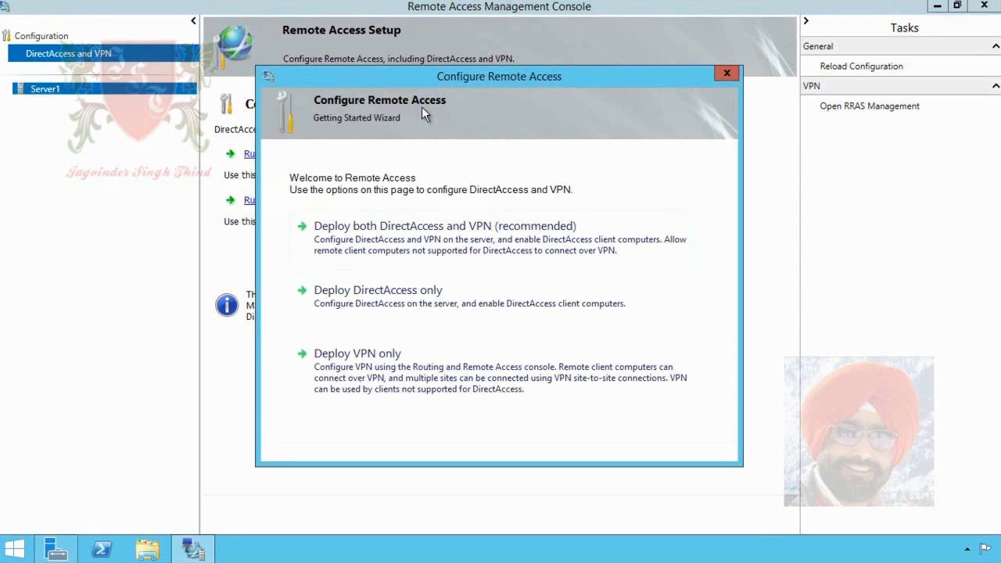
mouse_move(500, 145)
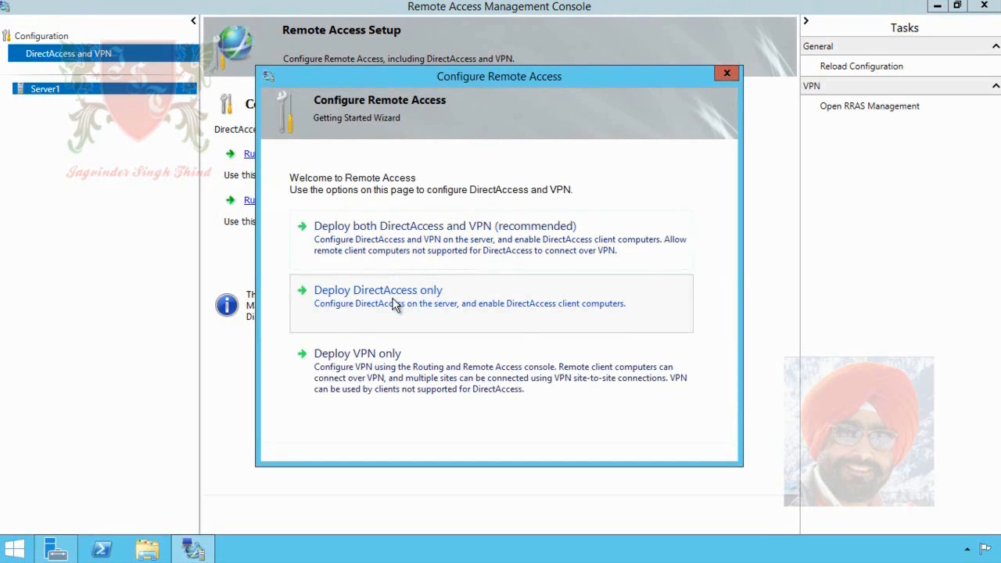
mouse_move(420, 311)
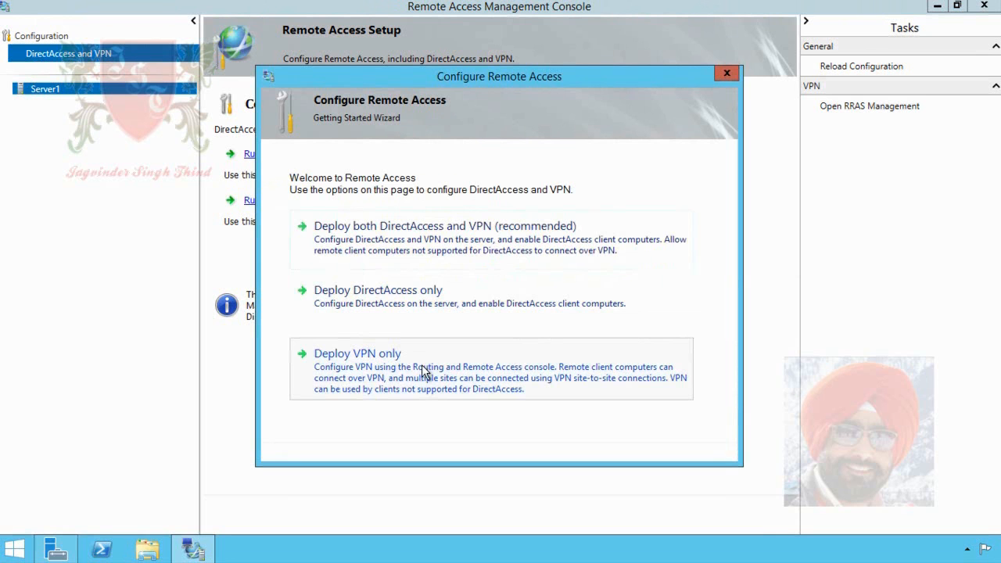
mouse_move(383, 377)
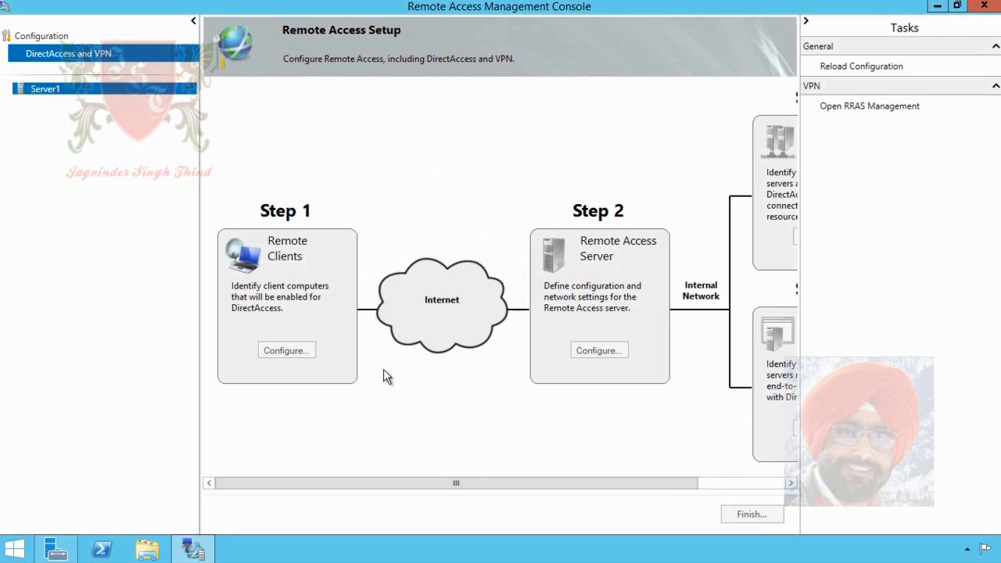
Open RRAS Management after choosing Deploy VPN only
left_click(867, 105)
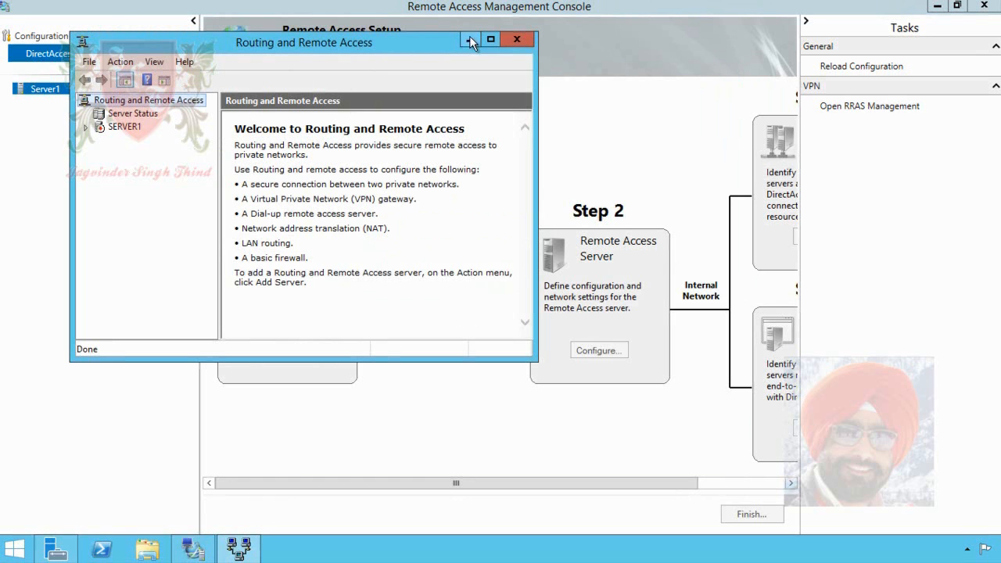
Maximize Routing and Remote Access and start configuring routing and remote access on SERVER1
left_click(490, 39)
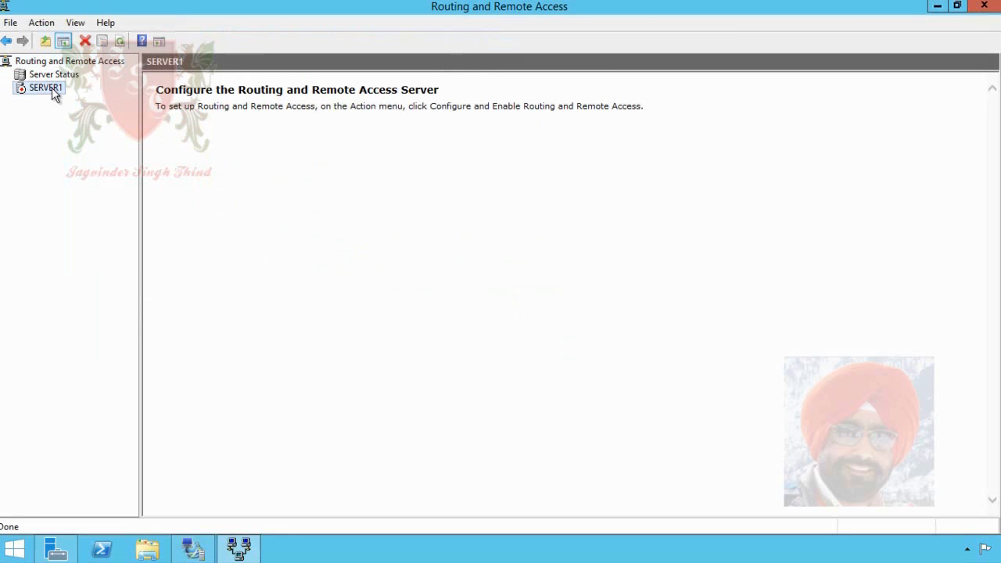
right_click(45, 87)
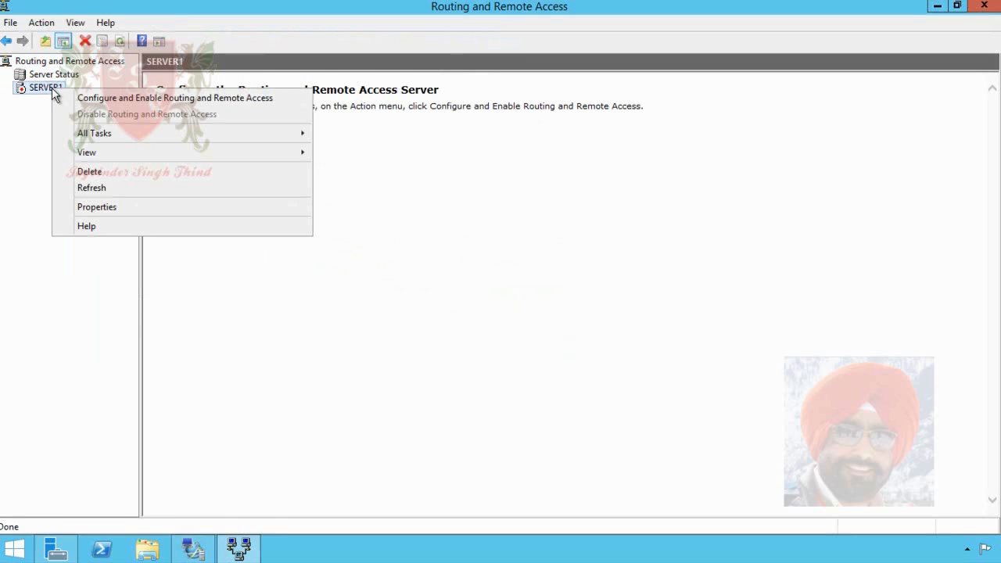
mouse_move(295, 104)
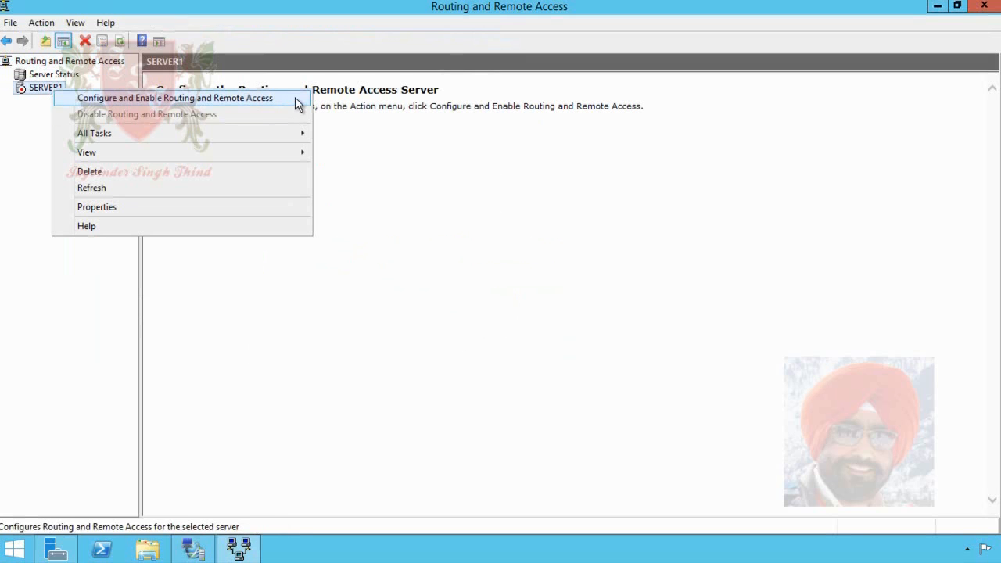
left_click(175, 97)
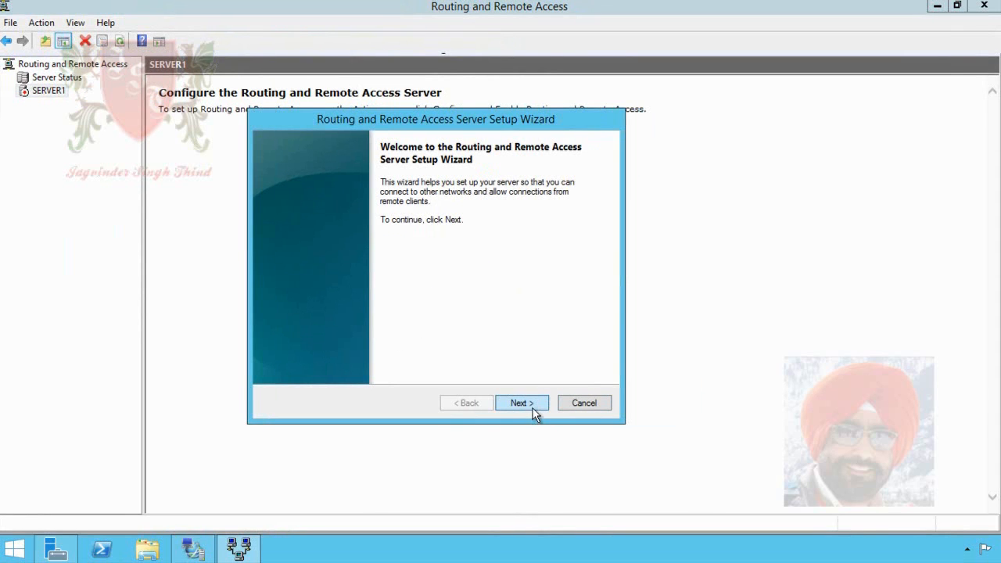
In the setup wizard, choose Remote access with VPN enabled
left_click(521, 403)
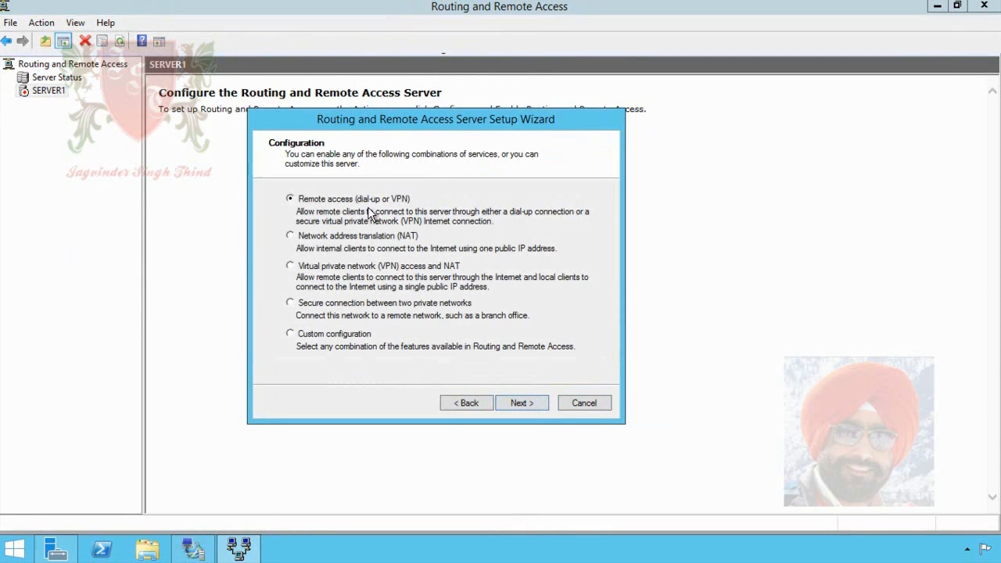
mouse_move(397, 205)
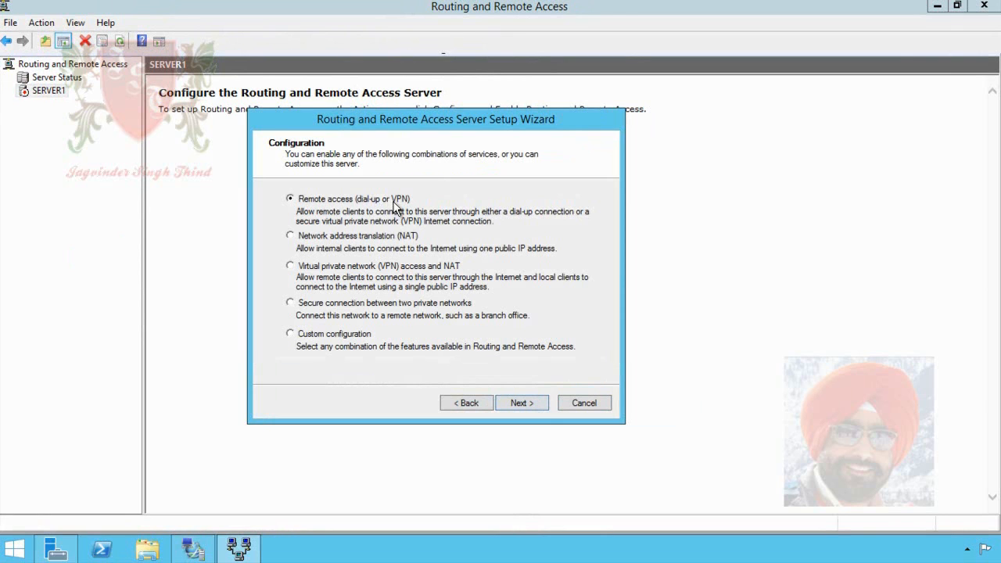
mouse_move(452, 250)
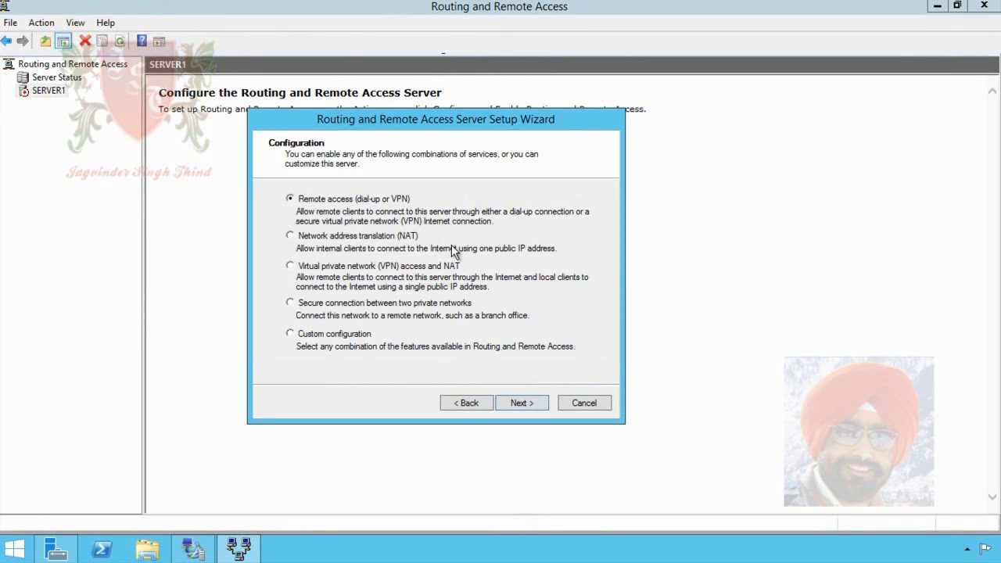
left_click(521, 401)
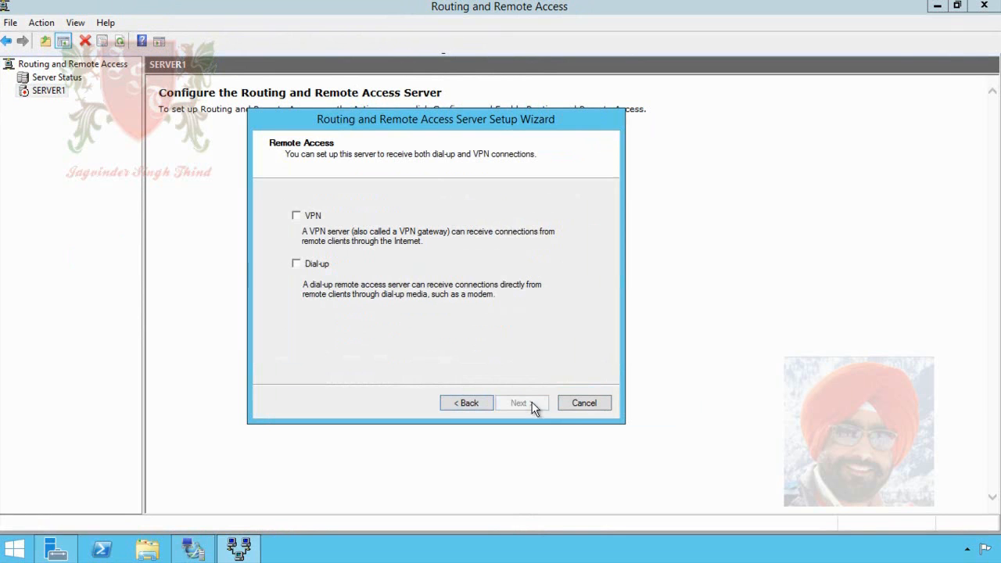
mouse_move(297, 221)
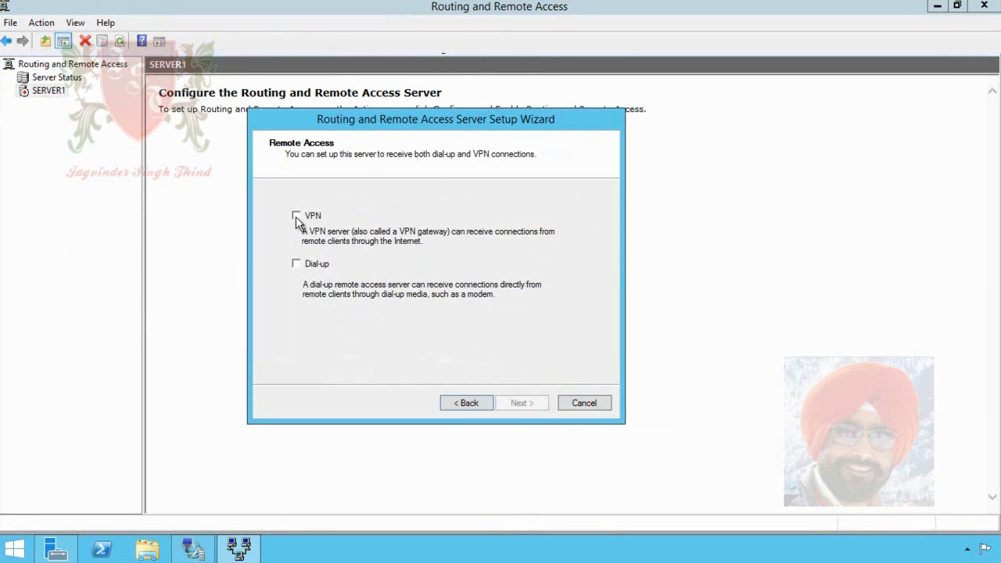
left_click(296, 215)
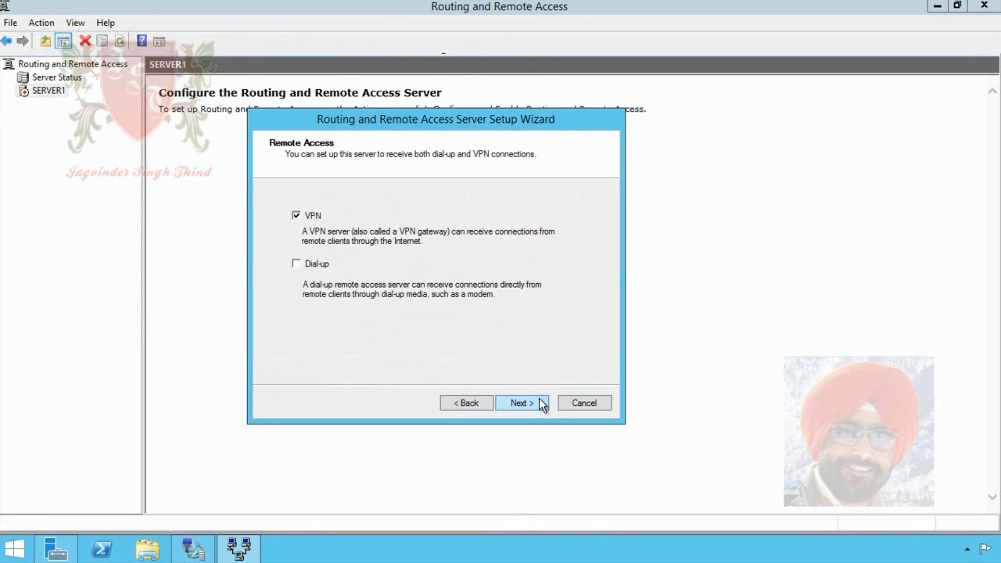
left_click(518, 402)
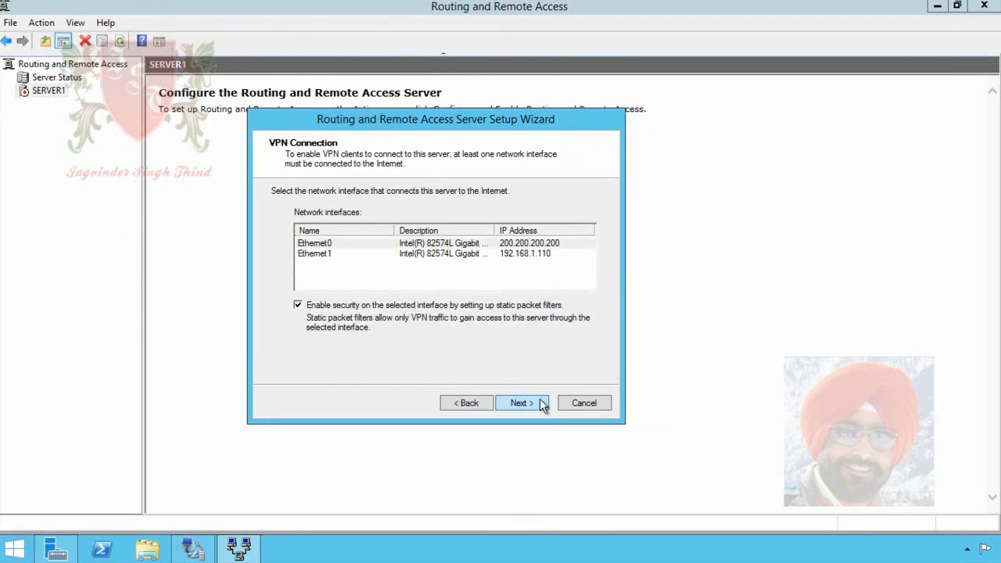
mouse_move(281, 224)
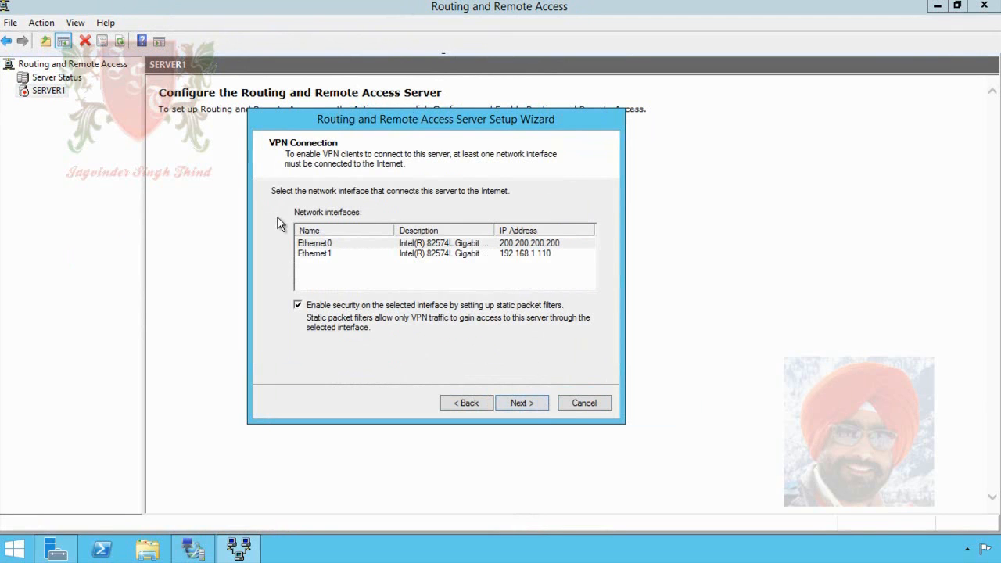
mouse_move(332, 219)
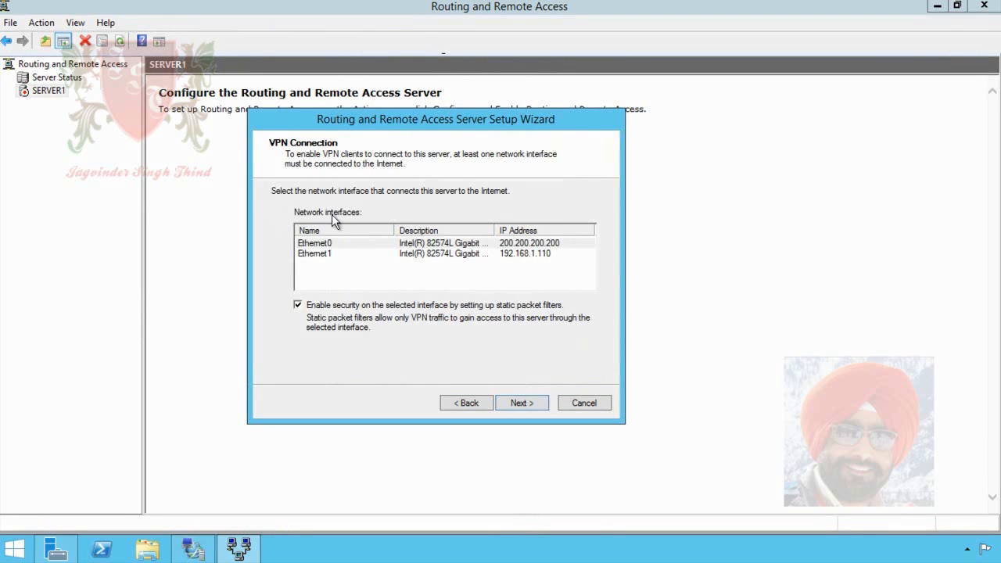
mouse_move(388, 212)
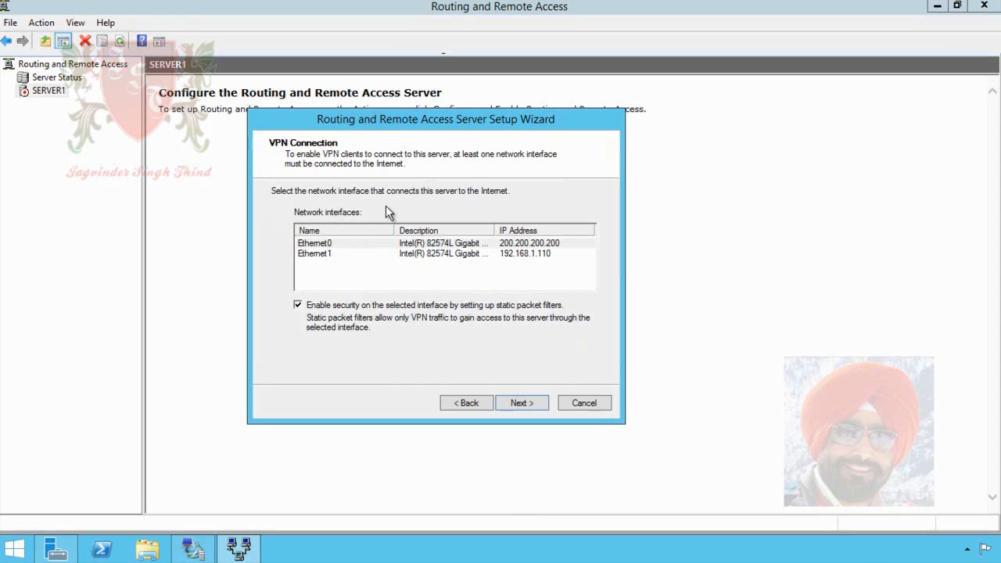
mouse_move(433, 248)
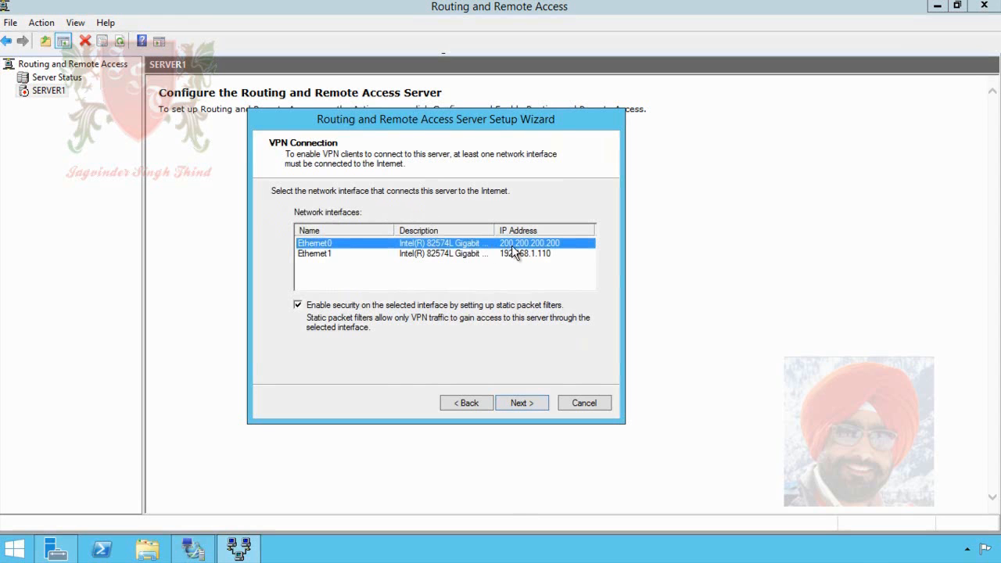
mouse_move(559, 256)
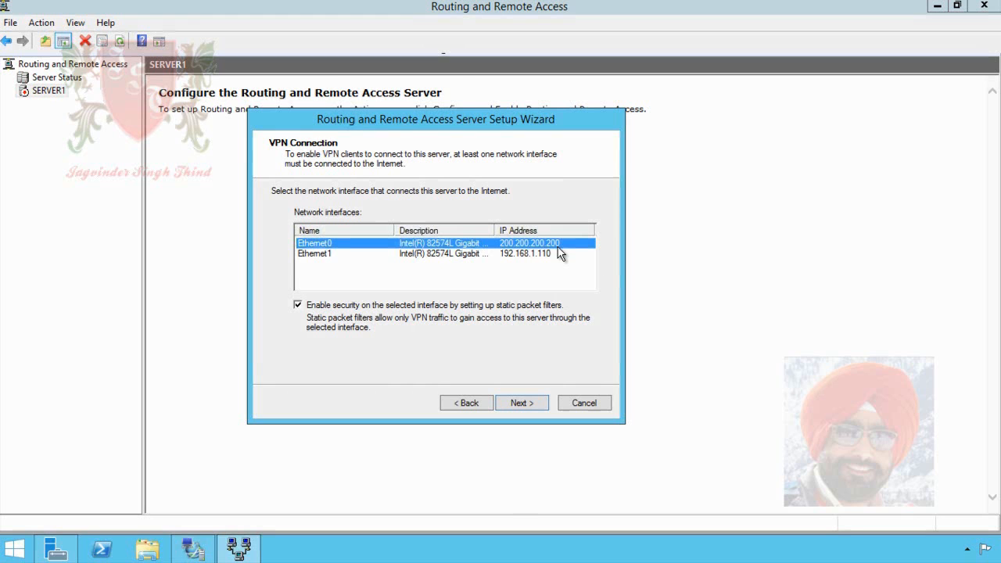
mouse_move(563, 260)
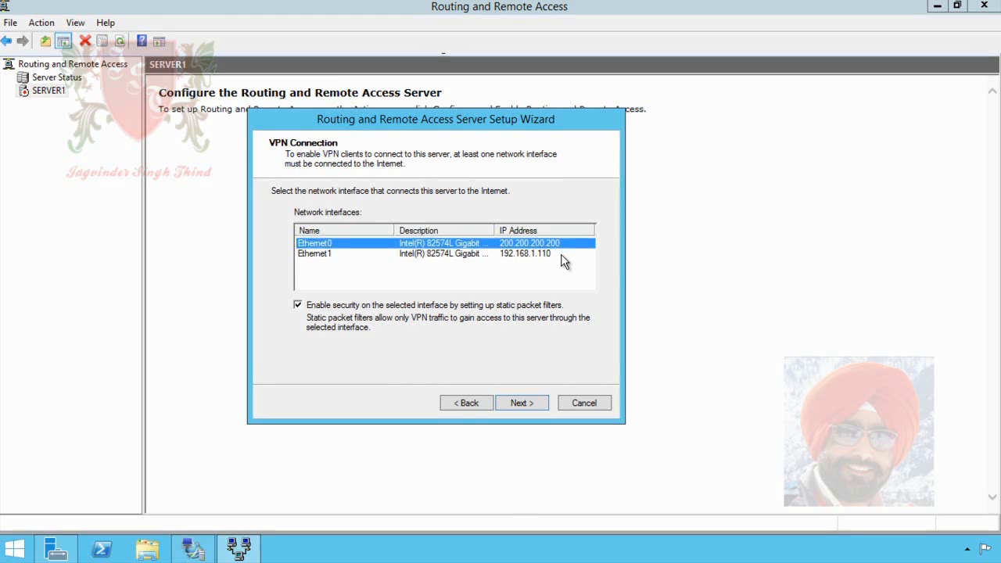
mouse_move(581, 258)
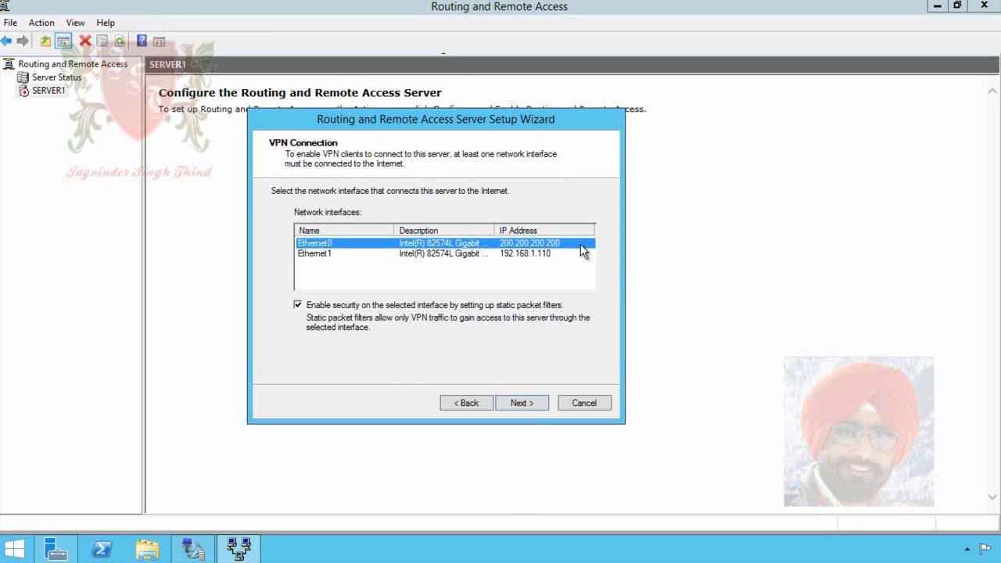
Confirm Ethernet0 (200.200.200.200) as the Internet-facing interface and continue
left_click(522, 403)
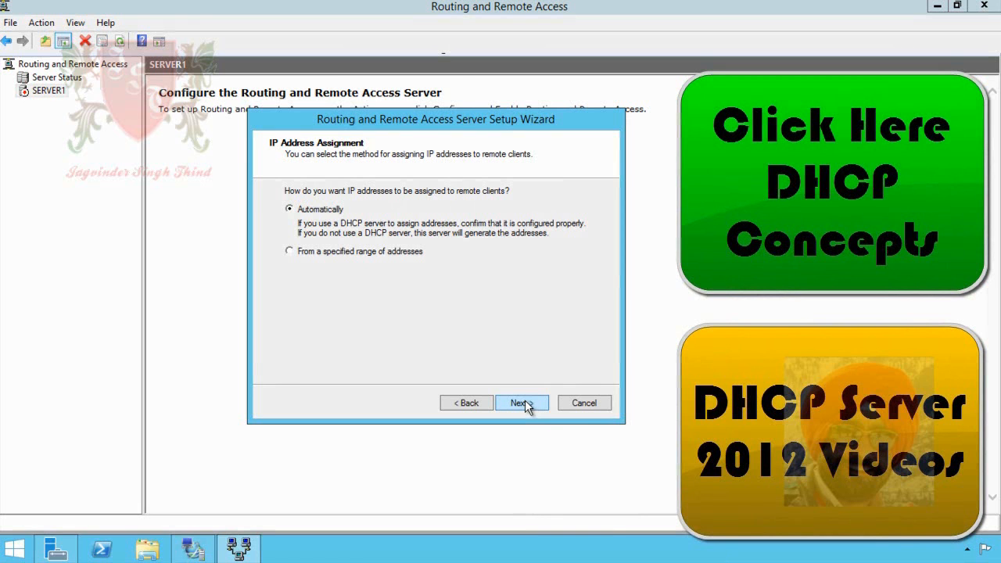
mouse_move(507, 364)
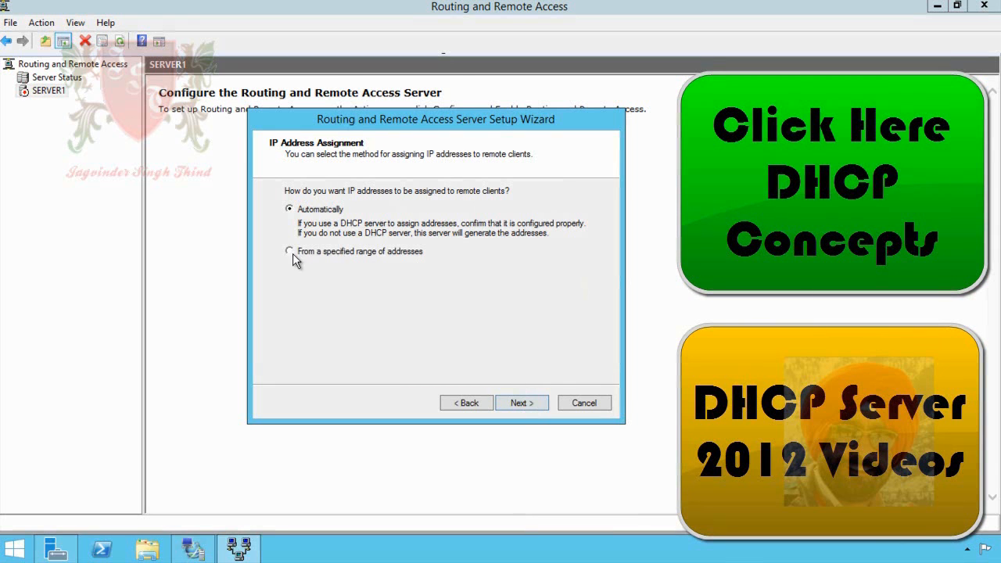
Choose to assign client IP addresses from a specified range of addresses
left_click(290, 251)
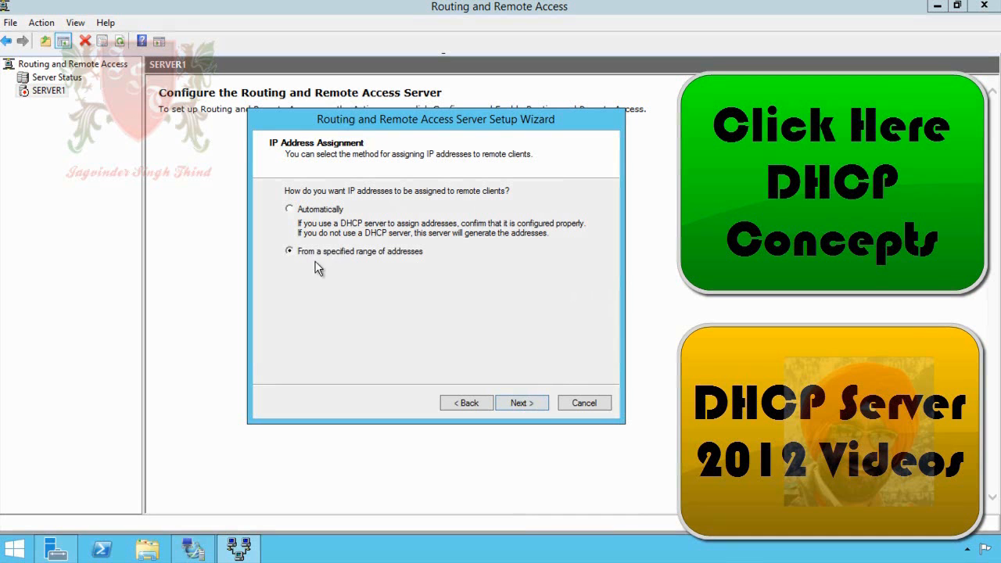
mouse_move(507, 327)
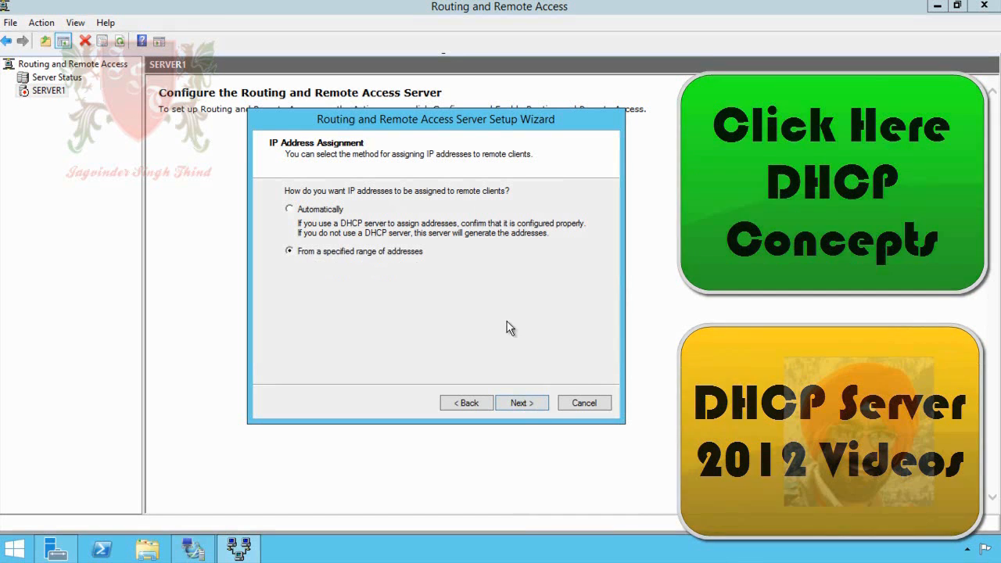
mouse_move(521, 403)
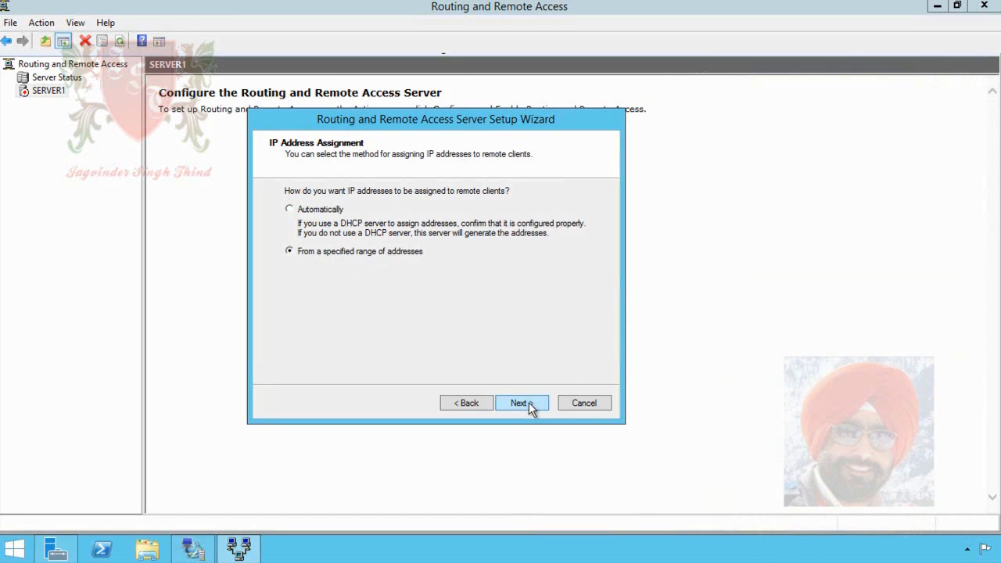
left_click(522, 403)
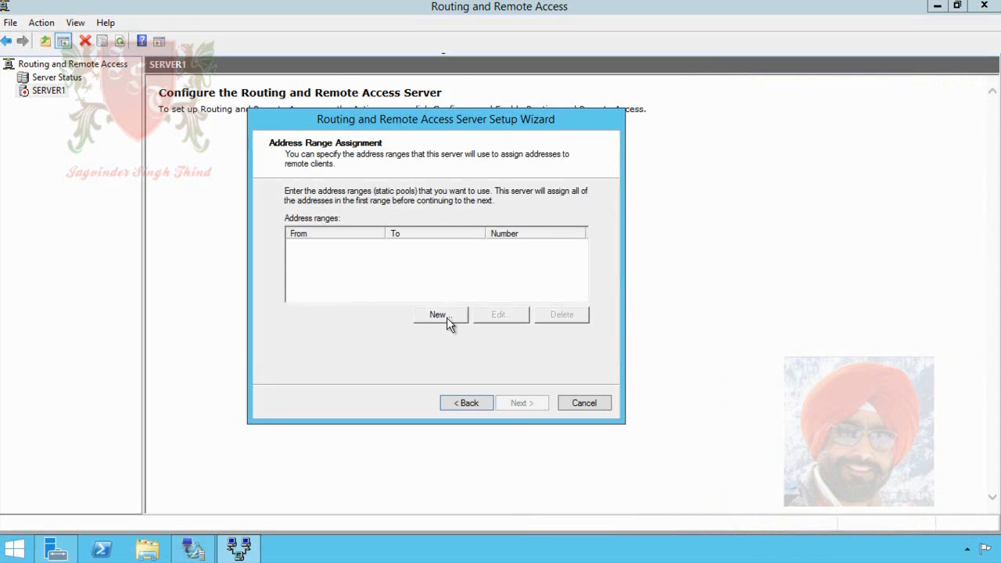
Add a new IPv4 address range starting at 10.10.10.1 and ending at 10.10.10.100
left_click(438, 315)
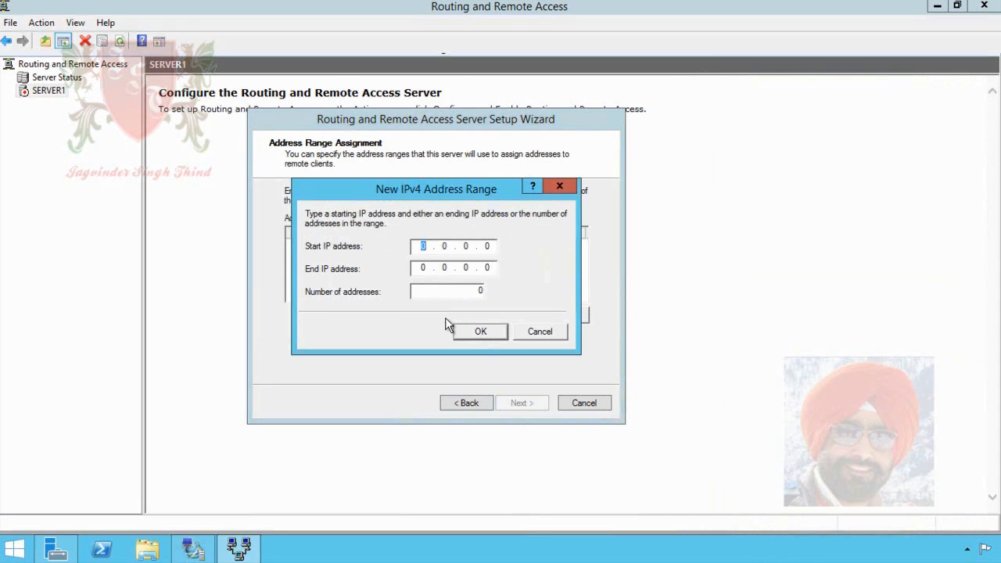
type("10")
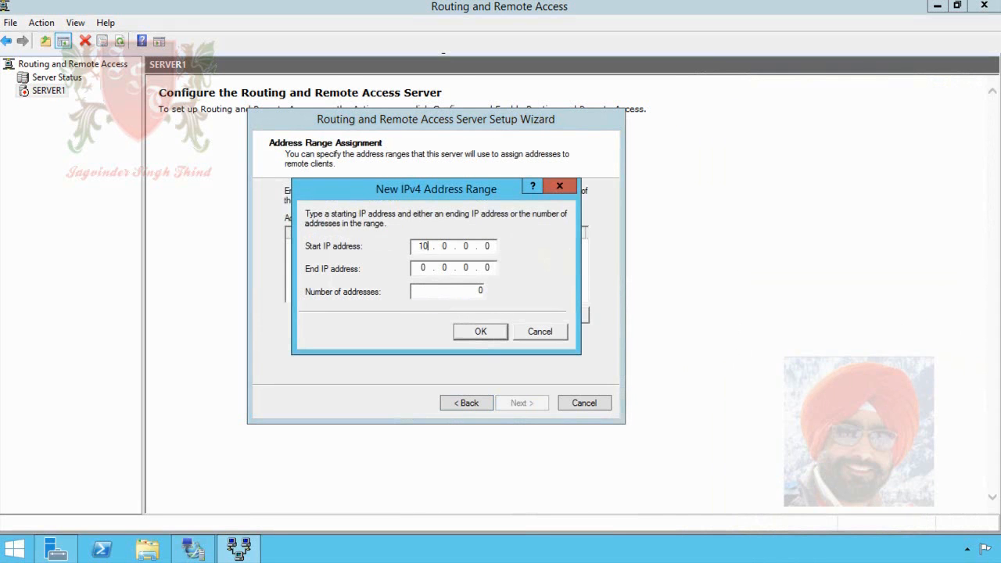
type("10 .")
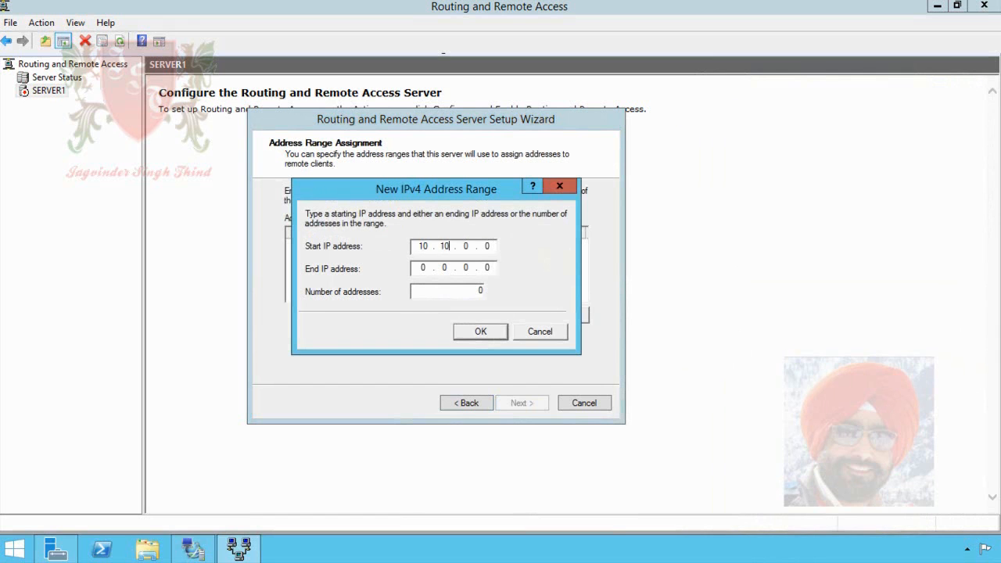
type("10.")
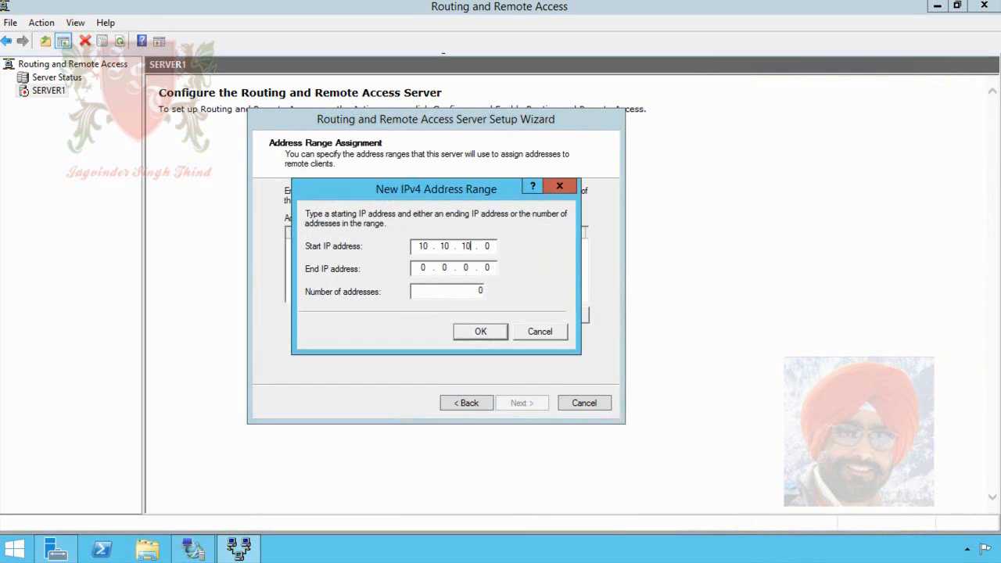
type("1")
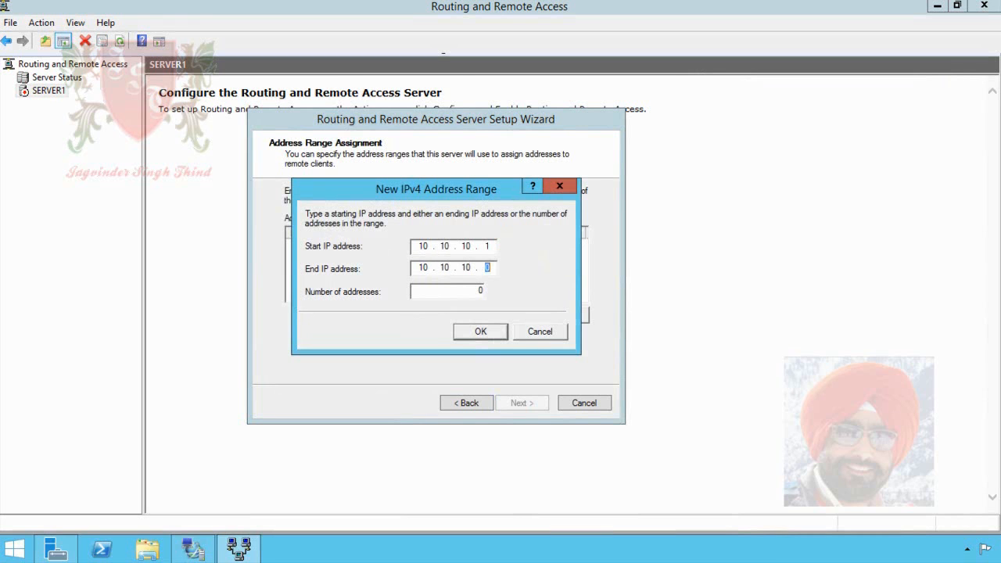
type("00")
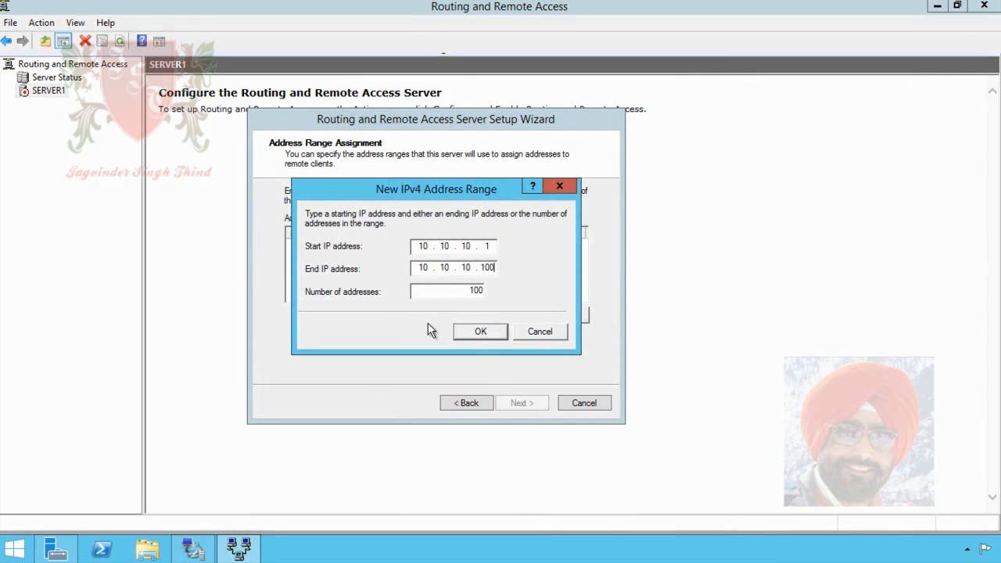
left_click(479, 330)
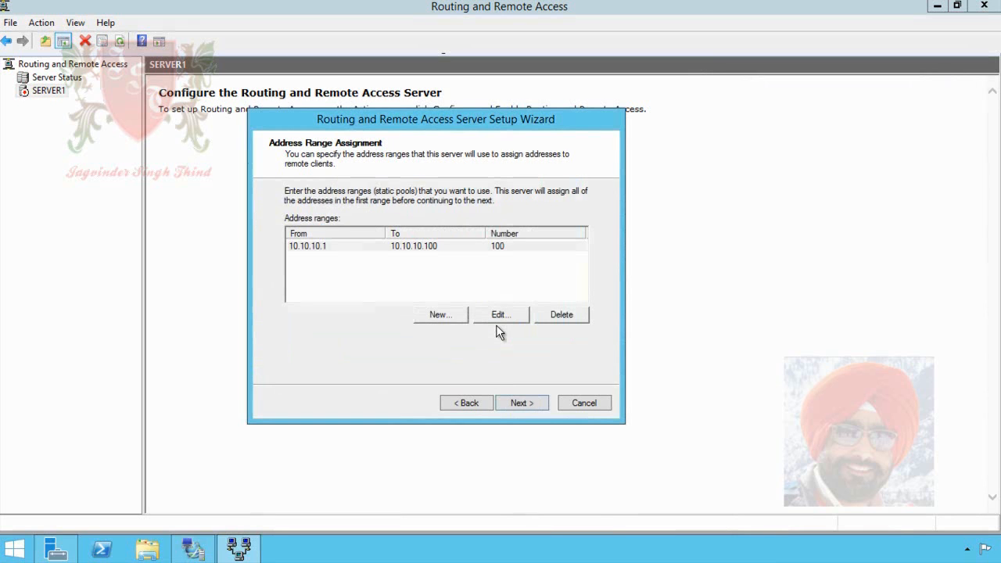
mouse_move(522, 402)
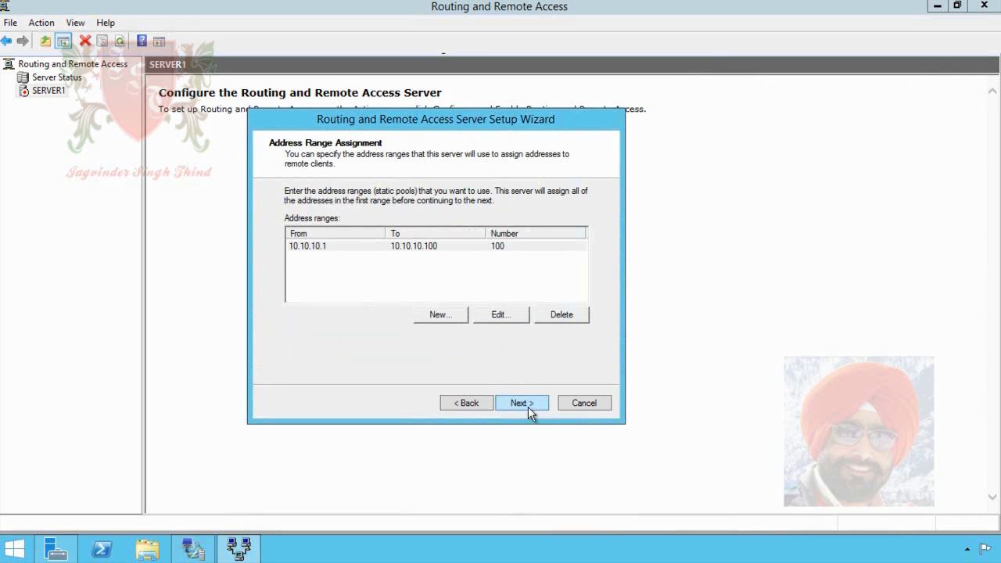
Finish the wizard with local, non-RADIUS authentication and acknowledge the DHCP relay notice
left_click(520, 402)
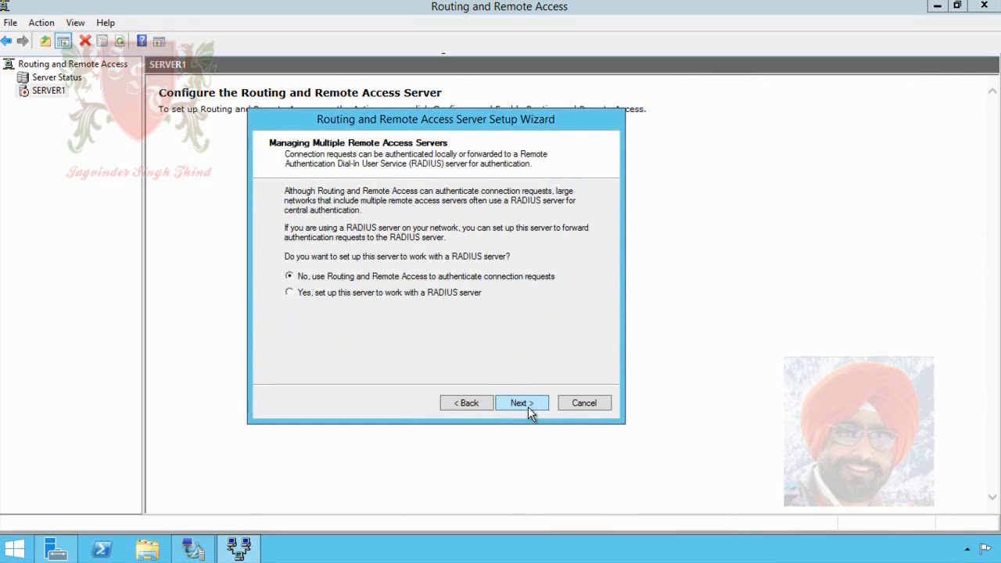
mouse_move(537, 323)
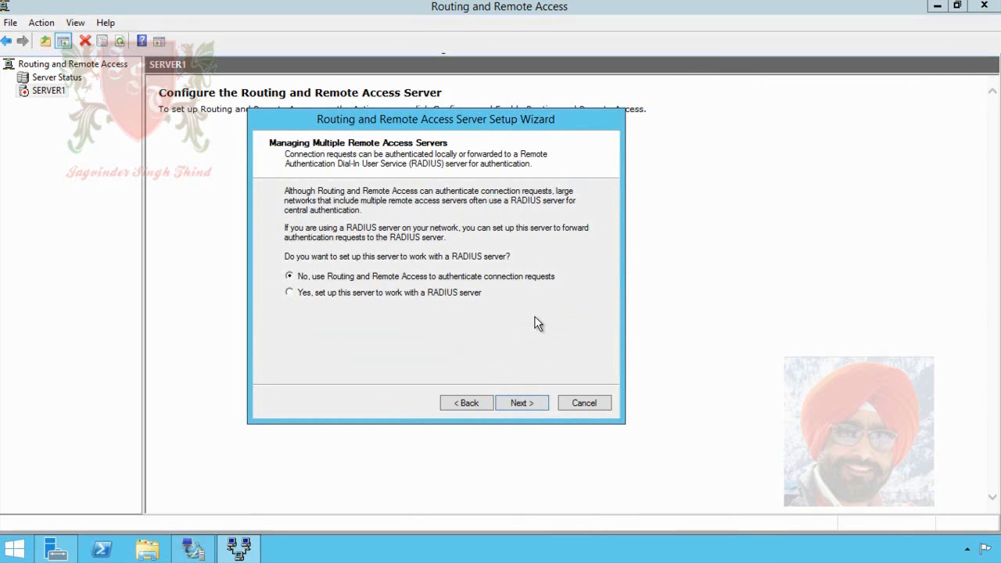
mouse_move(482, 291)
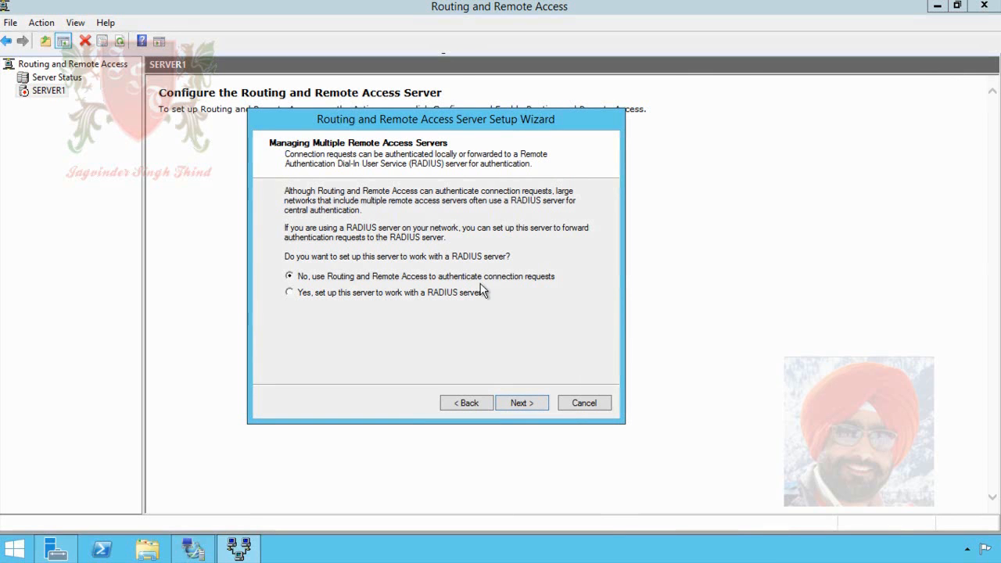
mouse_move(428, 287)
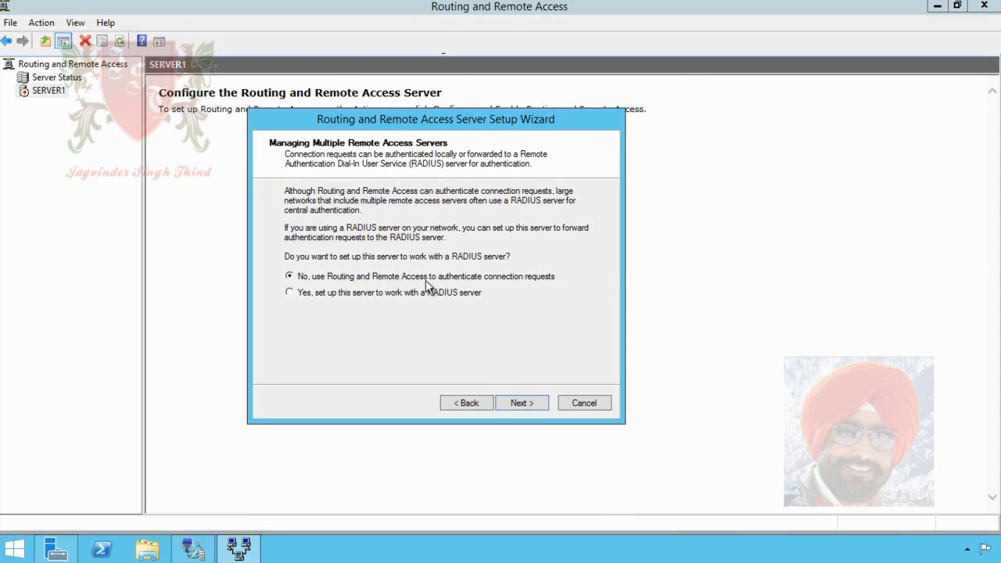
mouse_move(498, 290)
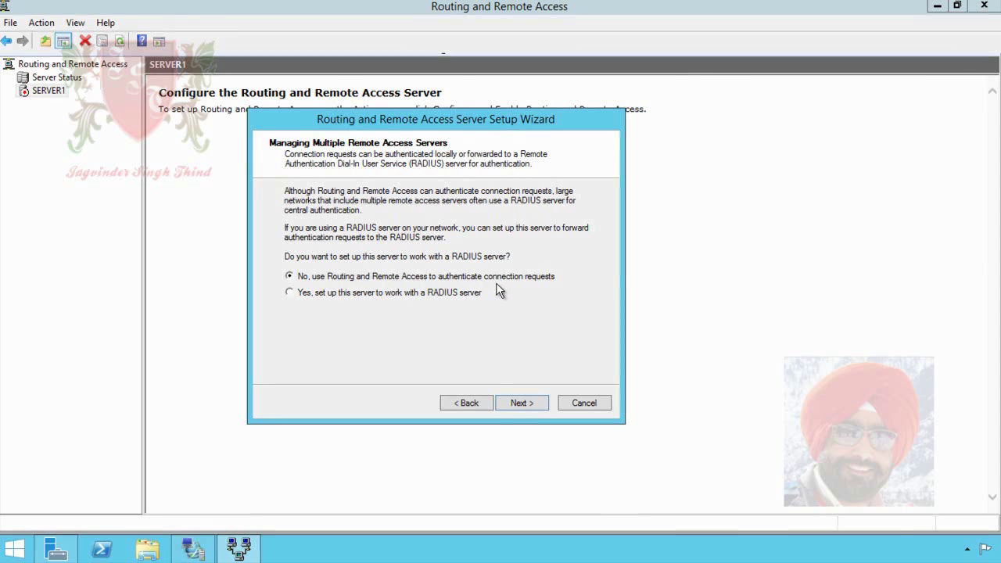
mouse_move(525, 288)
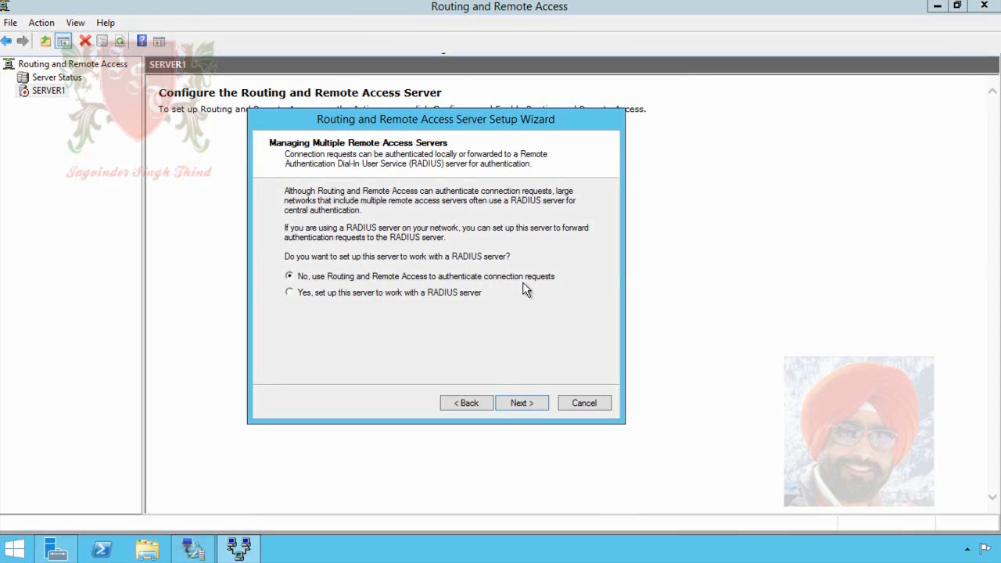
mouse_move(434, 296)
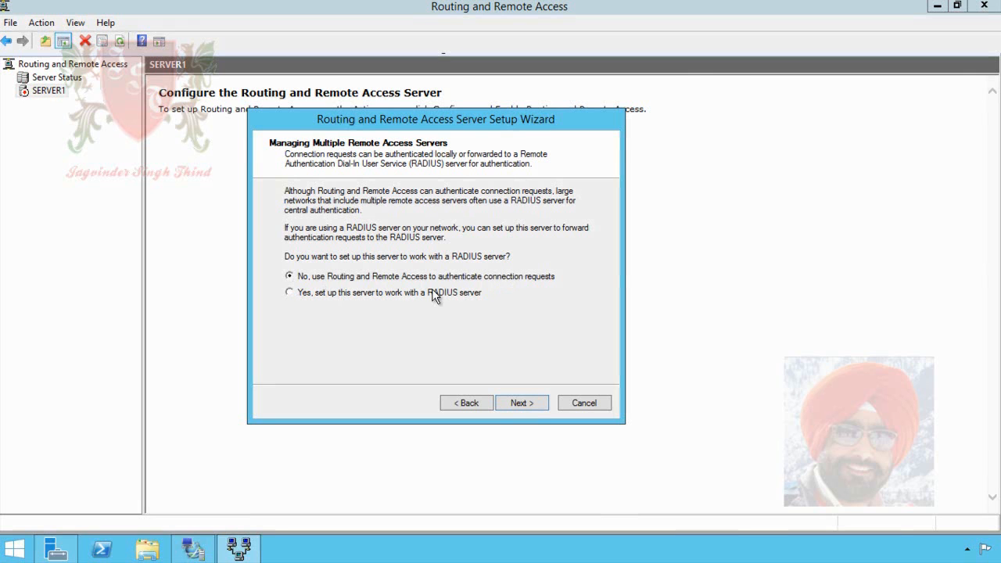
left_click(520, 402)
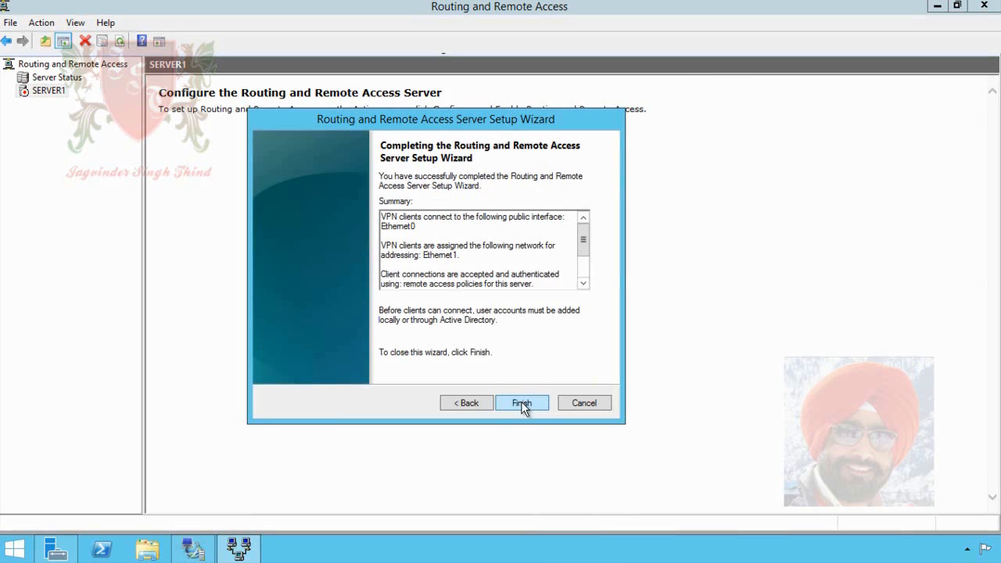
left_click(522, 402)
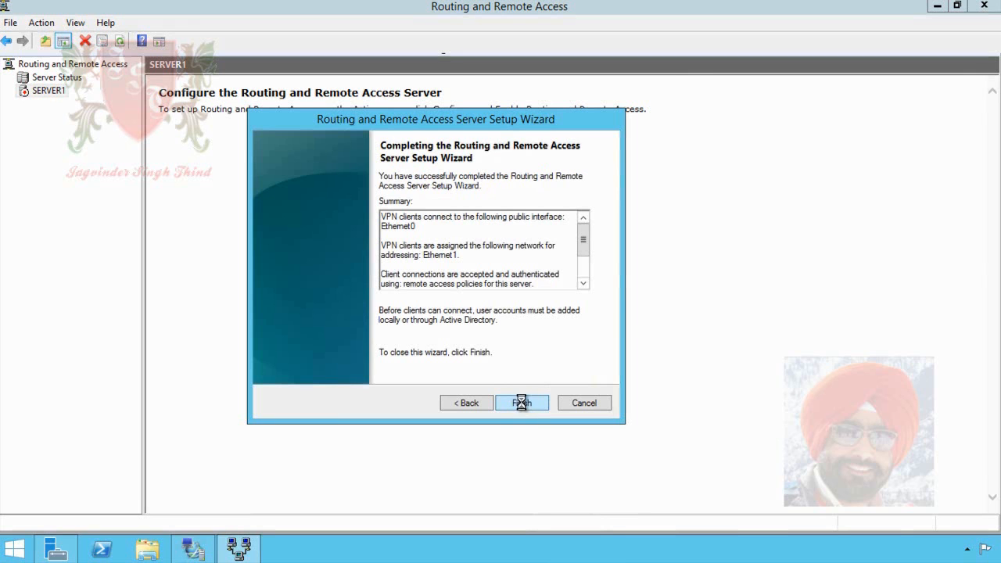
left_click(521, 401)
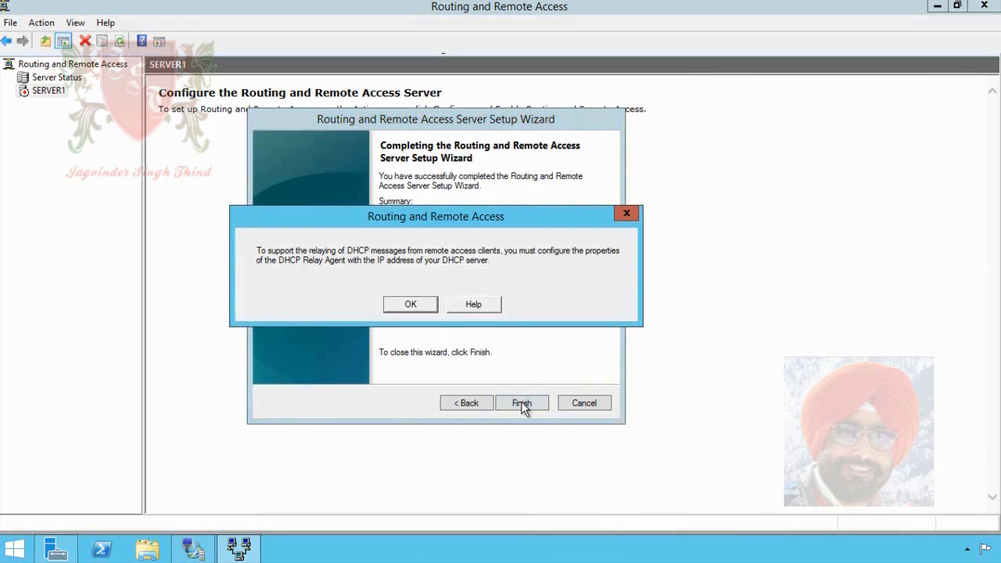
mouse_move(350, 272)
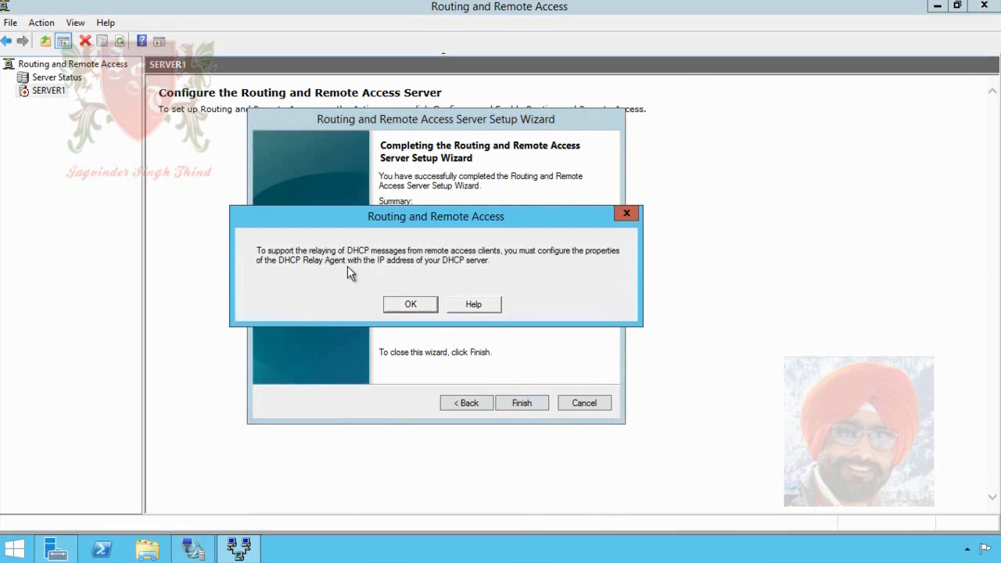
mouse_move(362, 293)
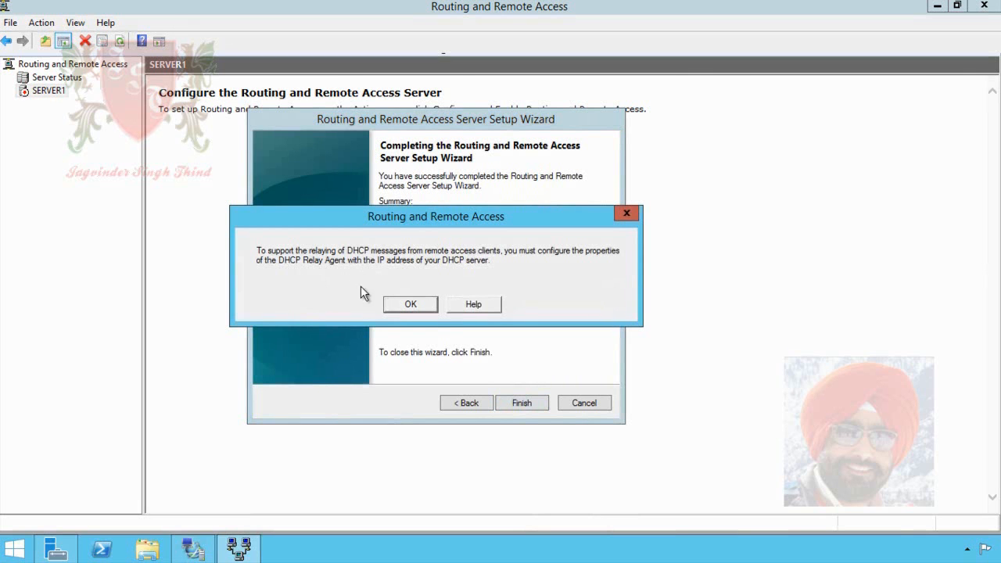
left_click(409, 304)
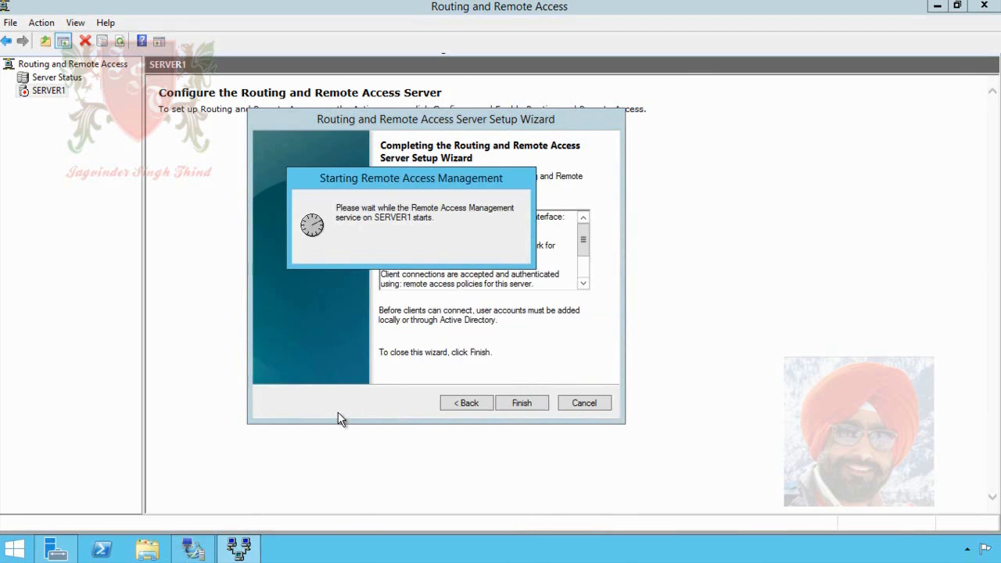
left_click(520, 402)
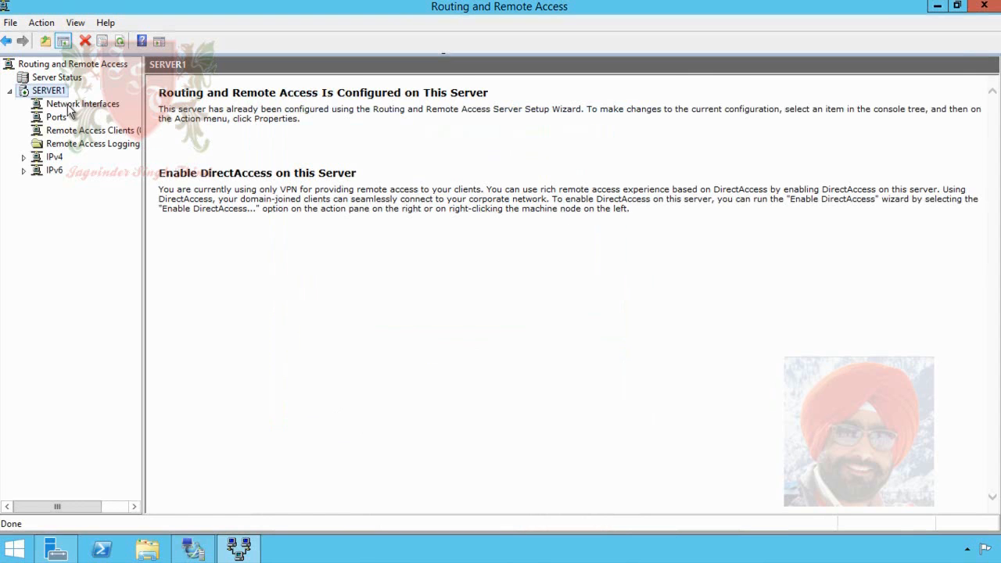
Inspect SERVER1's network interfaces Ethernet1 and Ethernet0
left_click(82, 103)
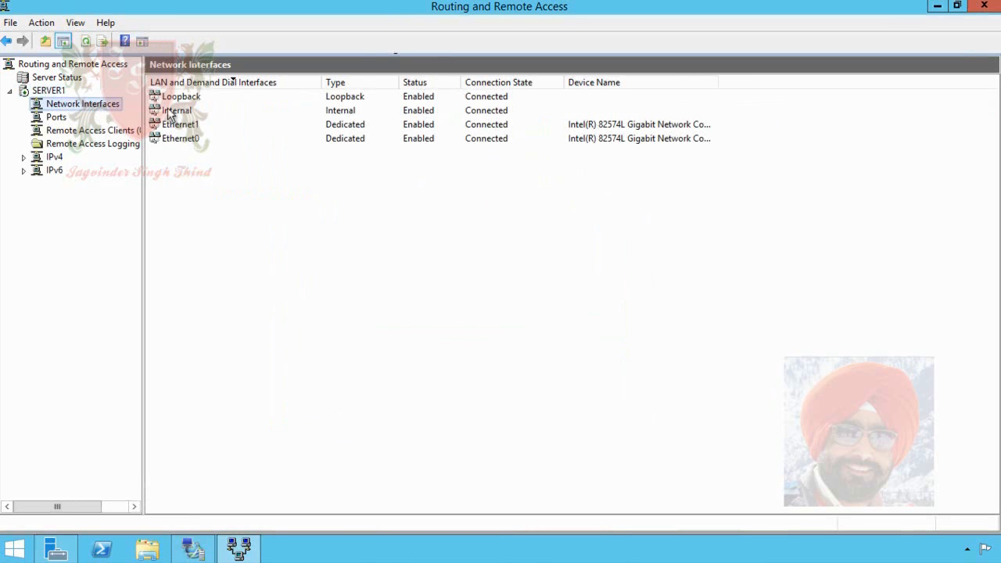
left_click(179, 125)
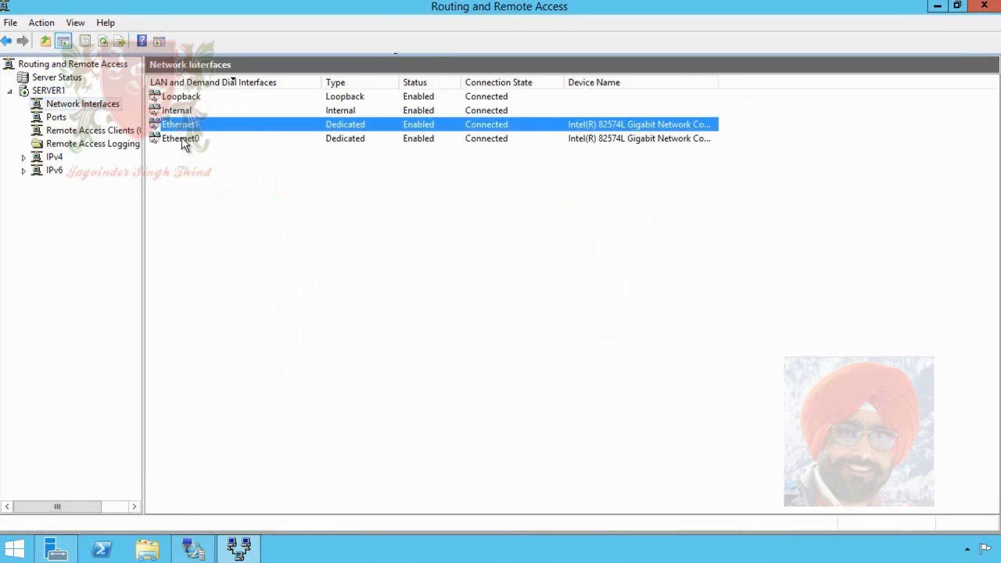
left_click(181, 138)
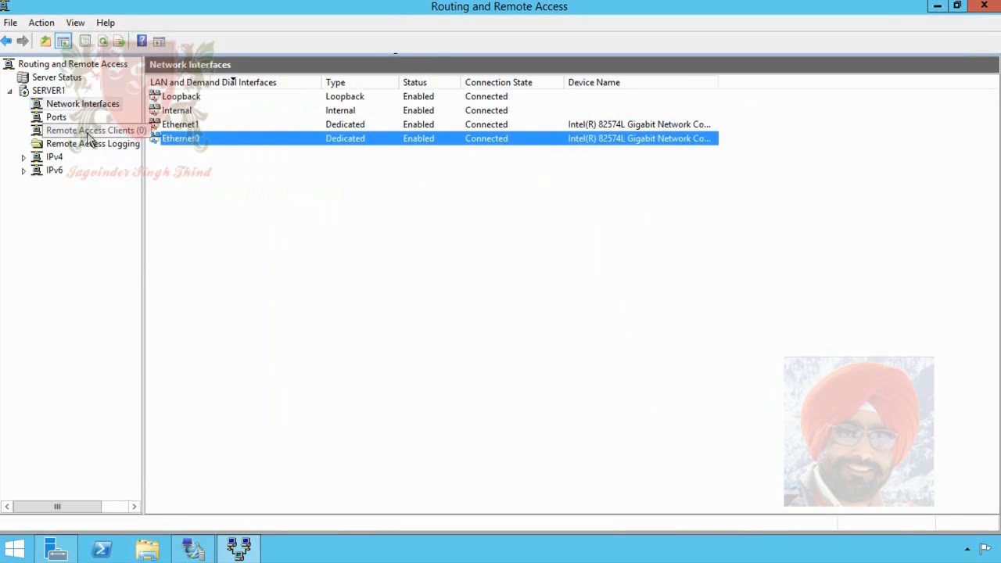
Browse the inactive VPN ports list, then view the empty Remote Access Clients list
left_click(55, 116)
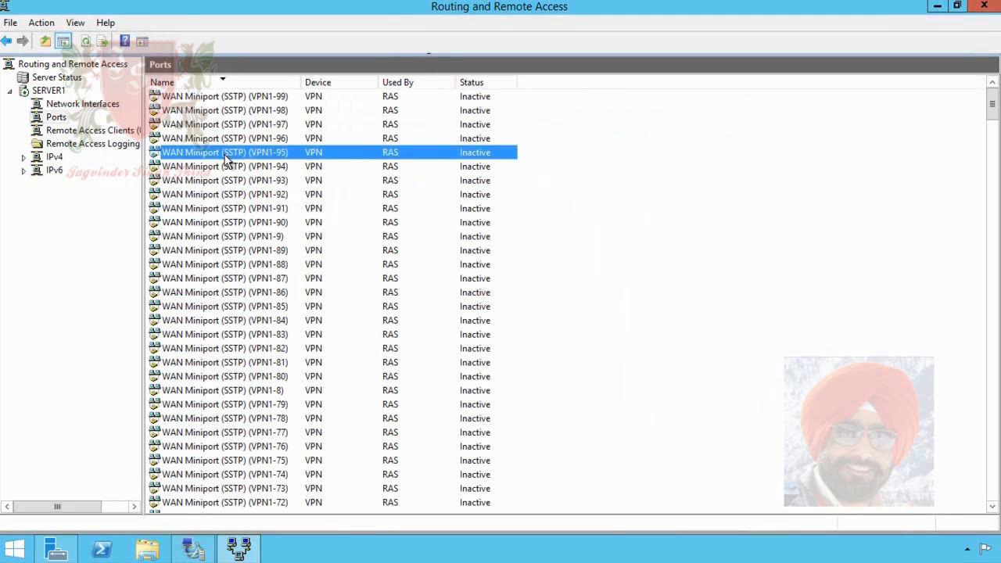
mouse_move(233, 111)
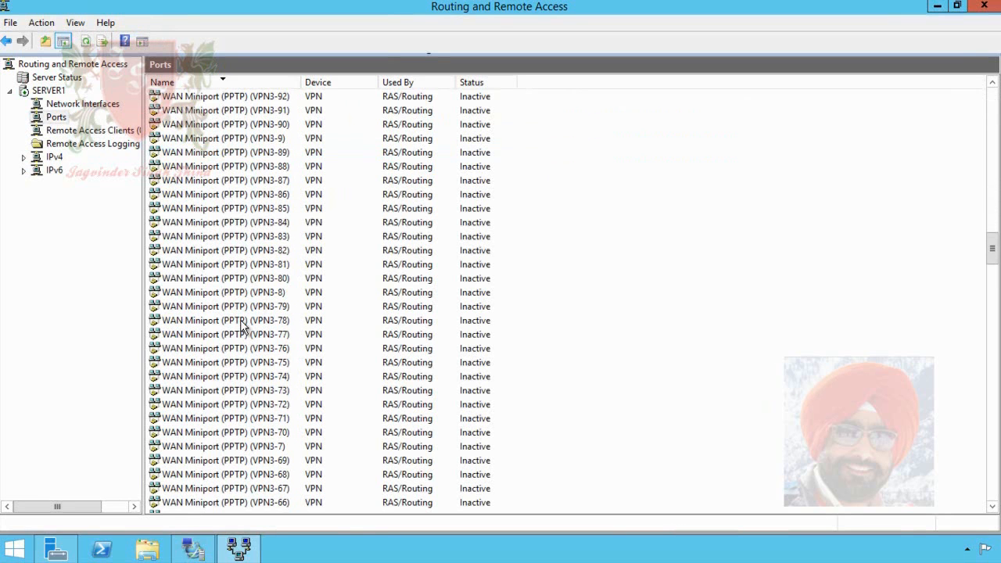
scroll("down", 3)
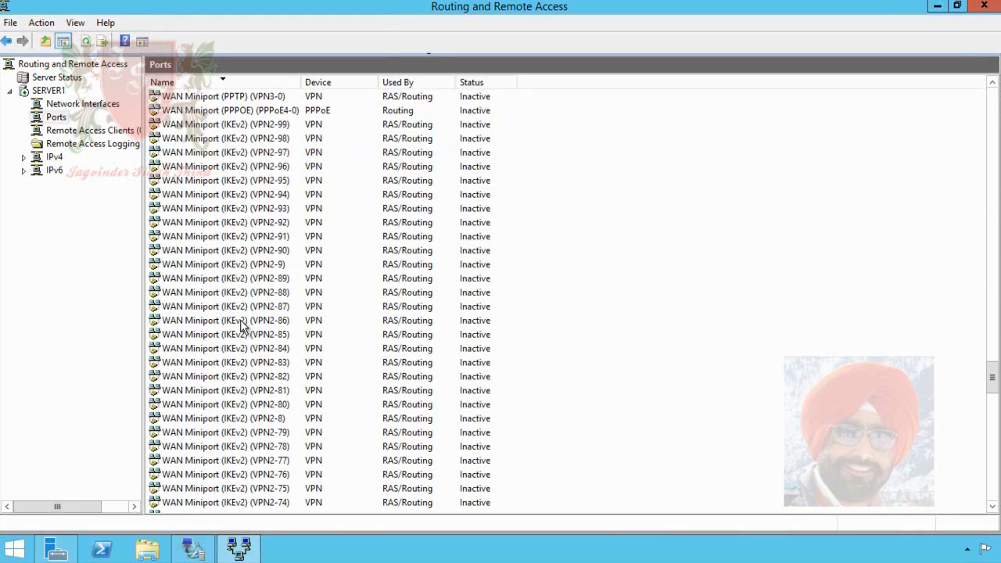
scroll("down", 3)
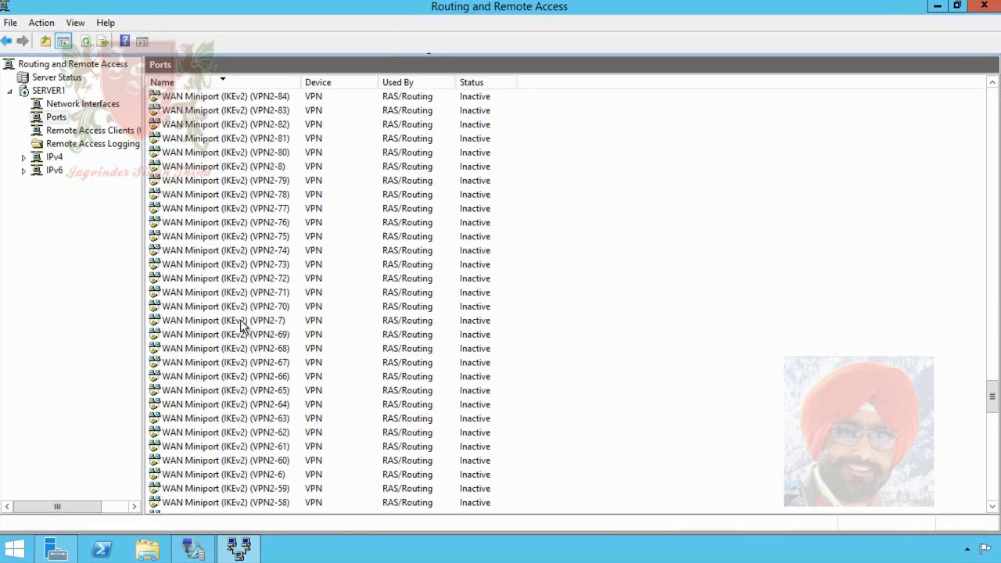
scroll("down", 3)
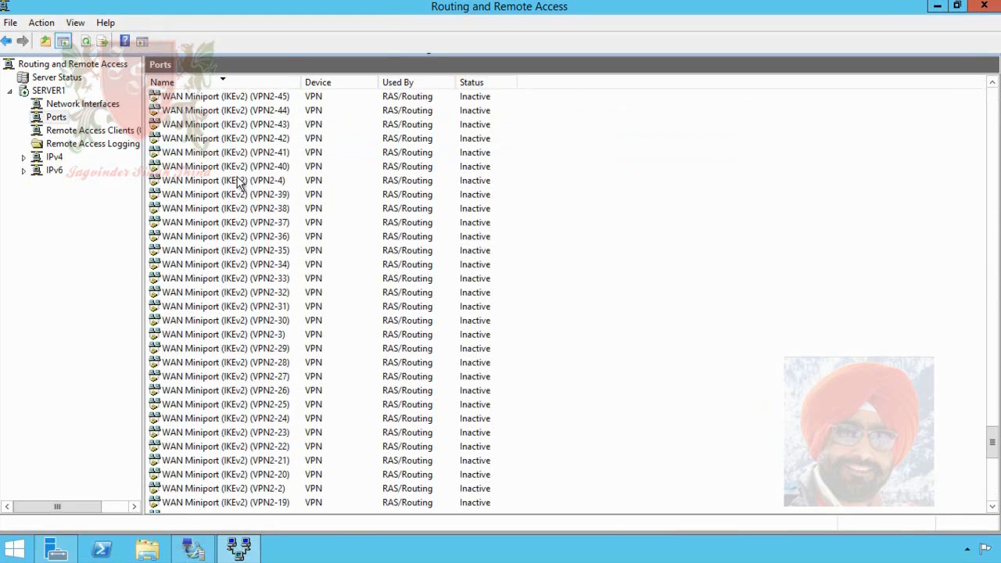
left_click(90, 130)
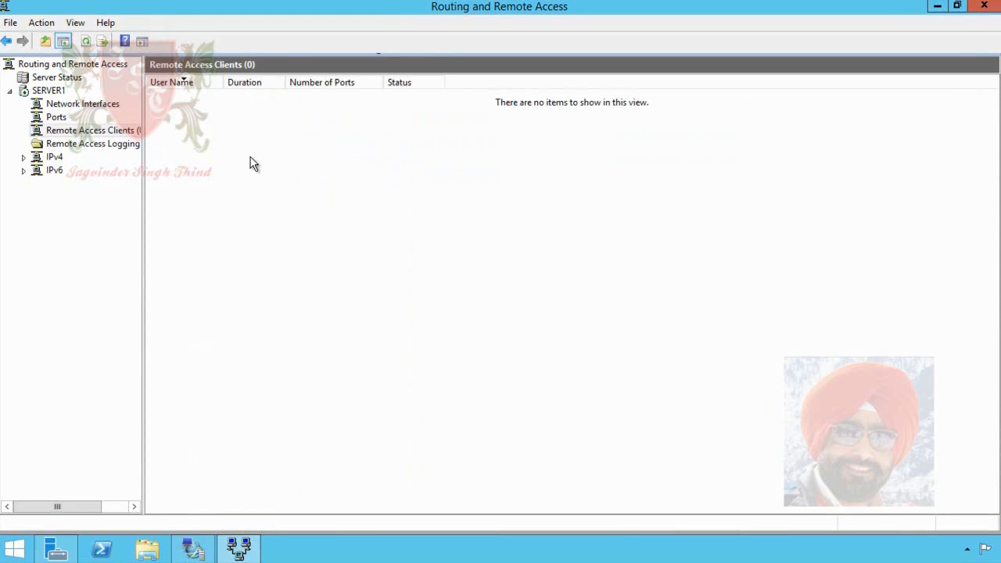
mouse_move(260, 193)
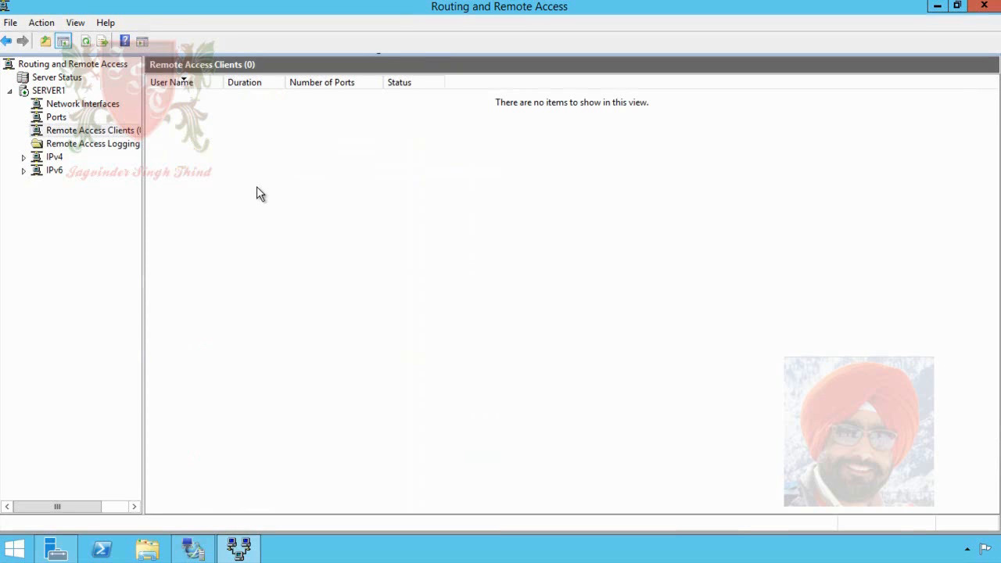
mouse_move(254, 194)
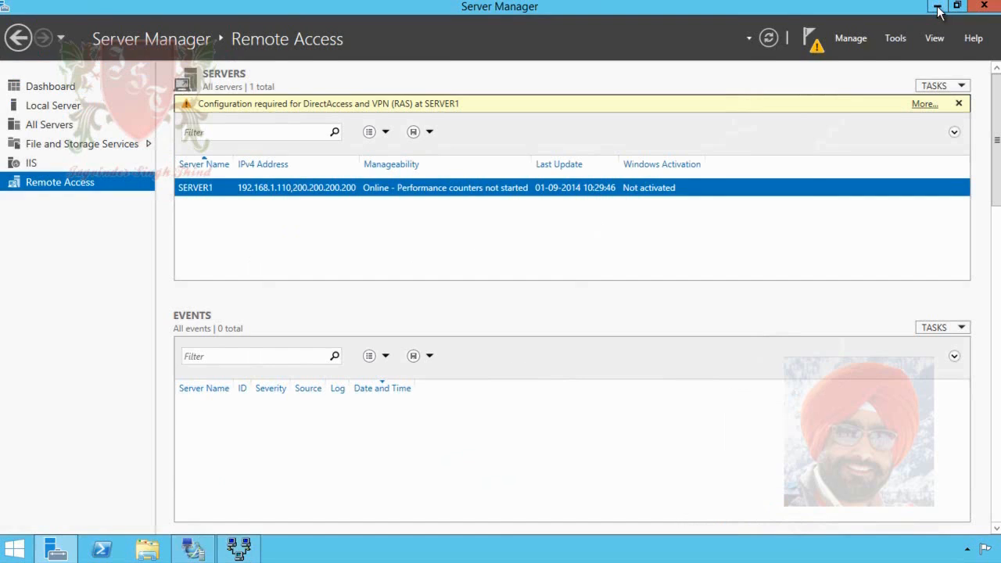
mouse_move(734, 63)
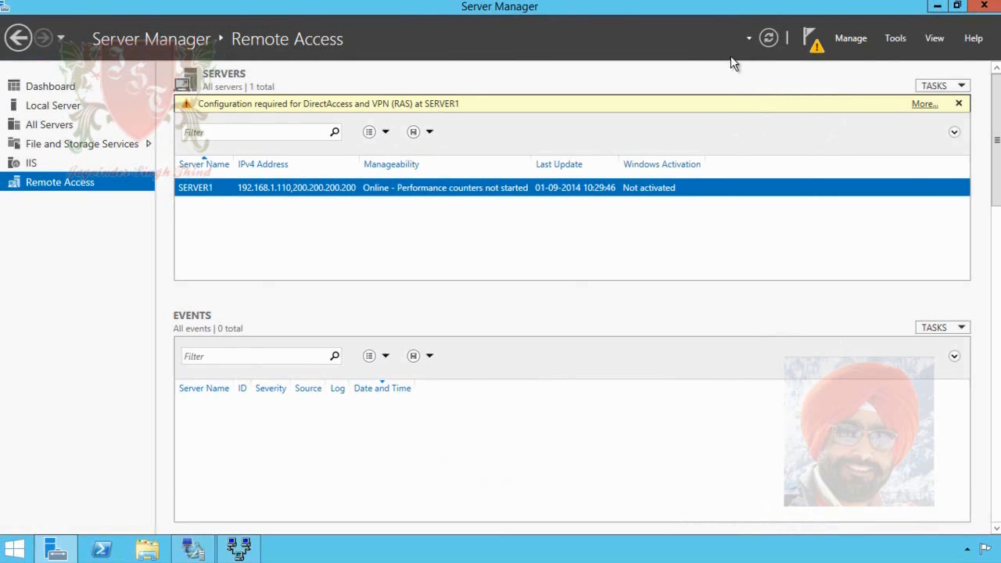
Open Server Manager's Tools menu of administrative consoles
left_click(894, 37)
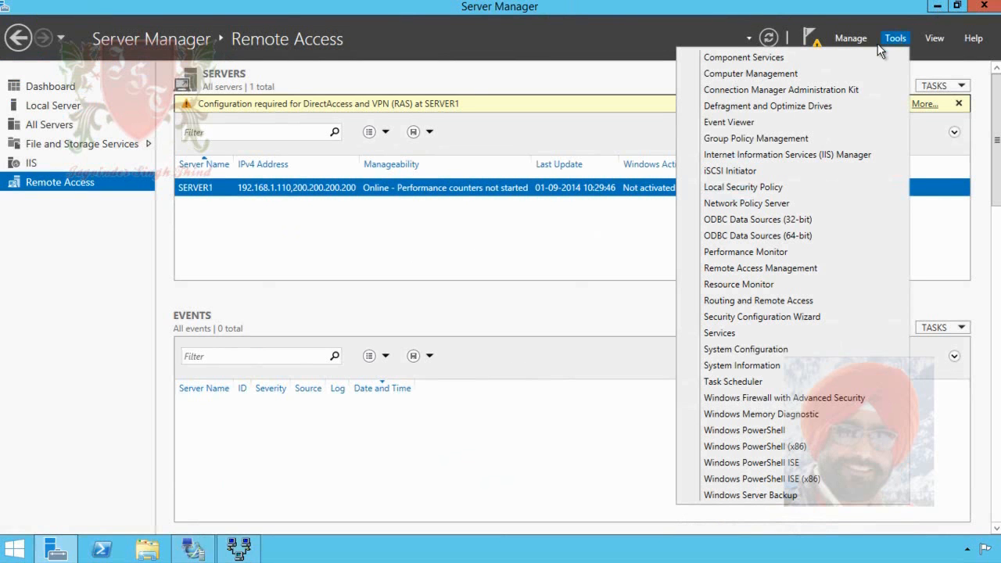
mouse_move(816, 73)
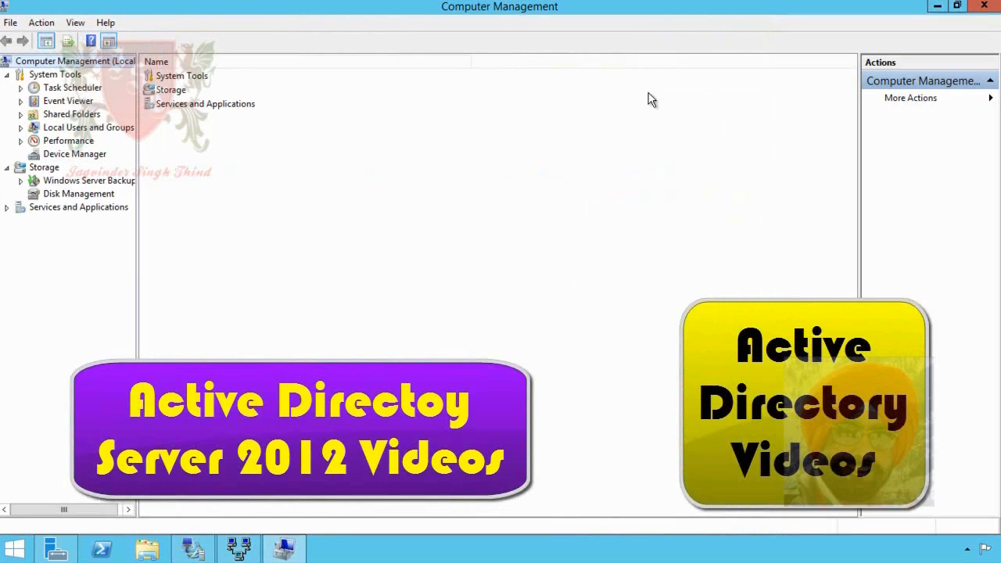
mouse_move(150, 147)
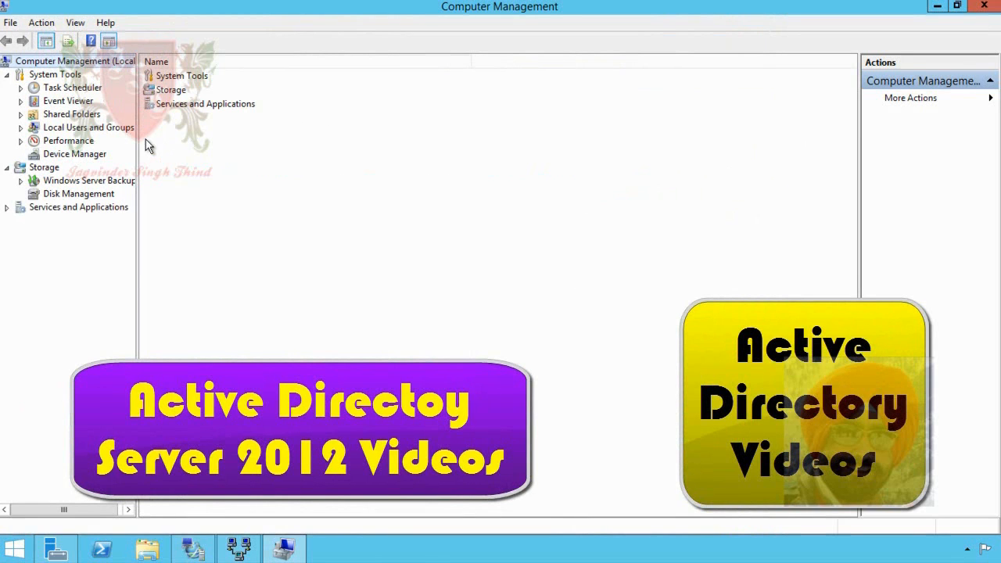
mouse_move(143, 147)
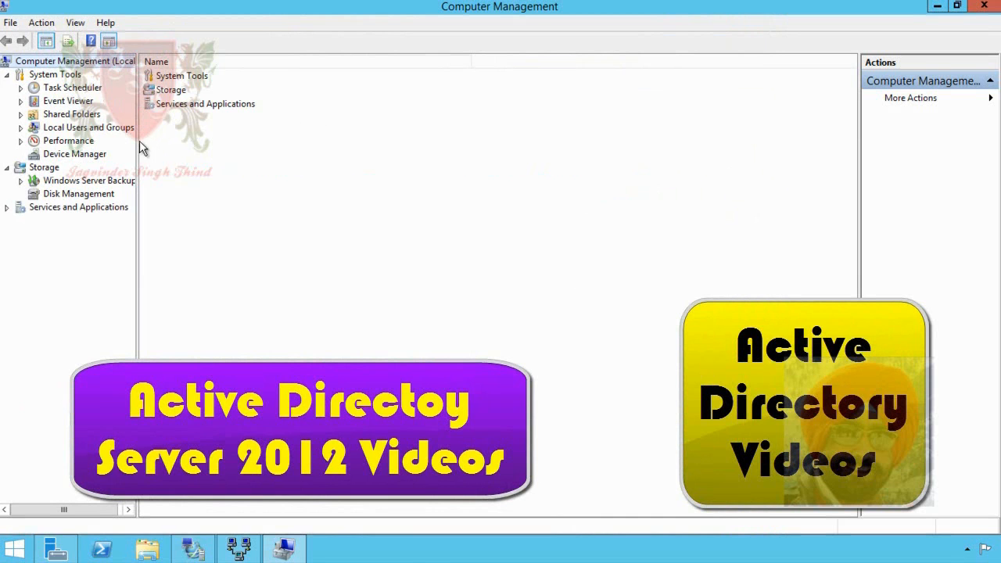
Enter new user TestUser1 with full name Test, description User 1, and a password
left_click(88, 127)
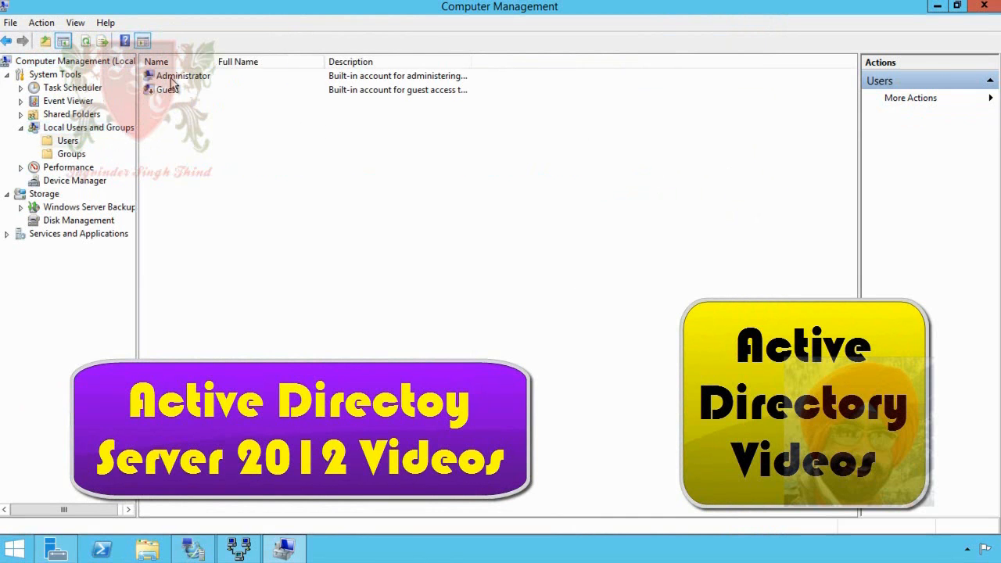
mouse_move(201, 130)
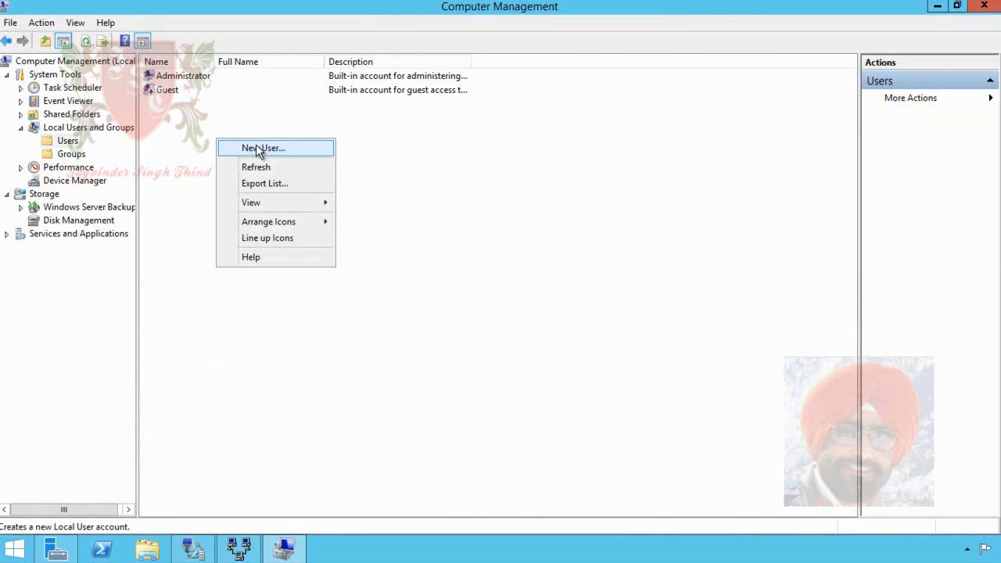
left_click(263, 148)
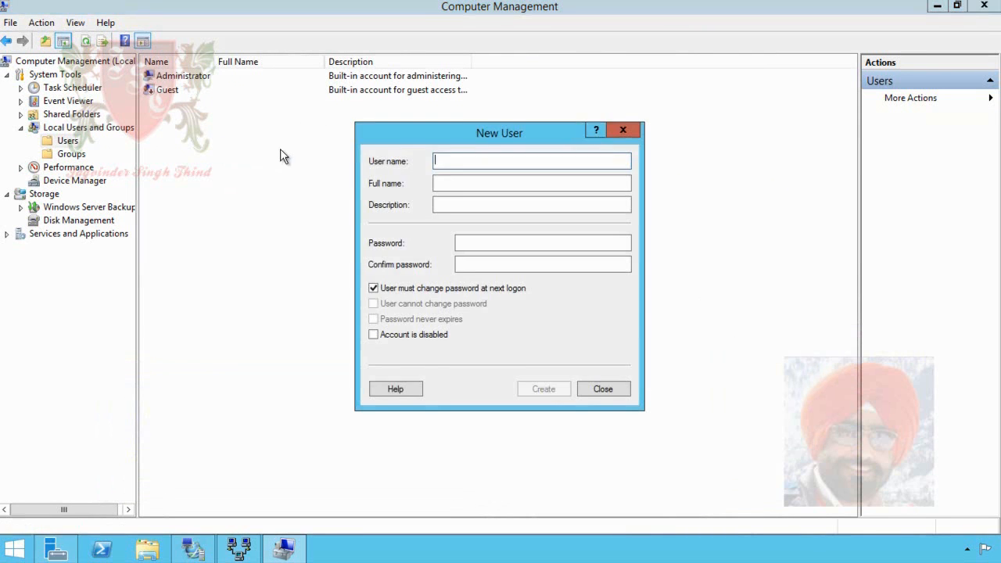
type("Test")
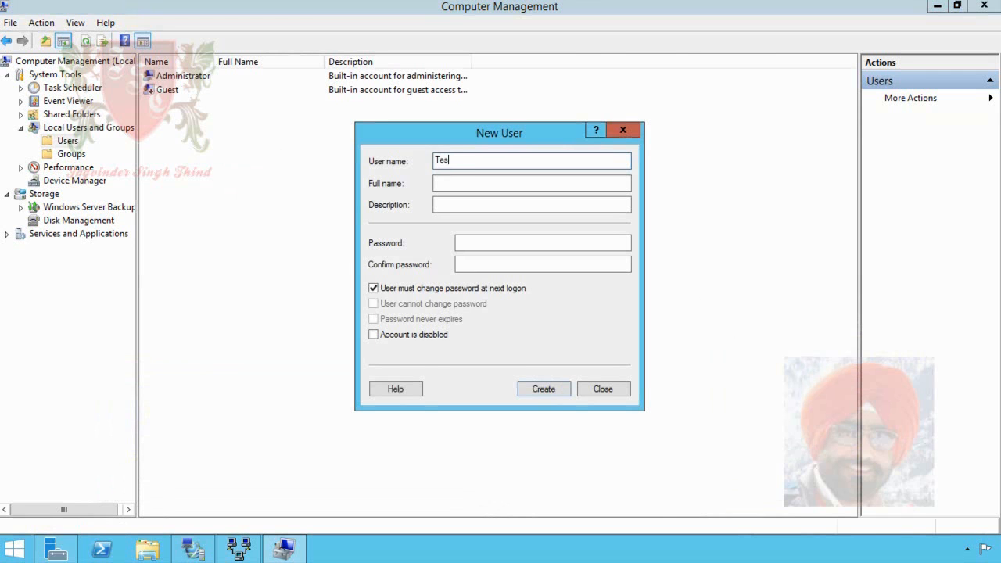
type("tUser1")
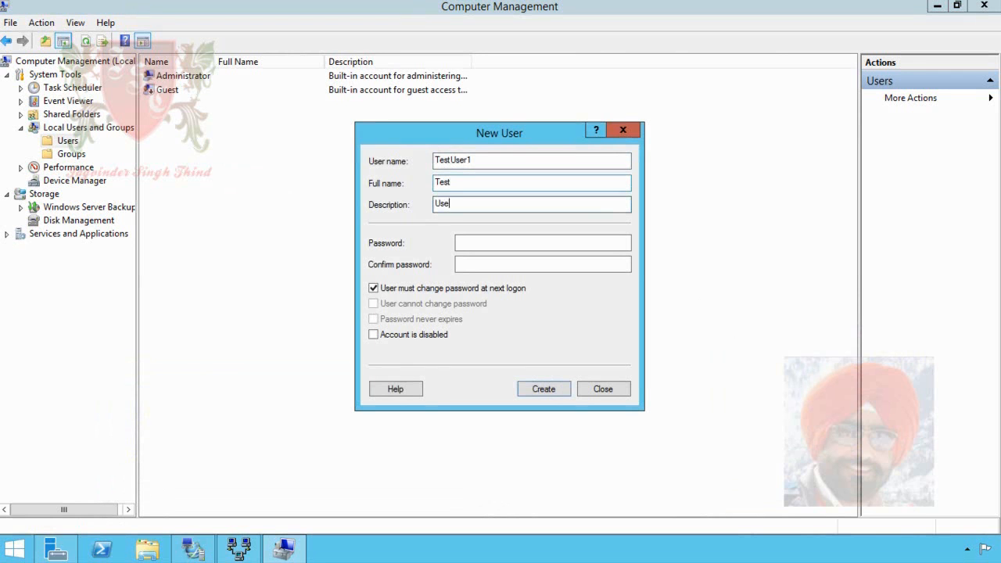
type("r 1")
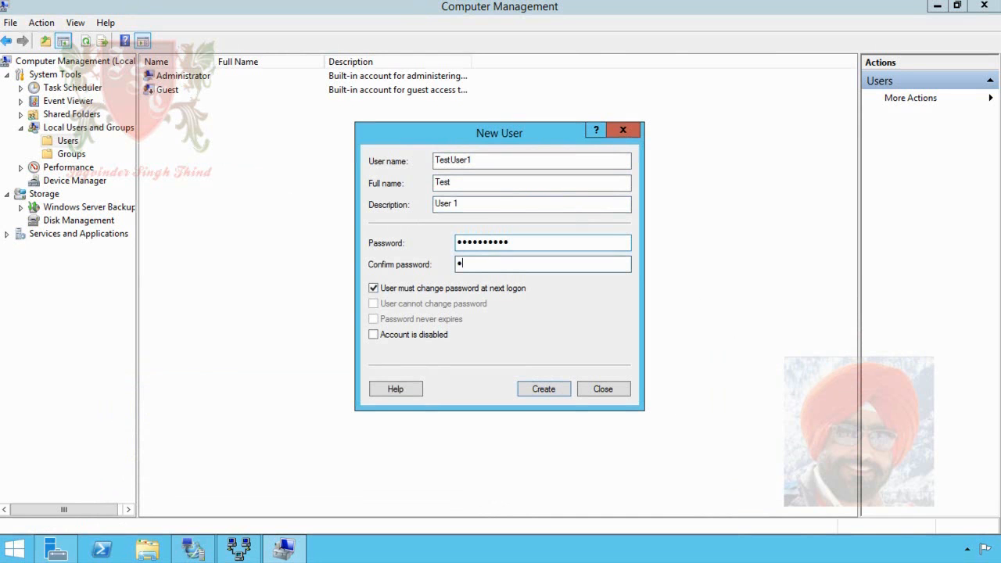
type("password")
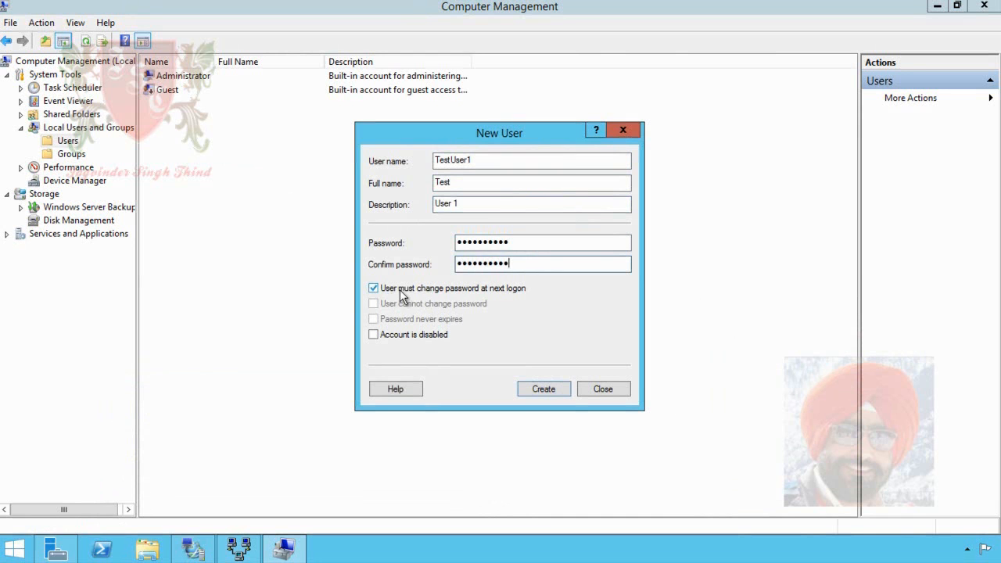
mouse_move(424, 290)
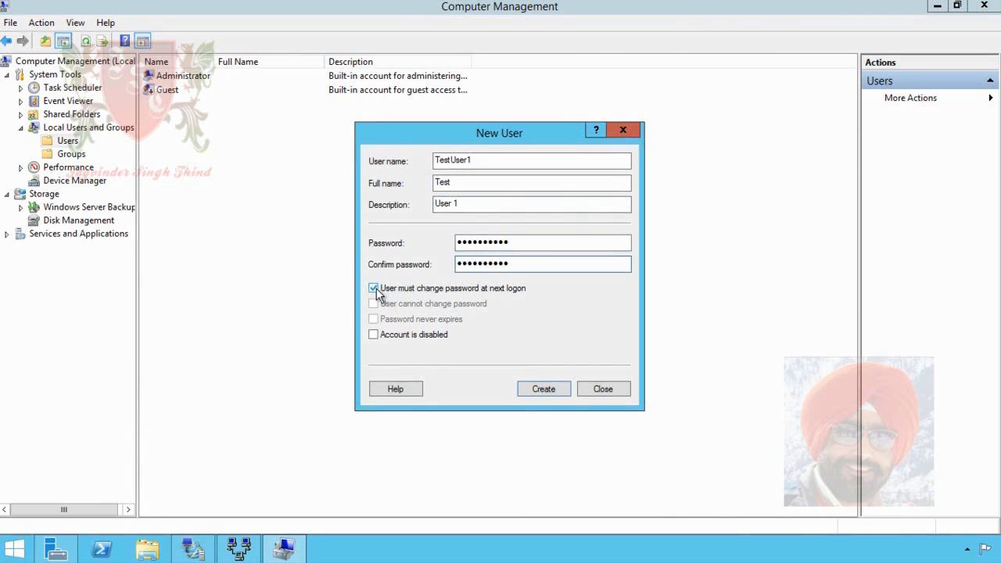
Make the password unchangeable by the user and never expiring, then create the account
left_click(374, 288)
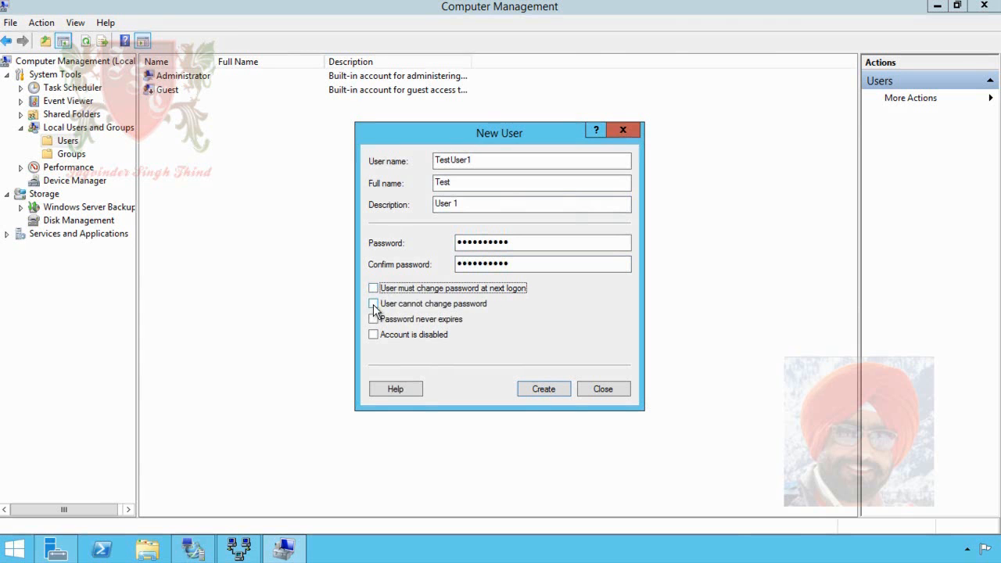
left_click(374, 304)
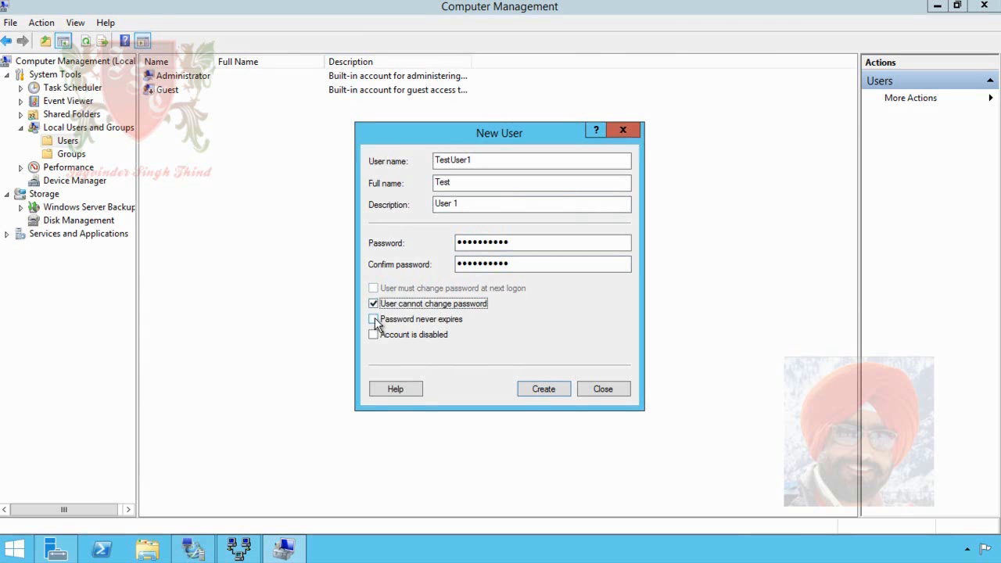
left_click(373, 319)
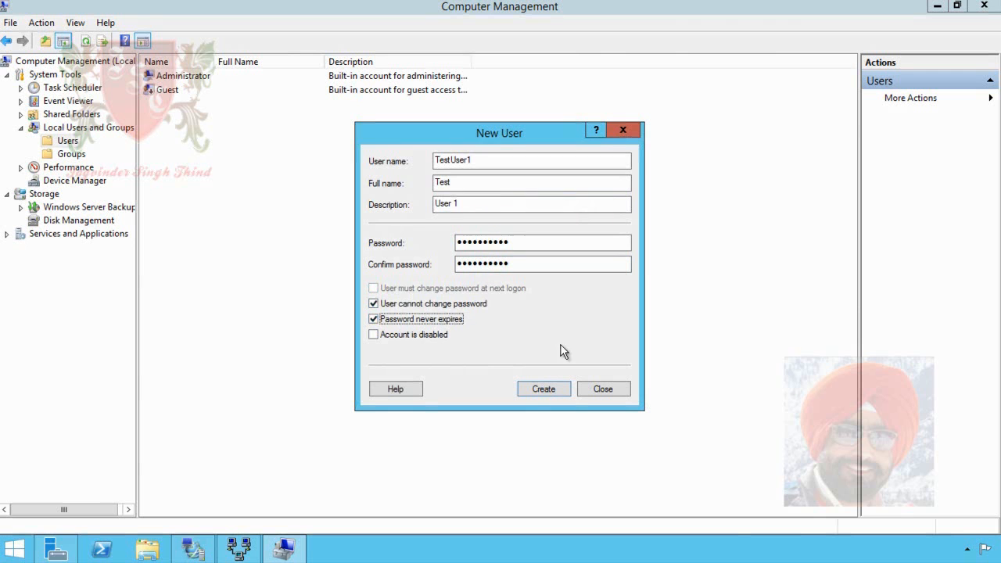
left_click(544, 389)
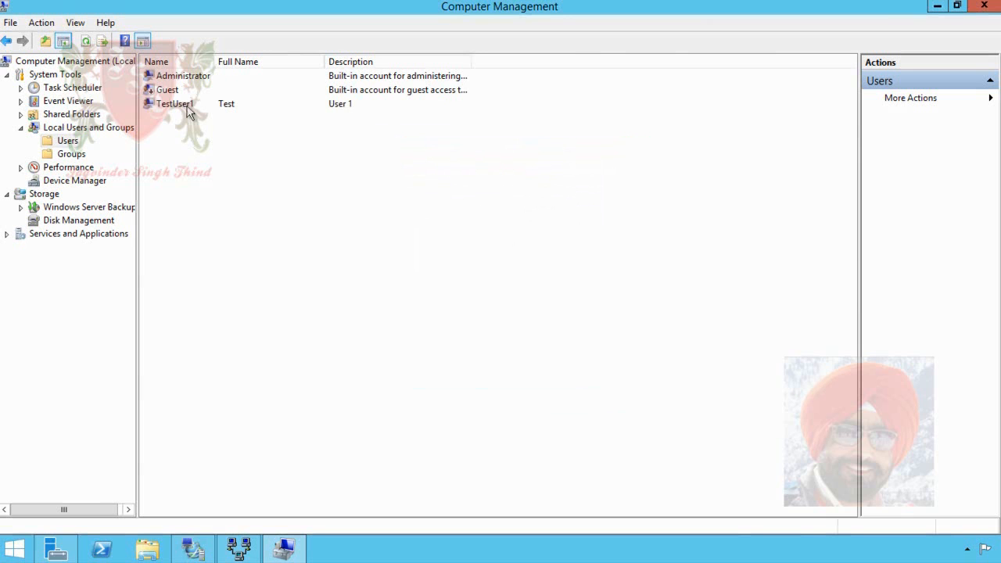
Set TestUser1's Dial-in Network Access Permission to Allow access
double_click(174, 103)
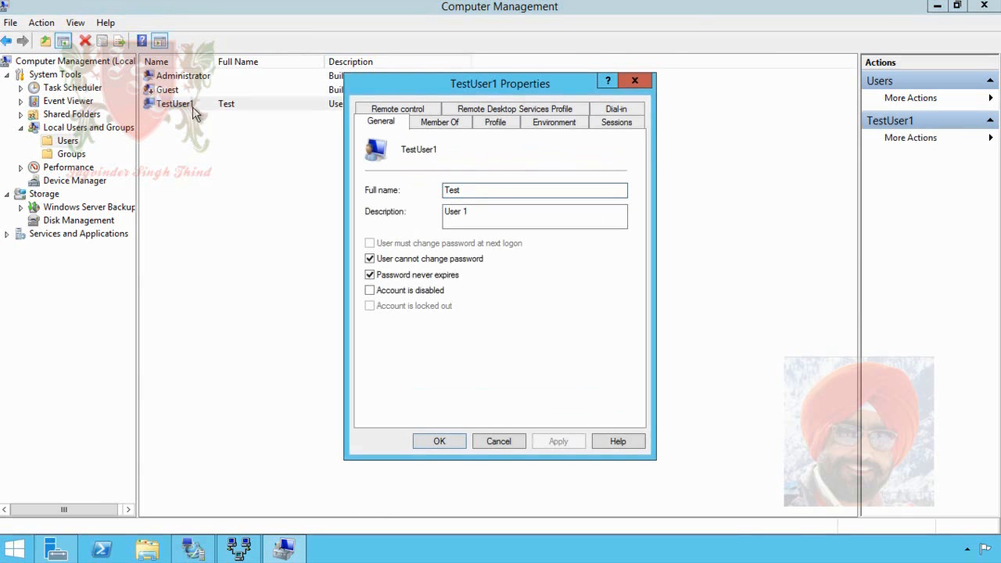
left_click(616, 122)
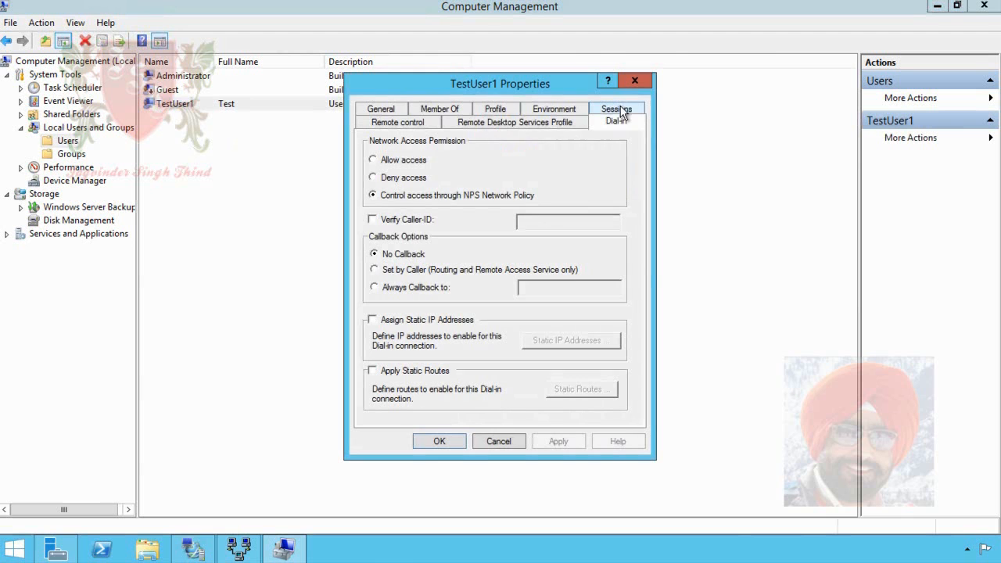
mouse_move(485, 170)
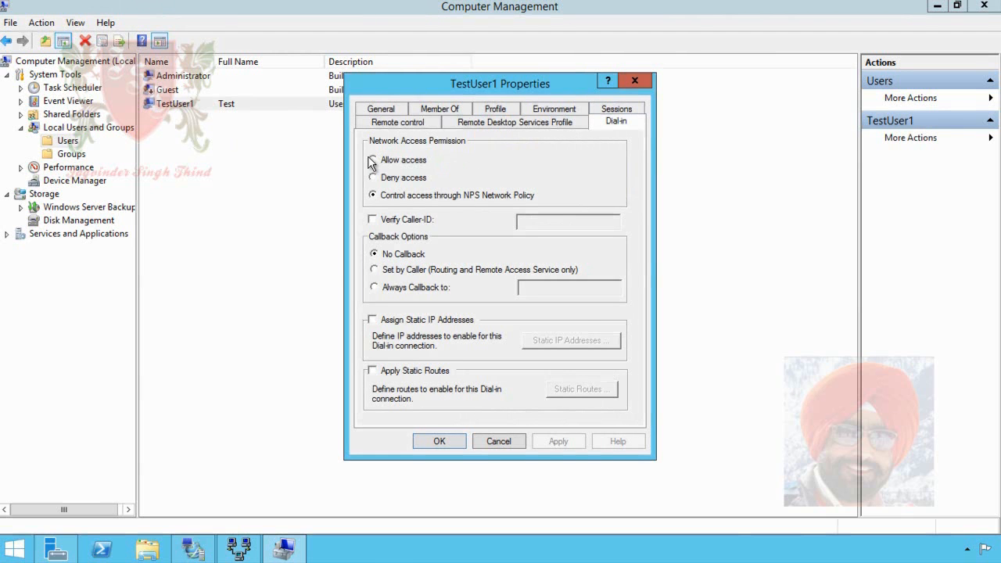
left_click(373, 159)
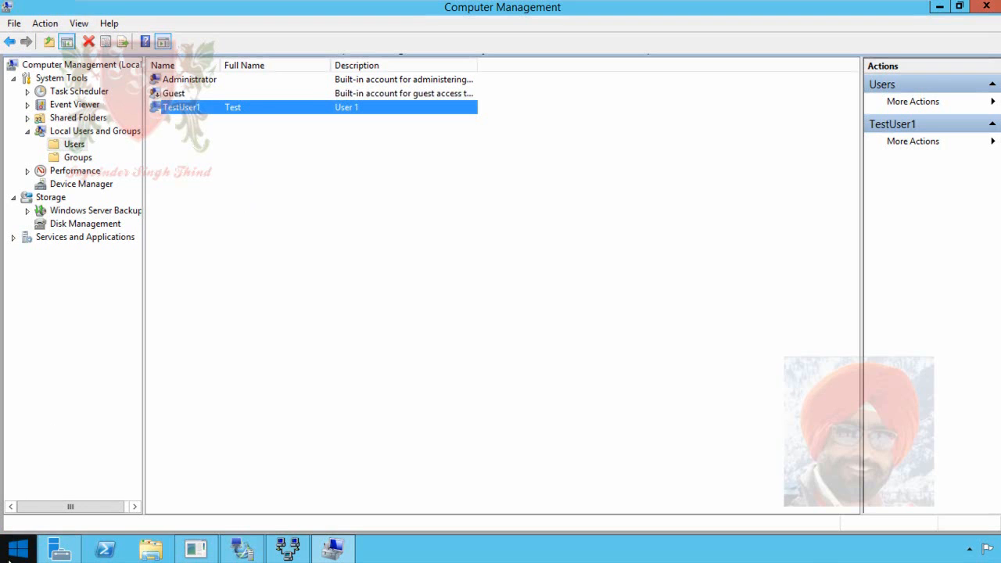
Open Control Panel from the Start context menu and go to System and Security
right_click(16, 550)
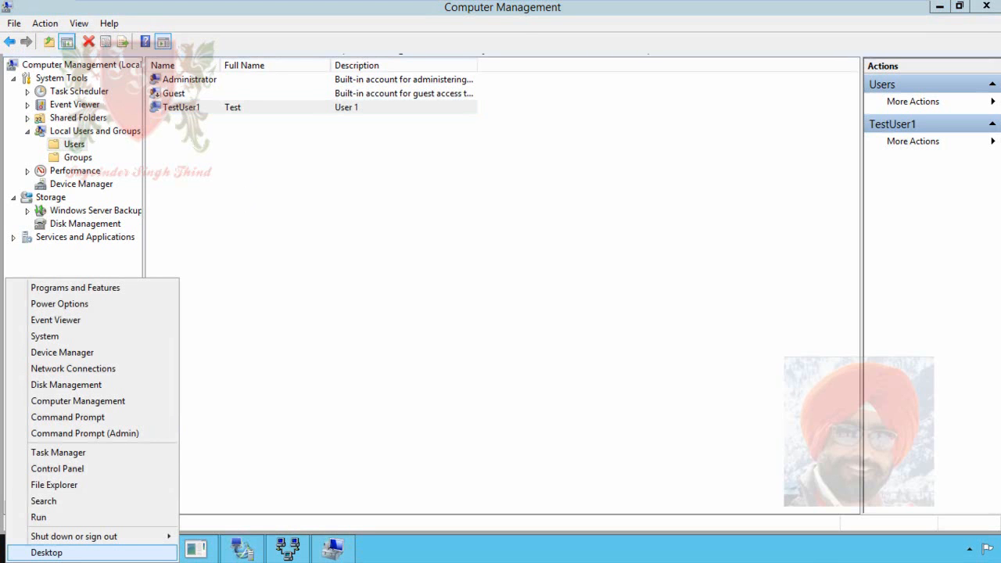
mouse_move(57, 468)
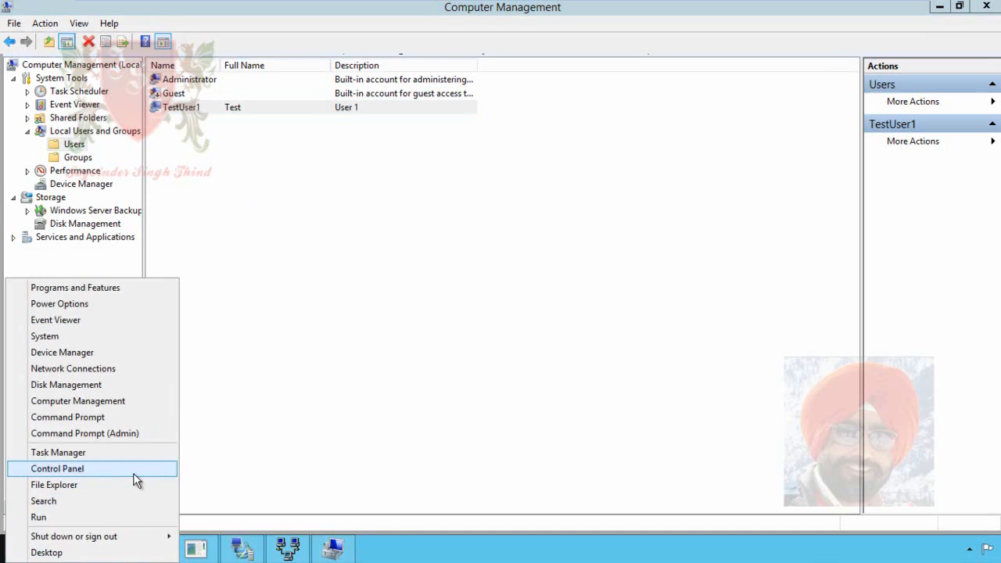
left_click(57, 469)
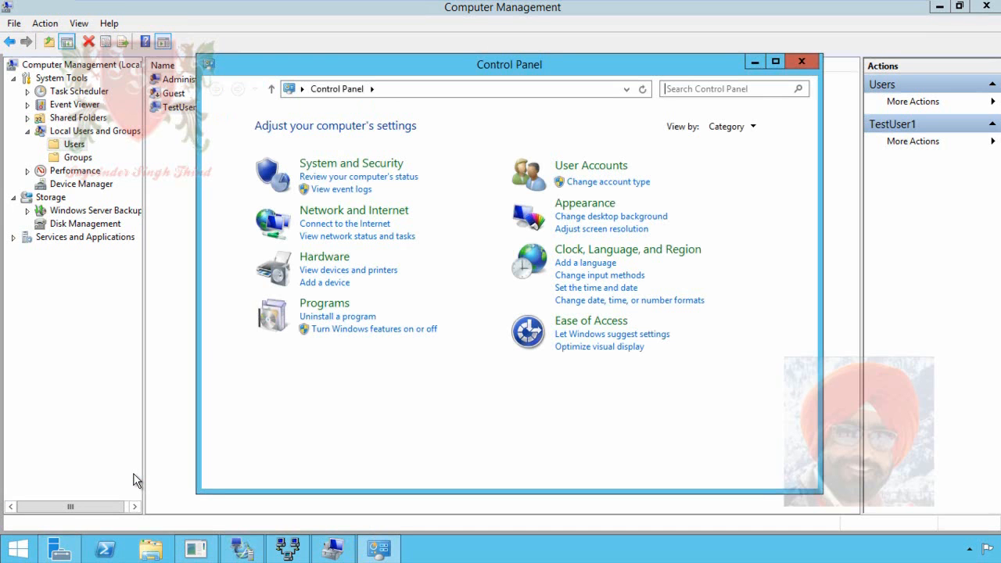
left_click(351, 162)
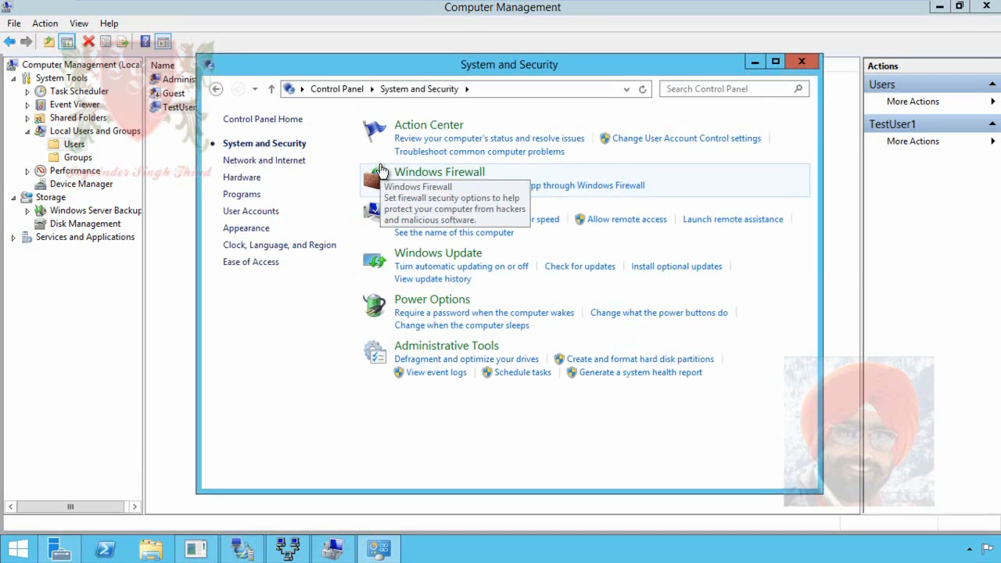
mouse_move(429, 181)
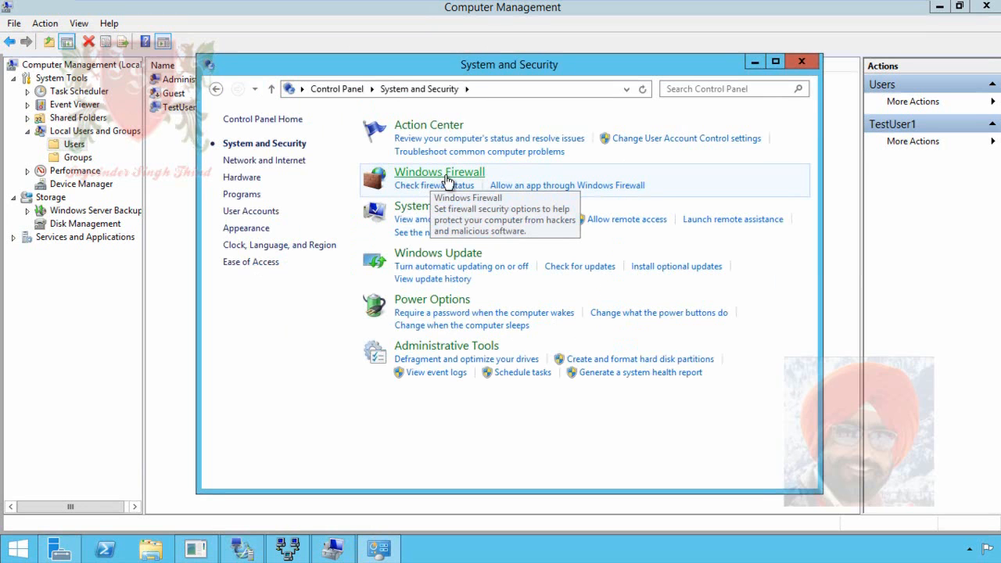
mouse_move(449, 181)
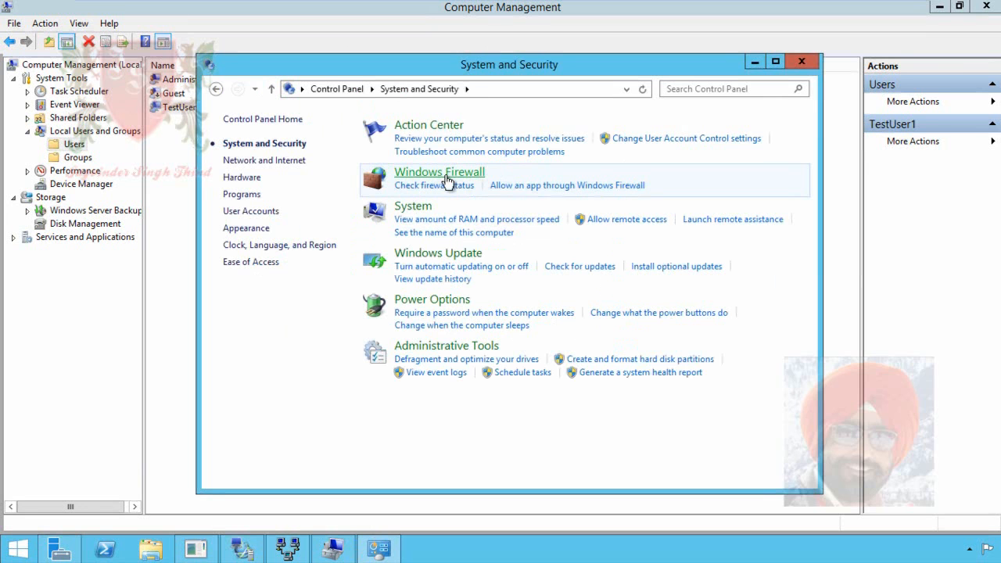
mouse_move(546, 192)
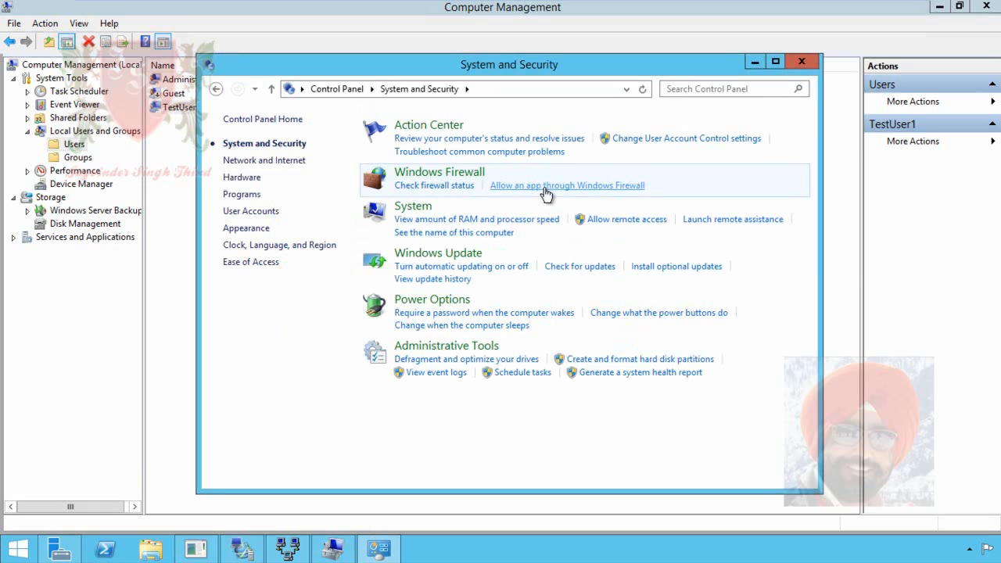
Show Windows Firewall's allowed apps list and scroll down to Remote Access and Remote Access Quarantine
left_click(566, 185)
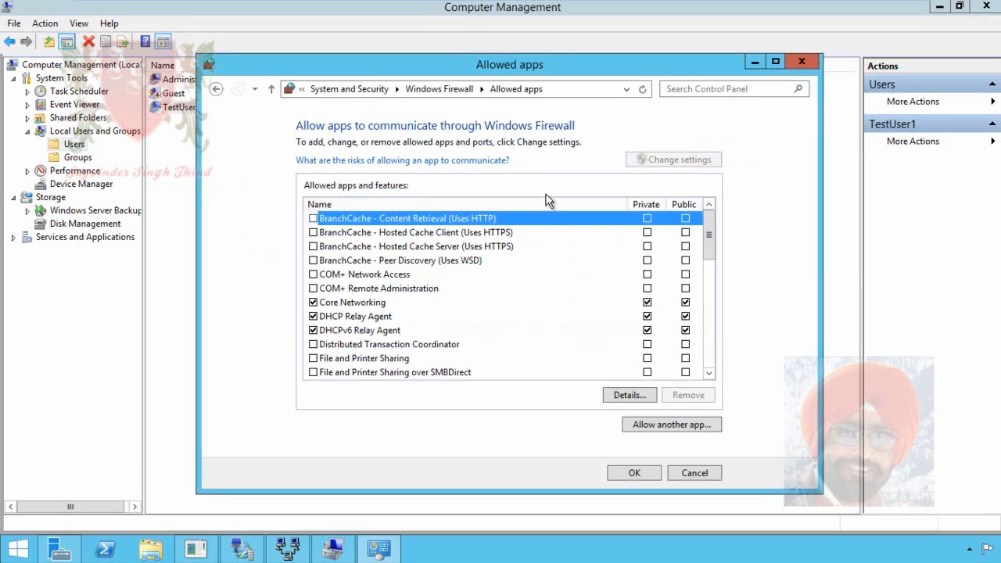
scroll("down", 3)
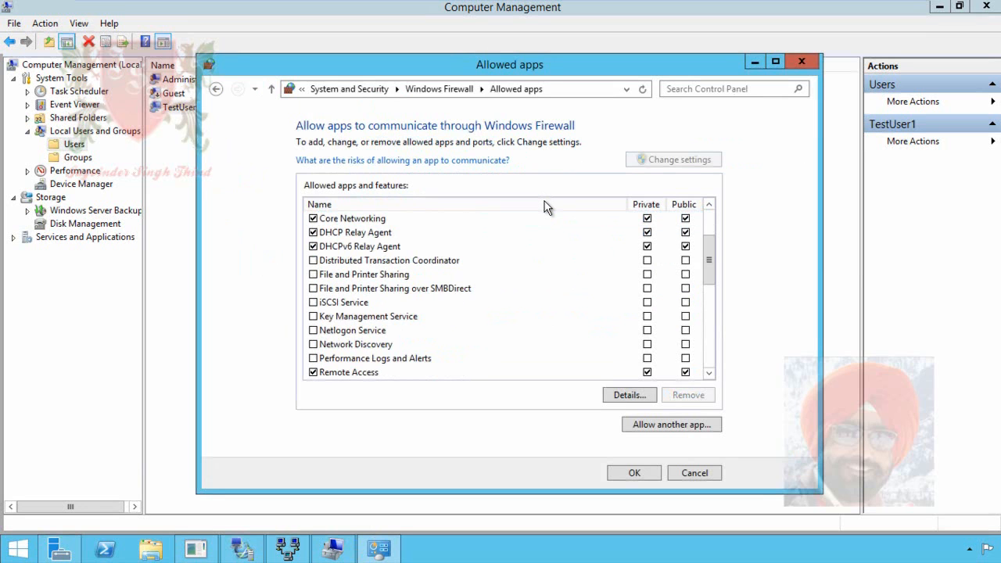
scroll("down", 3)
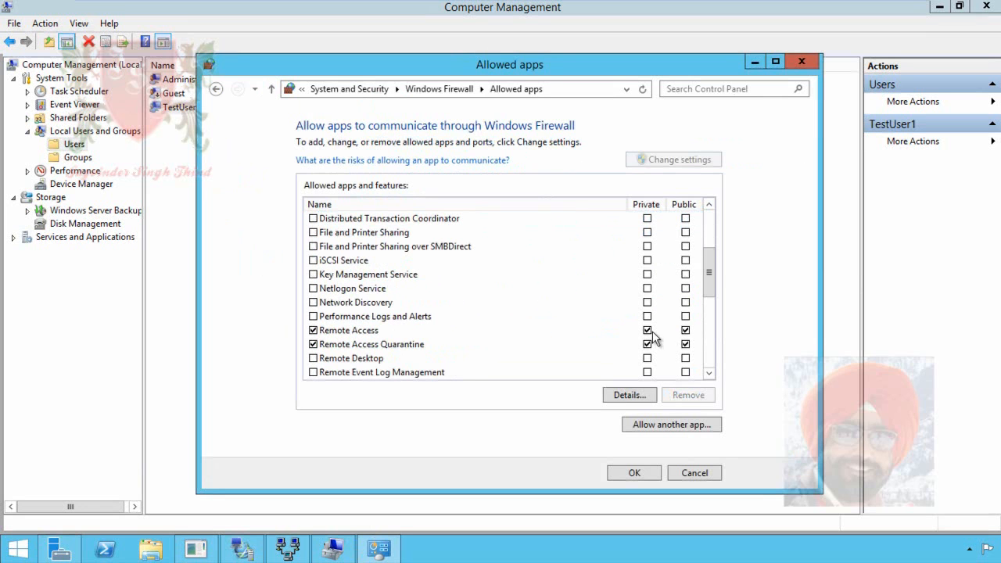
mouse_move(635, 342)
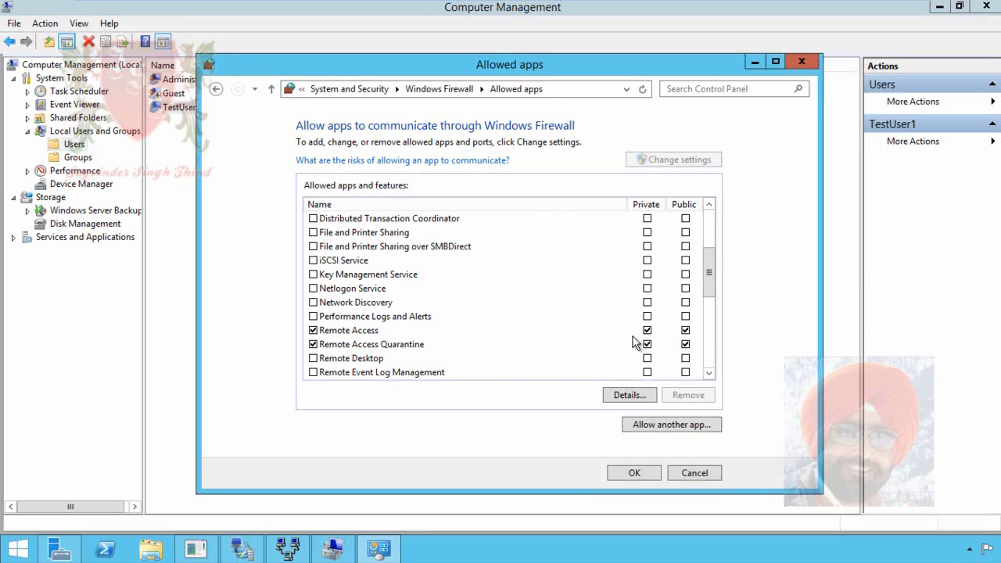
mouse_move(696, 336)
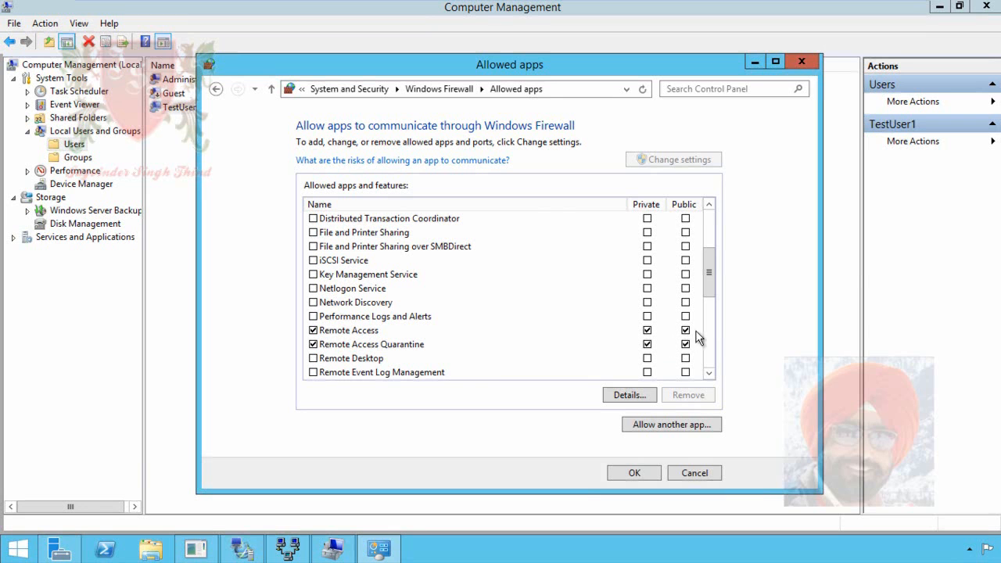
mouse_move(465, 335)
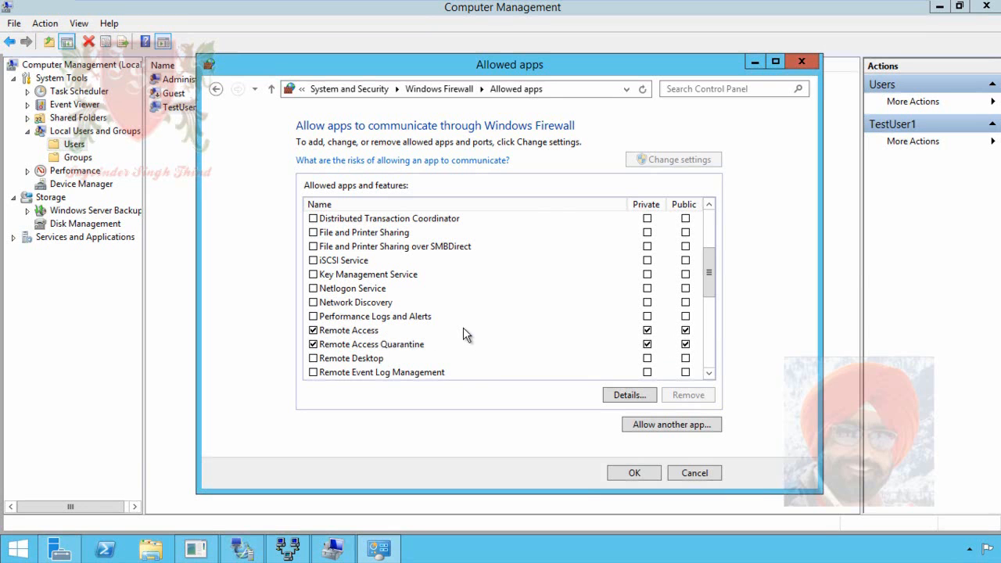
mouse_move(528, 338)
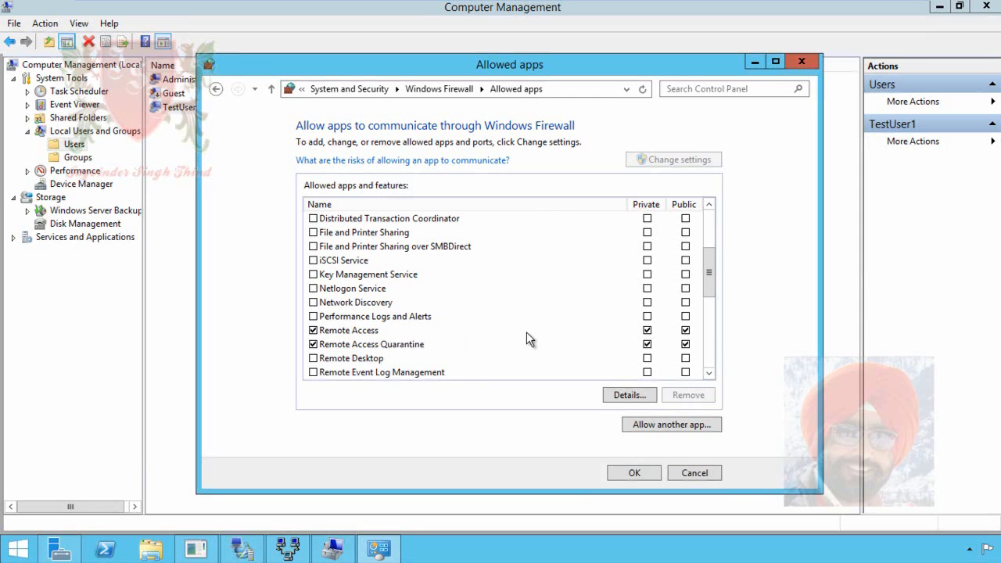